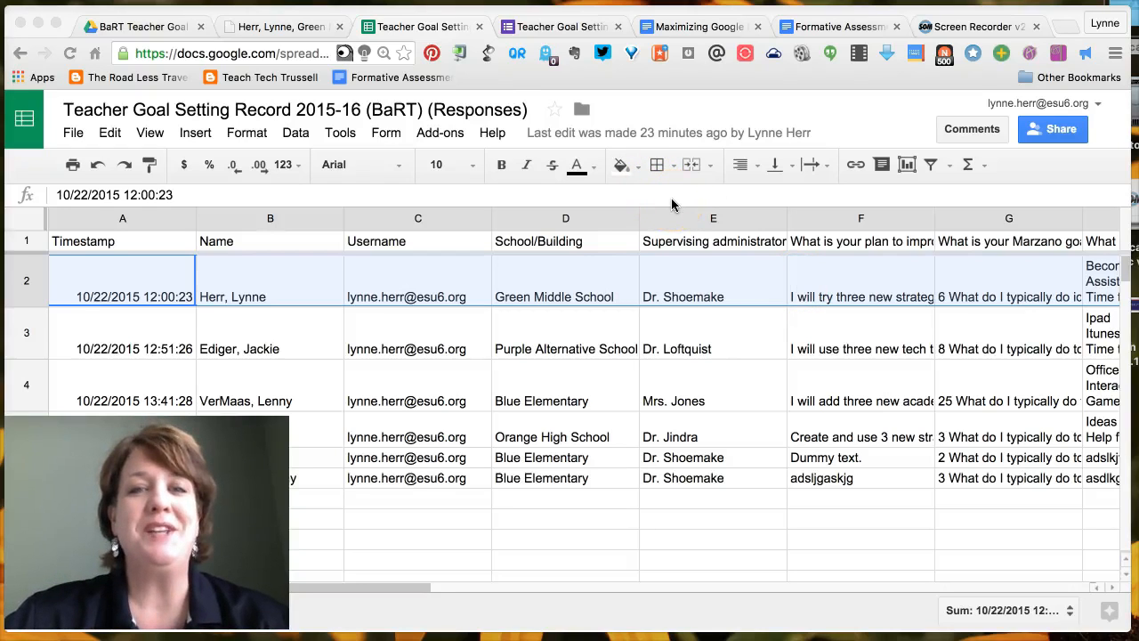
mouse_move(623, 217)
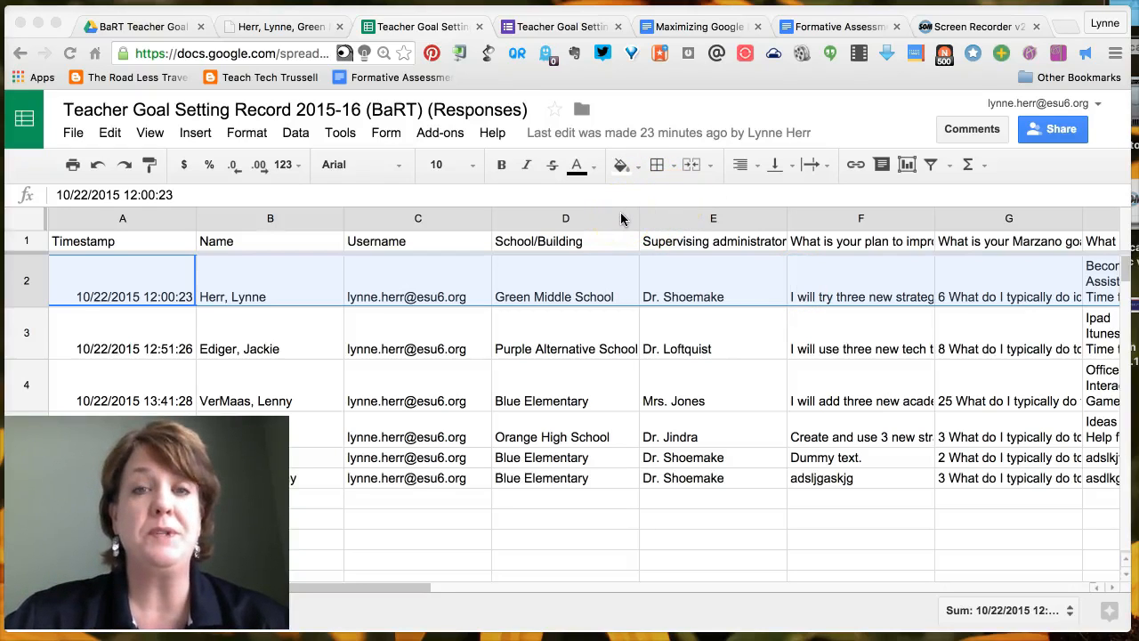
mouse_move(630, 204)
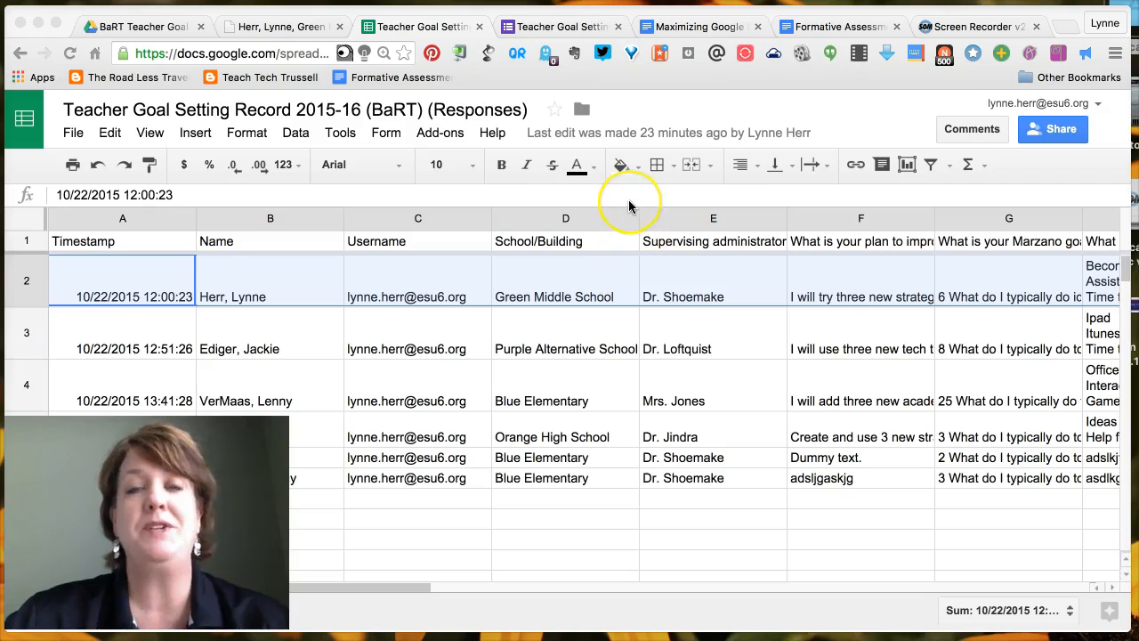
mouse_move(613, 199)
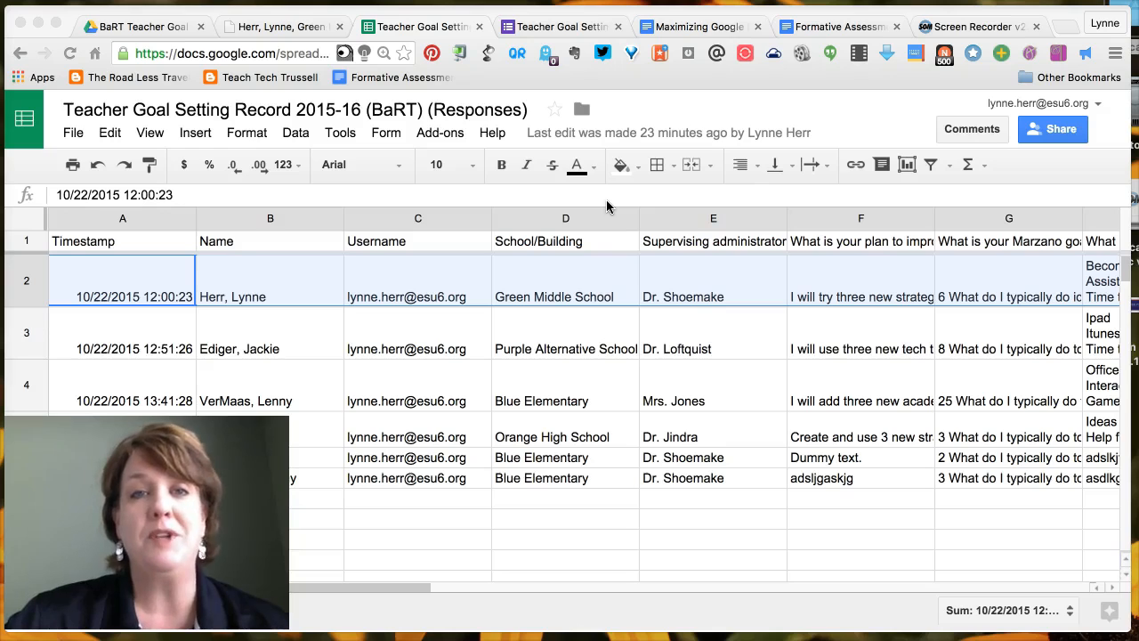
mouse_move(524, 346)
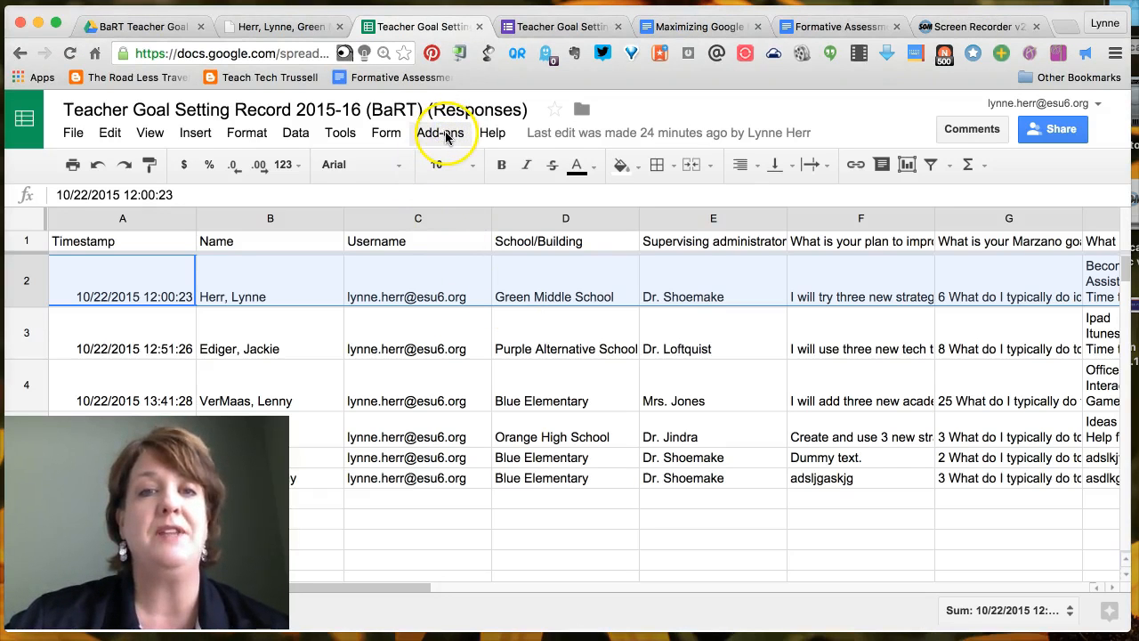
View the sample merged goal sheet PDF, scrolling through it, then return to the responses sheet.
left_click(439, 132)
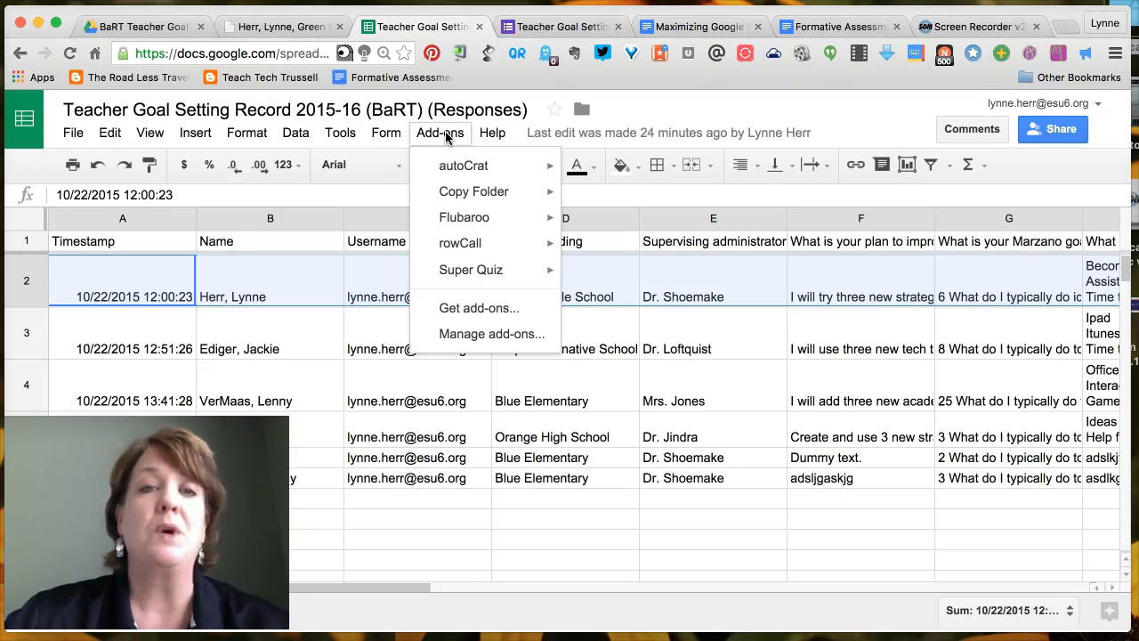
mouse_move(448, 164)
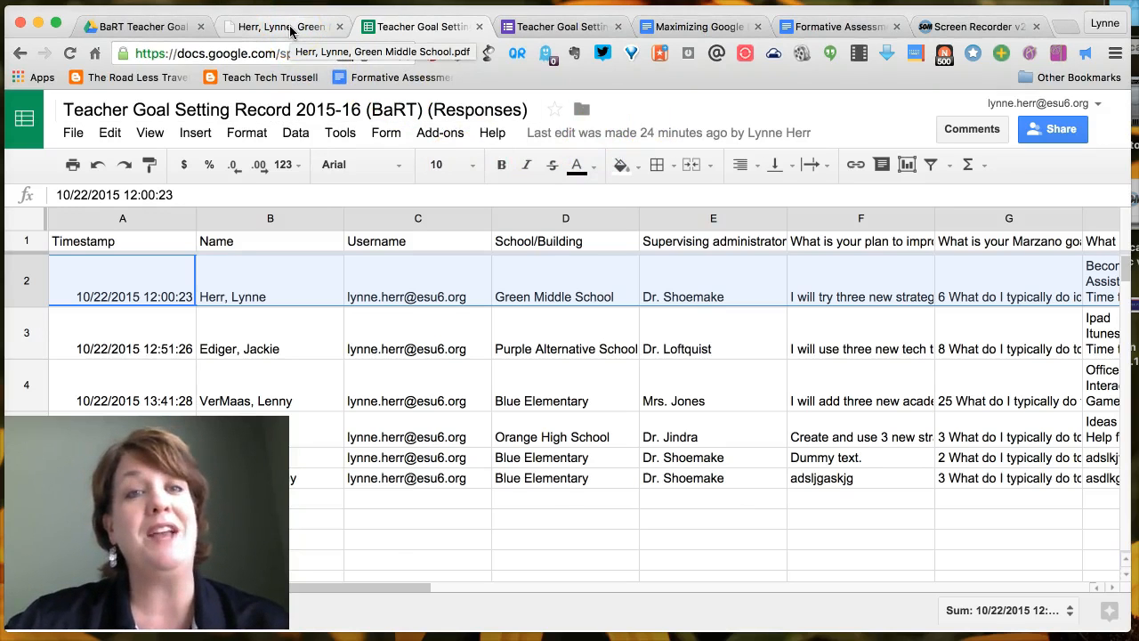
left_click(283, 27)
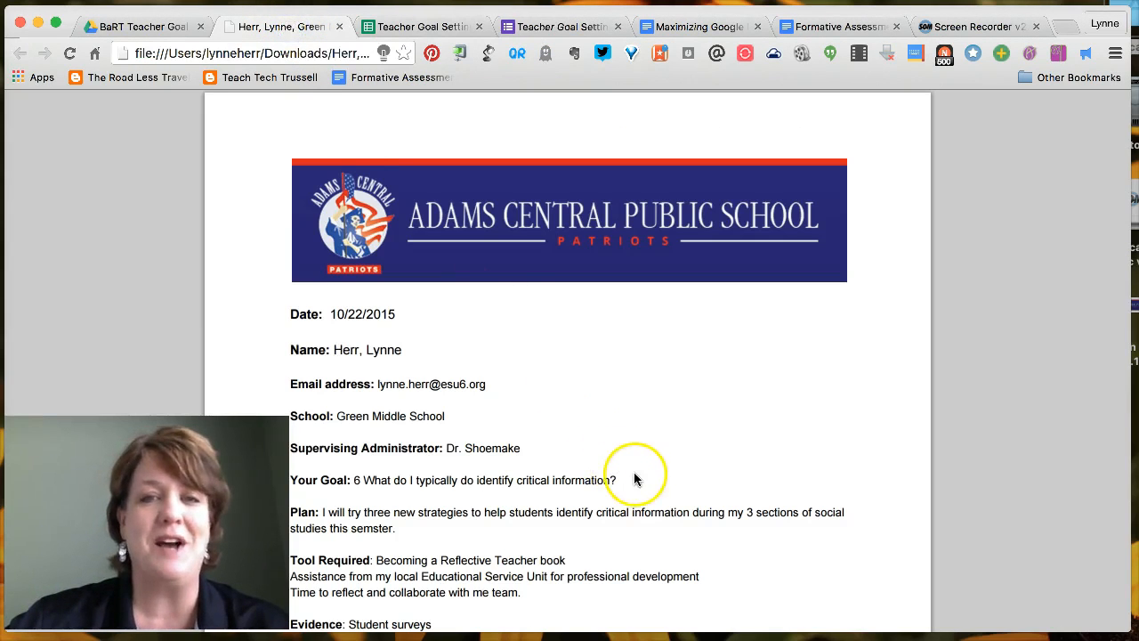
scroll("down", 3)
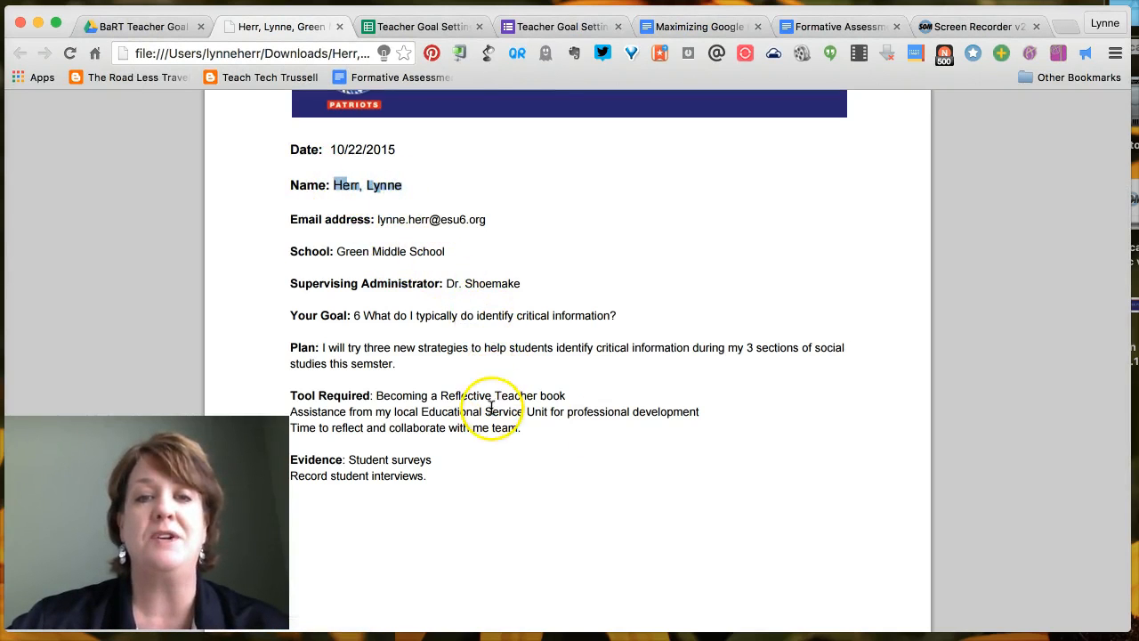
left_click(419, 26)
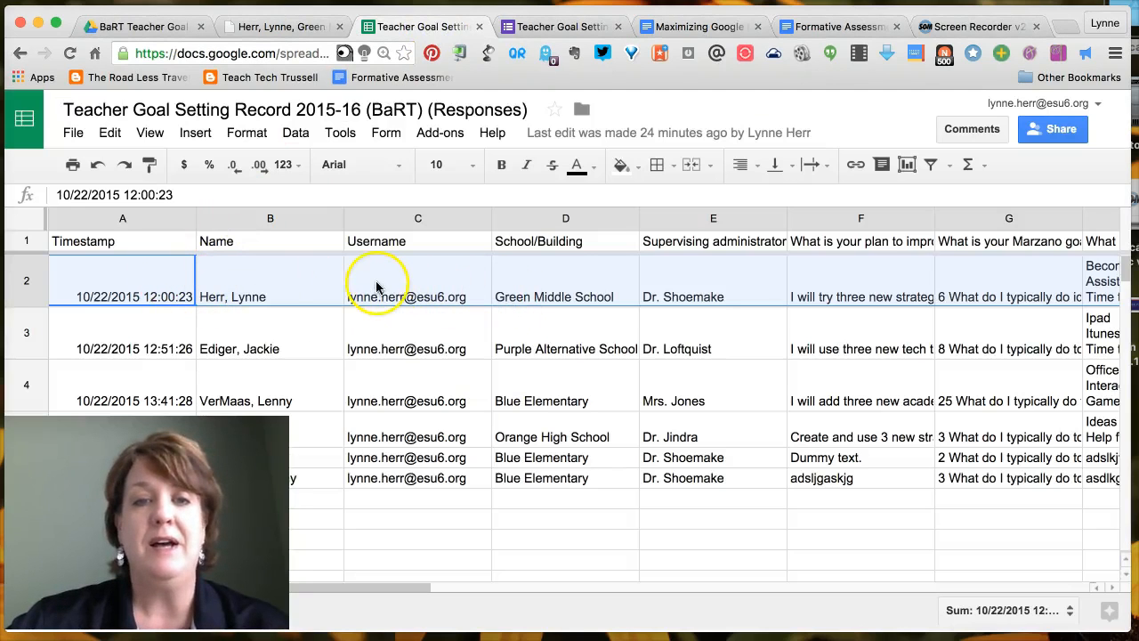
mouse_move(472, 271)
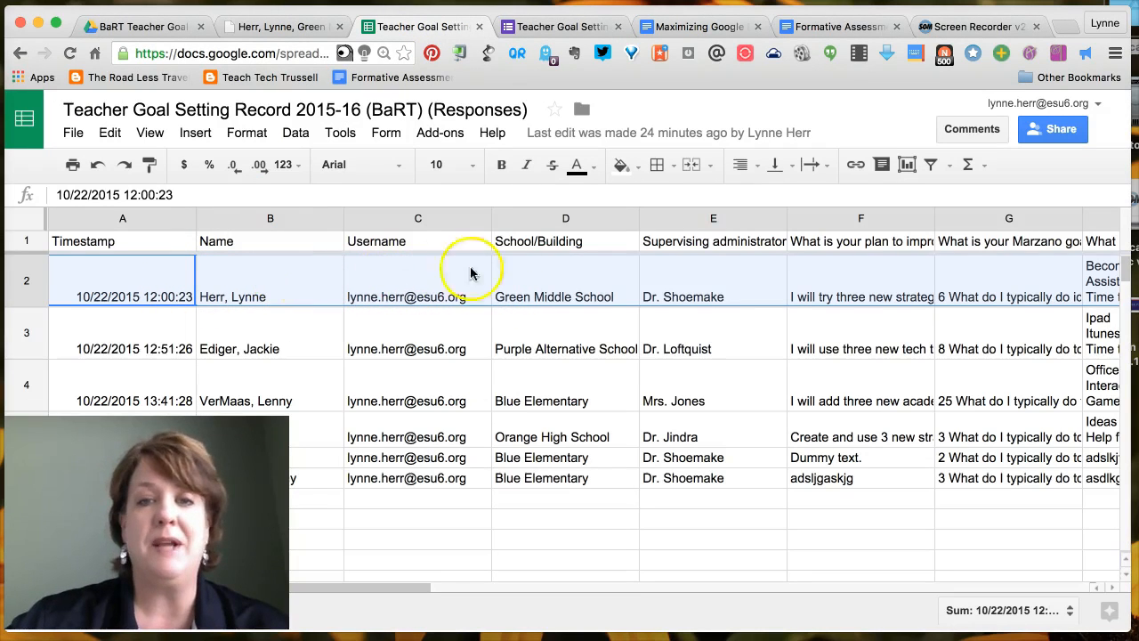
mouse_move(822, 295)
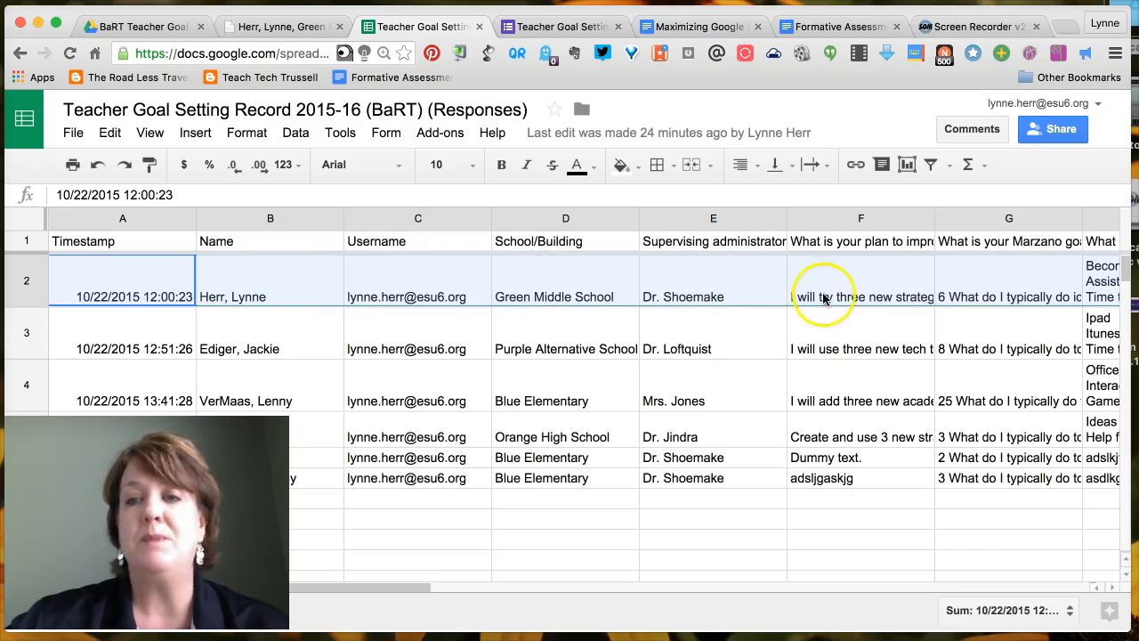
Compare the G2 Marzano goal and F2 plan answers against the PDF, then close the PDF.
left_click(1007, 295)
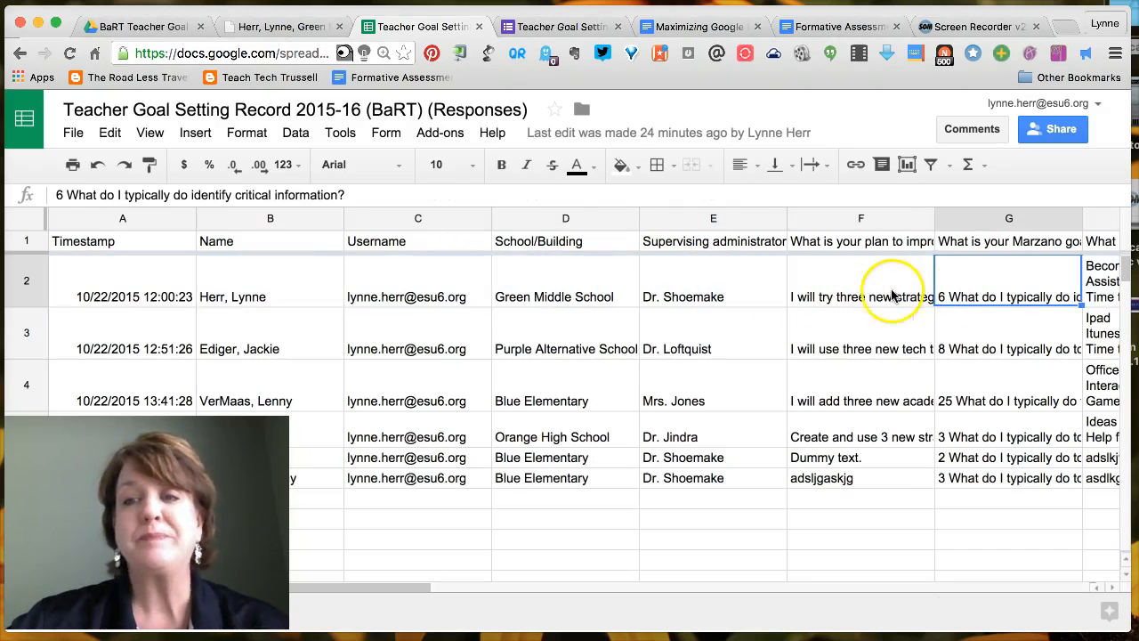
left_click(860, 296)
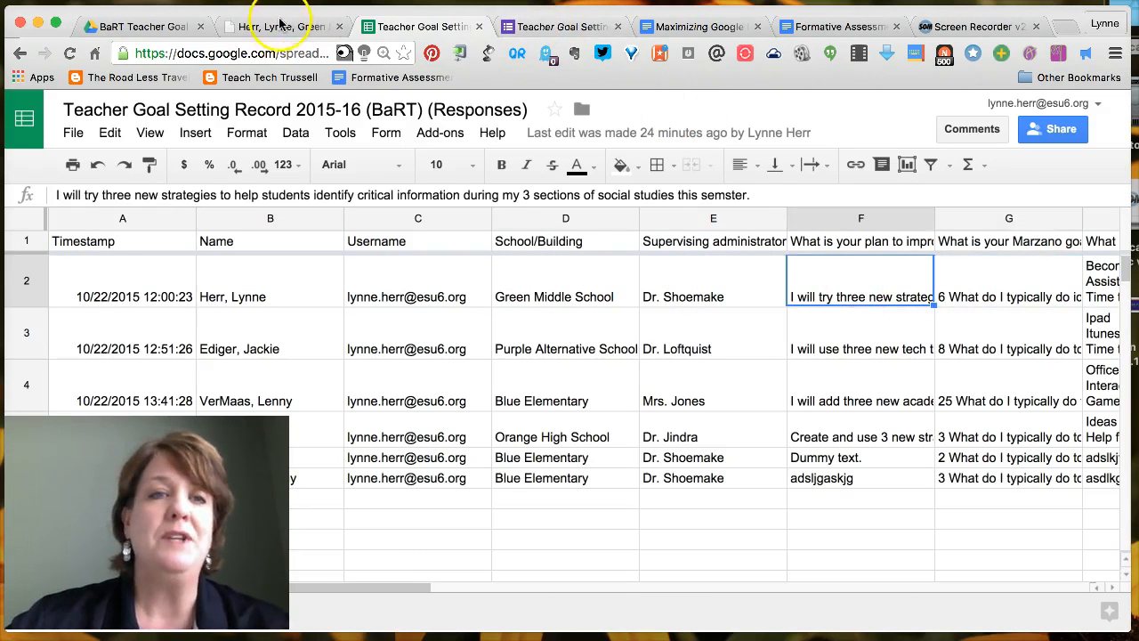
left_click(281, 27)
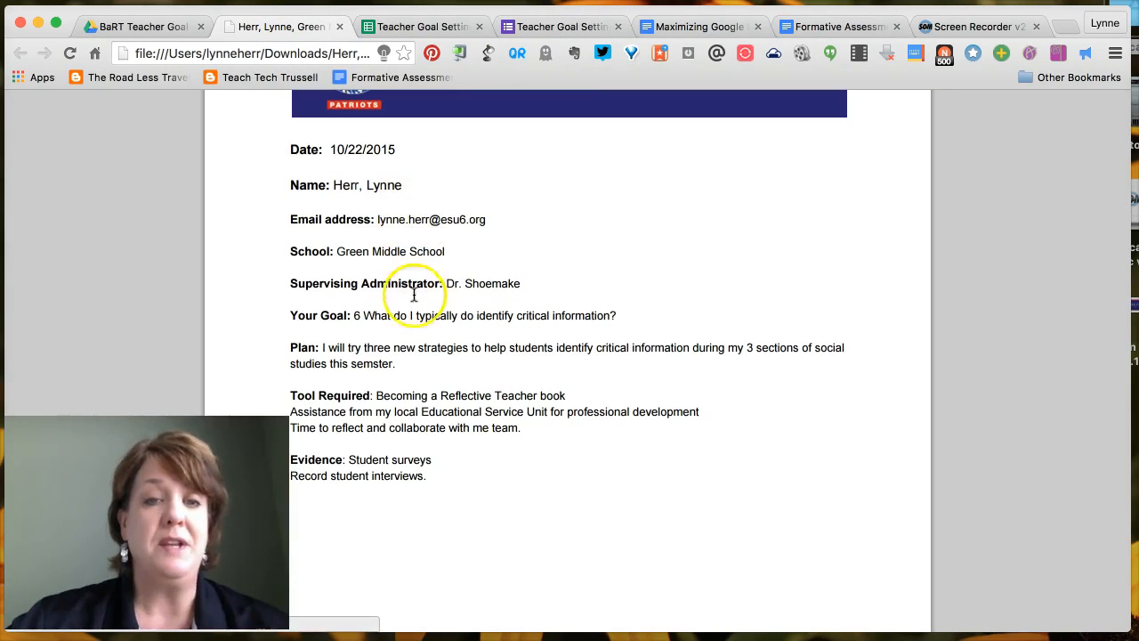
mouse_move(454, 486)
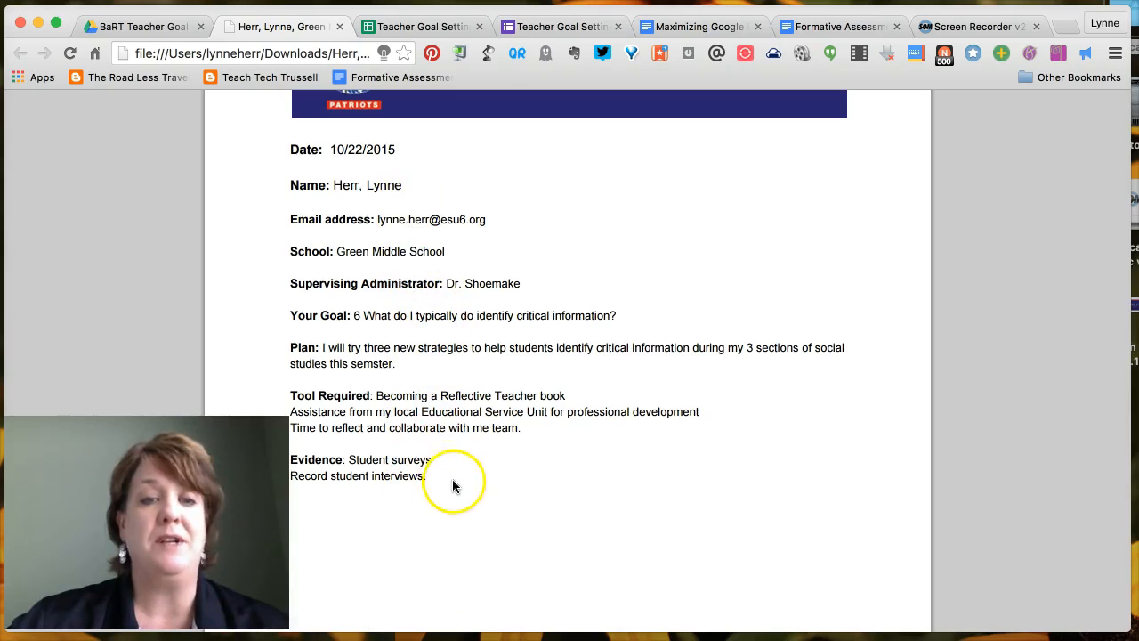
mouse_move(462, 217)
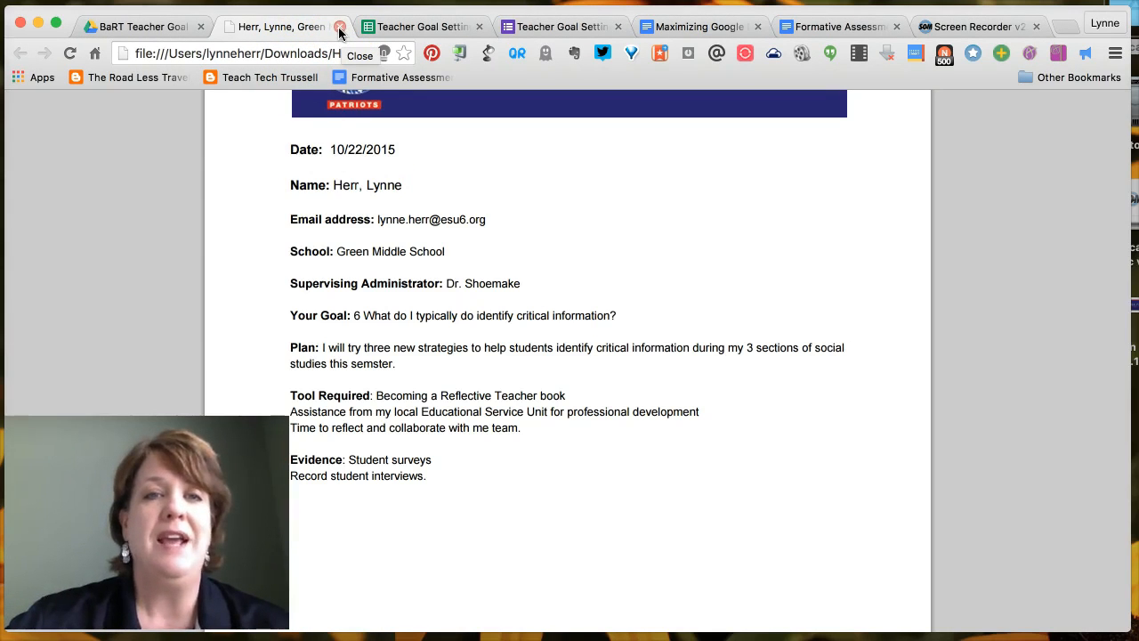
left_click(338, 27)
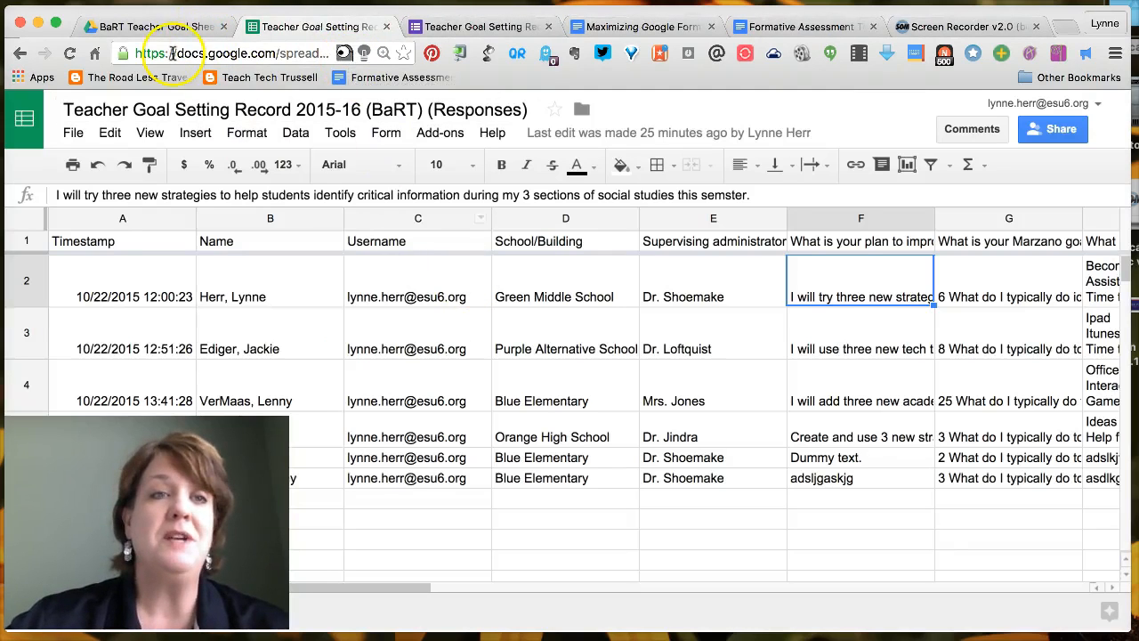
Create a new Drive folder named 'Autocrat BaRT goal sheets' inside the demo folder.
left_click(151, 27)
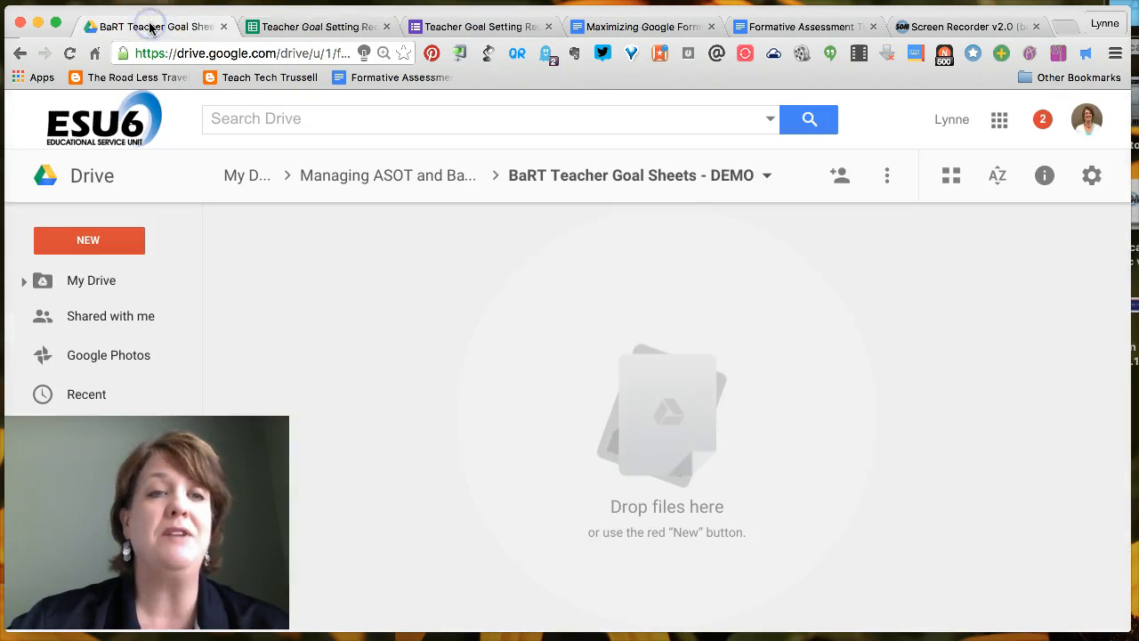
left_click(89, 240)
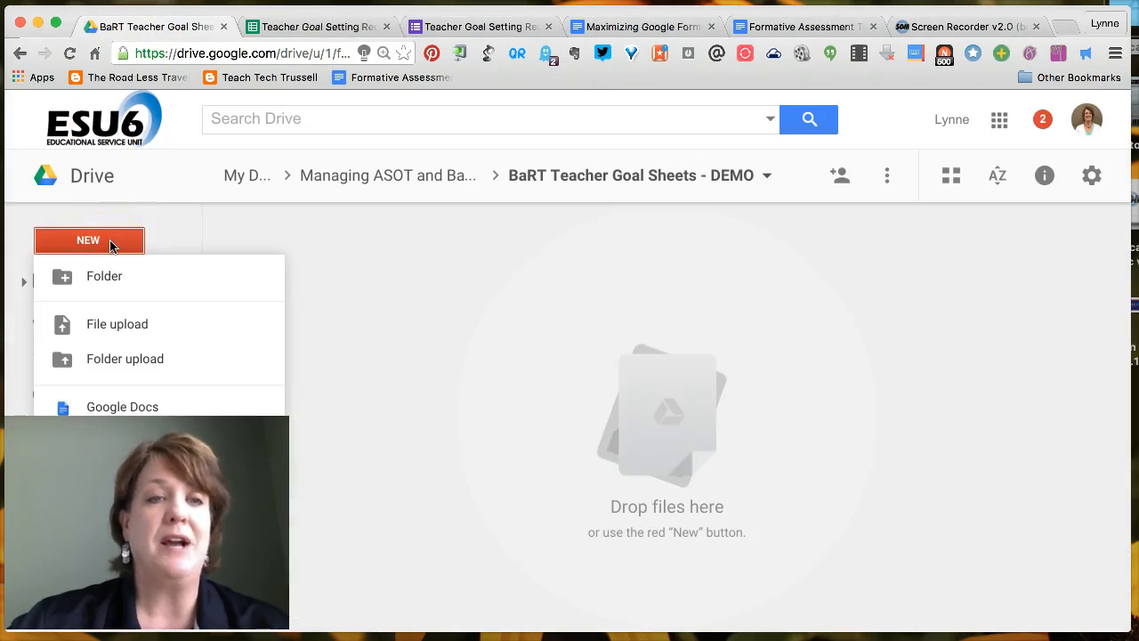
mouse_move(103, 276)
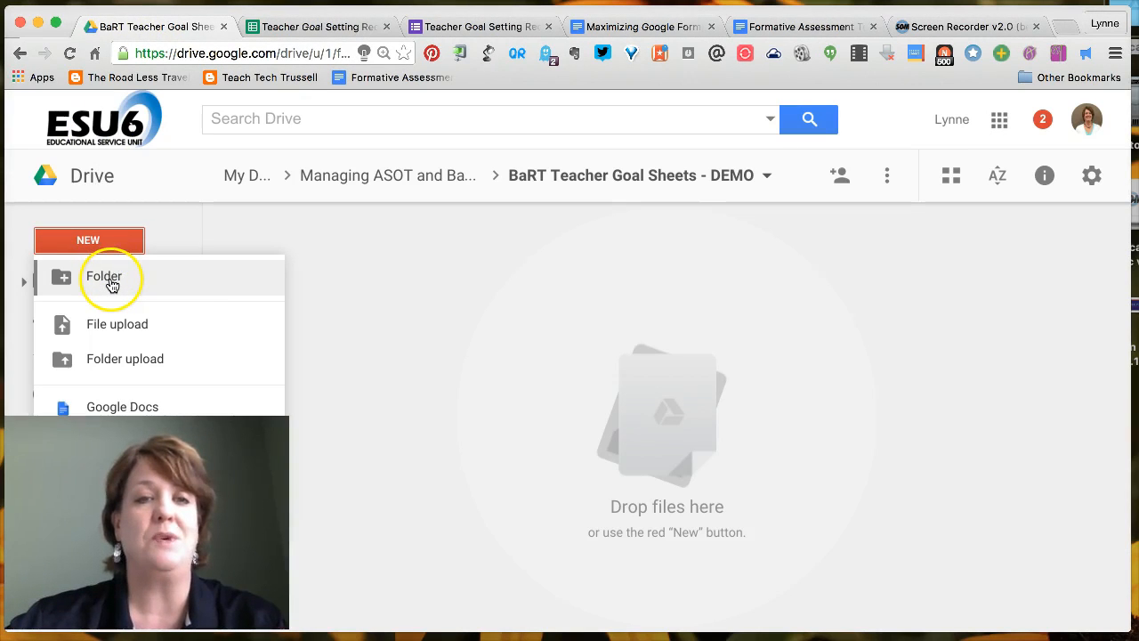
left_click(104, 276)
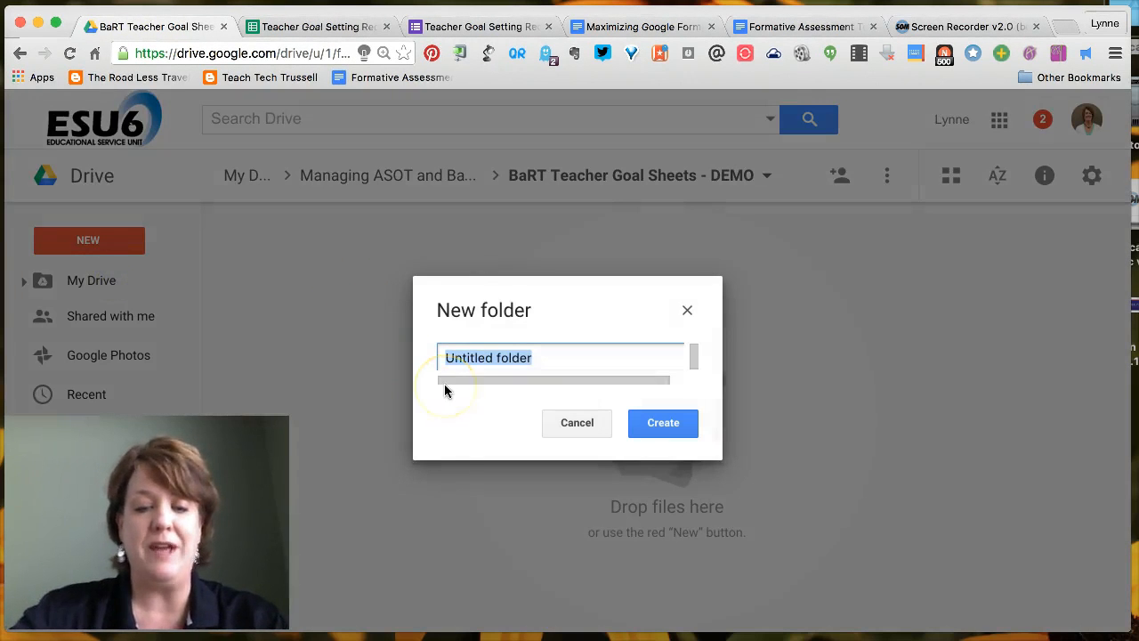
type("Autocr")
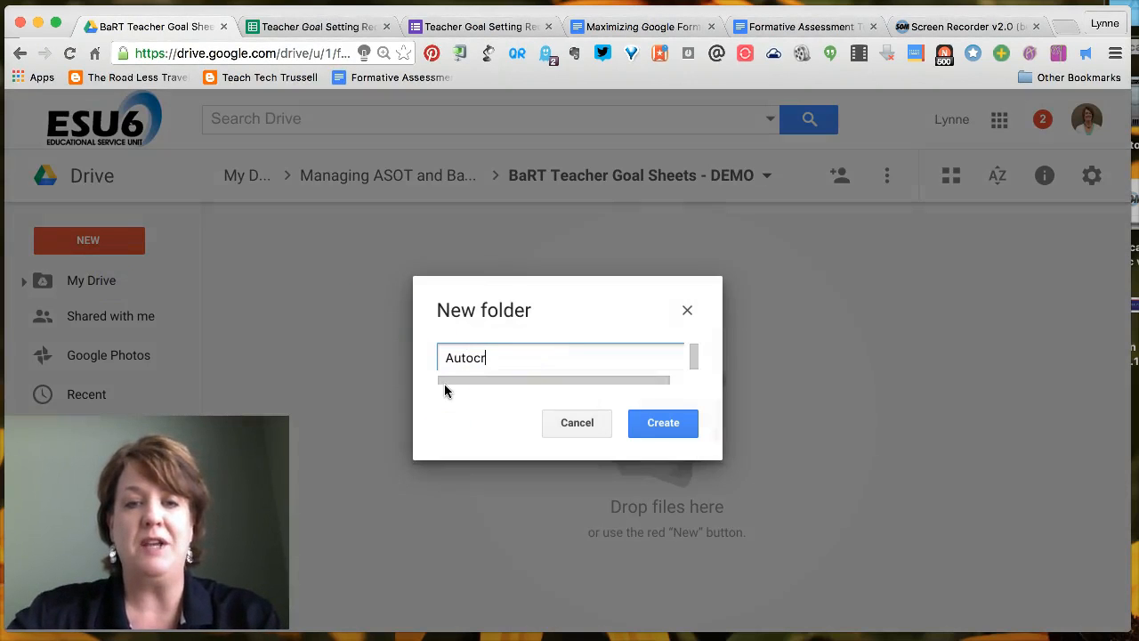
type("at Ba")
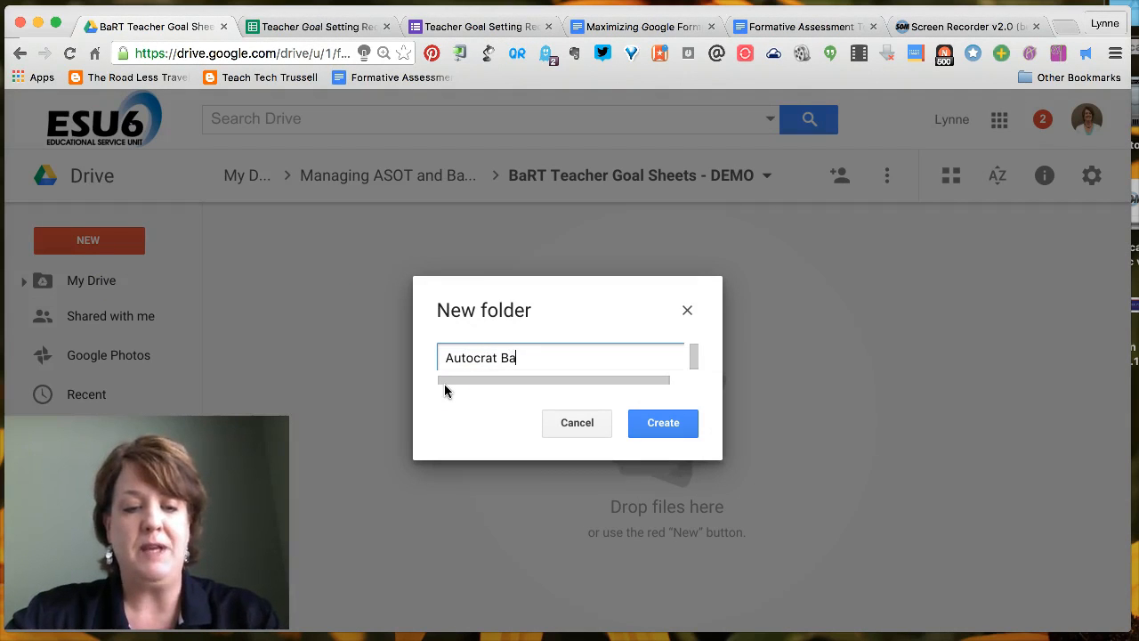
type("RT go")
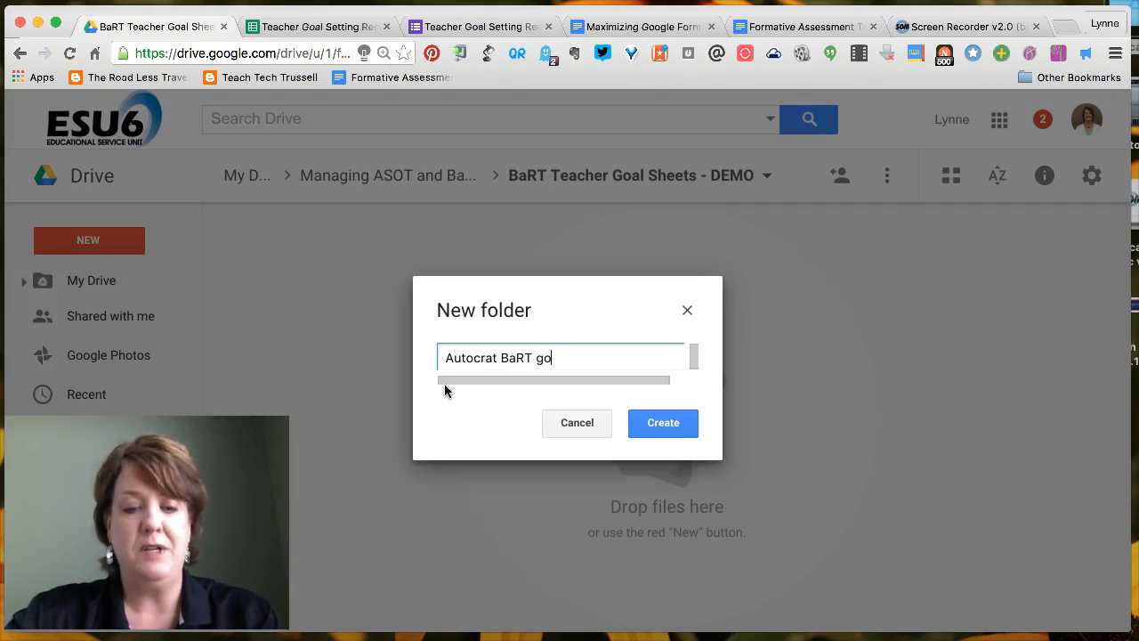
type("al sheets")
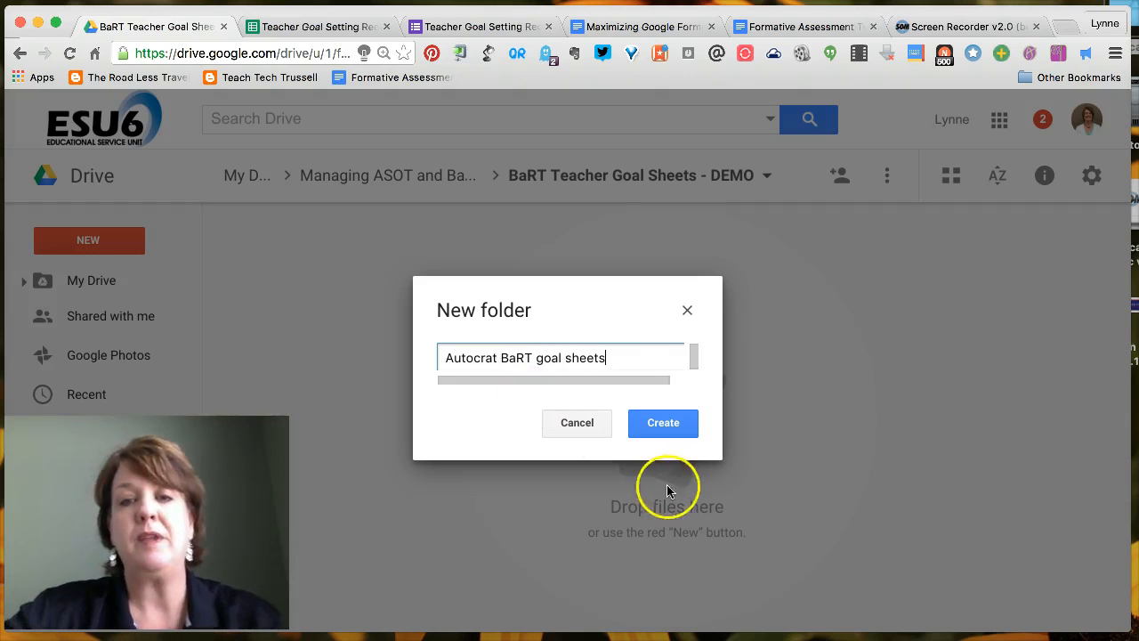
left_click(662, 423)
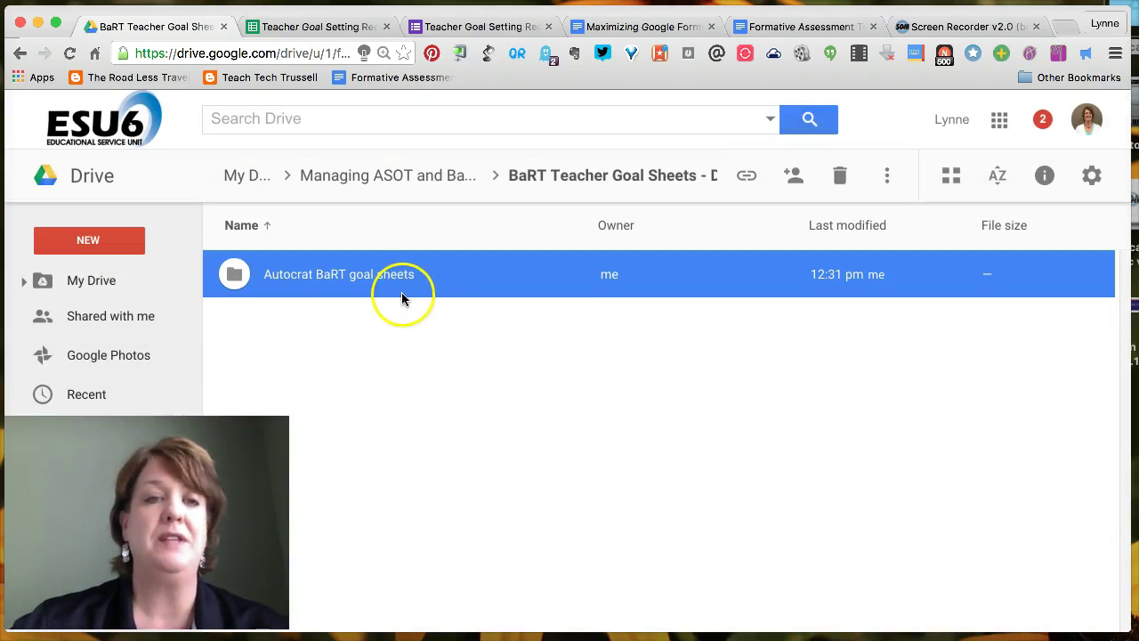
mouse_move(312, 282)
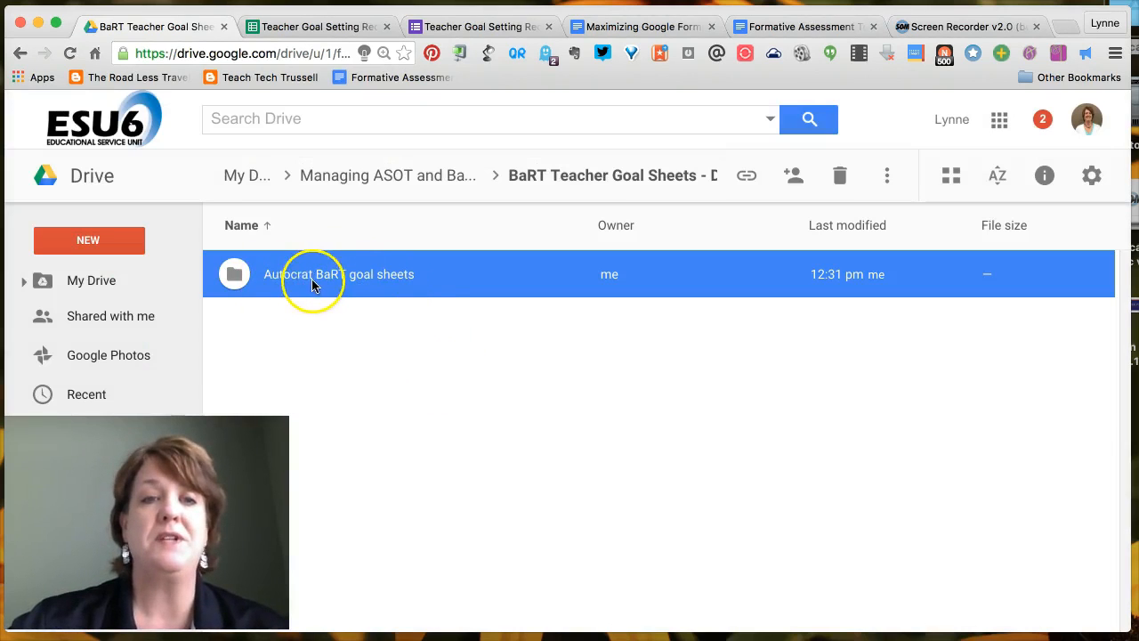
mouse_move(434, 347)
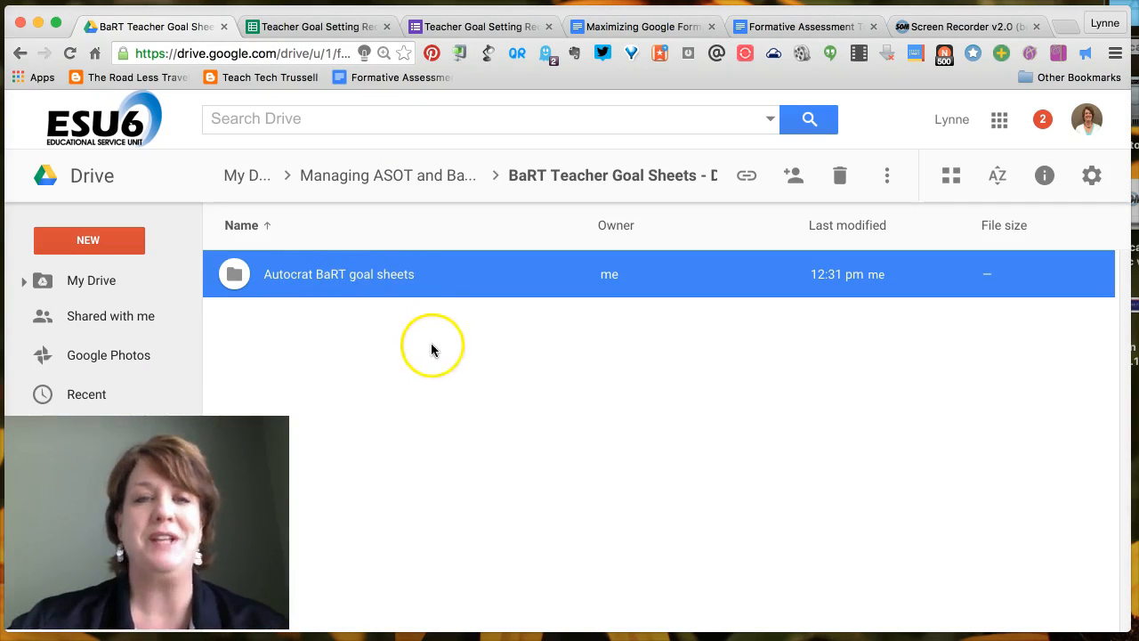
mouse_move(495, 418)
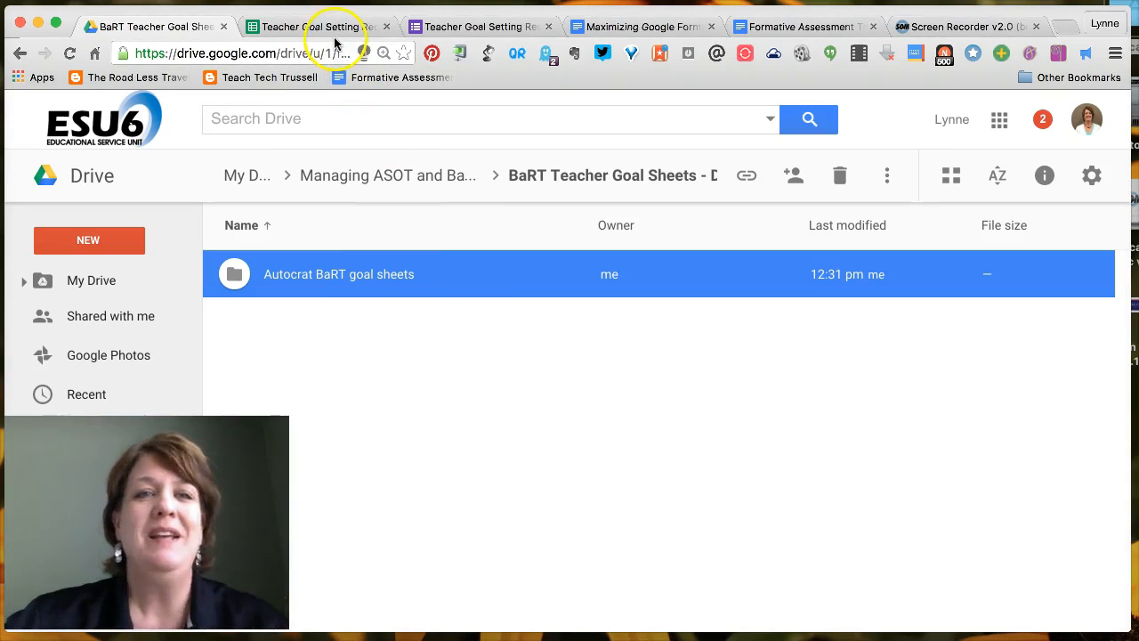
Glance at the responses spreadsheet and return to the Drive goal sheets folder.
left_click(312, 27)
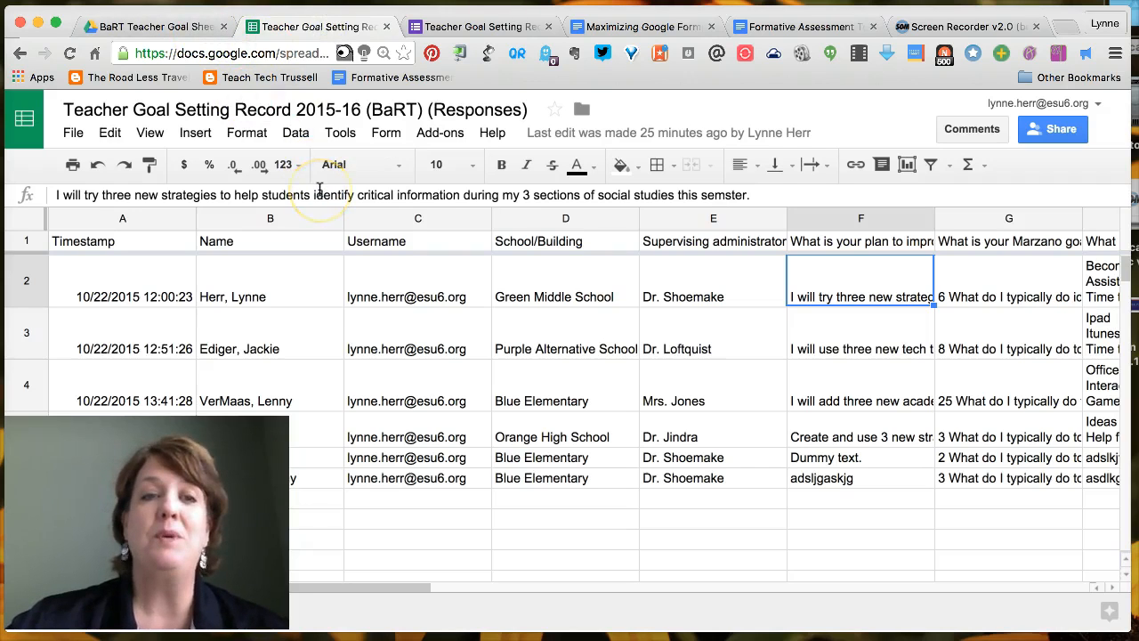
left_click(146, 27)
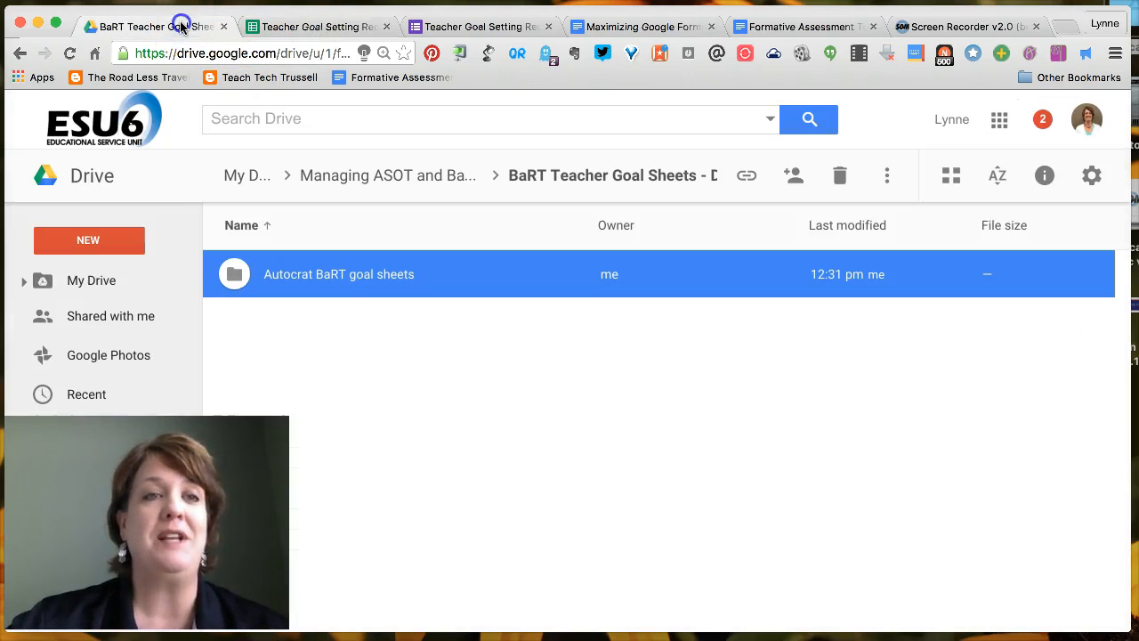
mouse_move(105, 248)
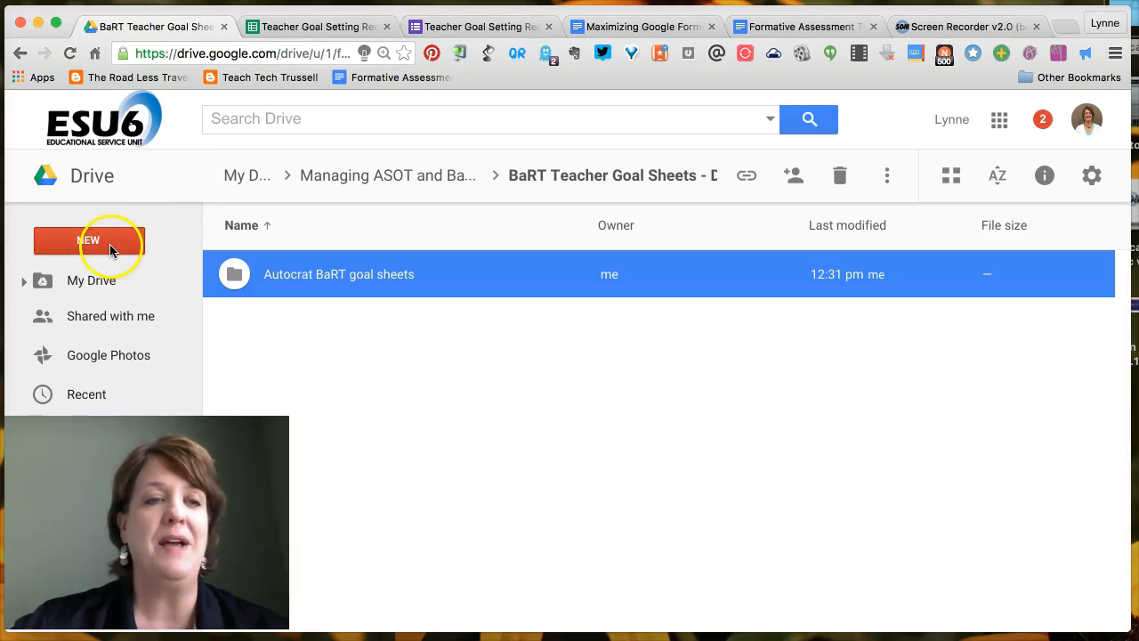
Create a new blank Google Doc and rename it 'Autocrat BaRT Template'.
double_click(338, 274)
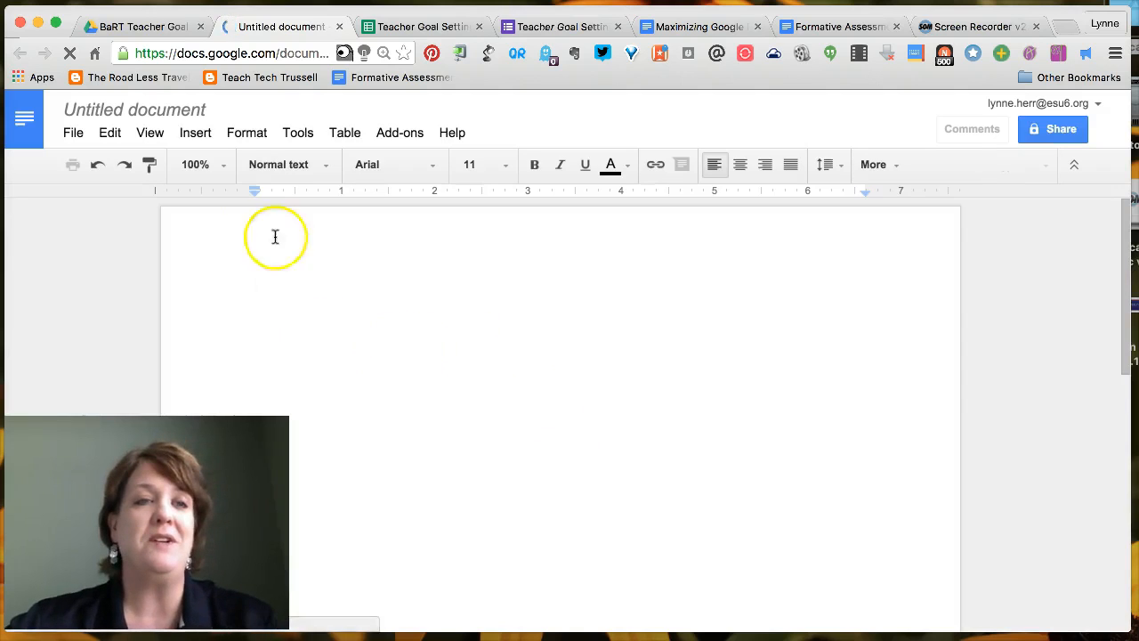
mouse_move(306, 290)
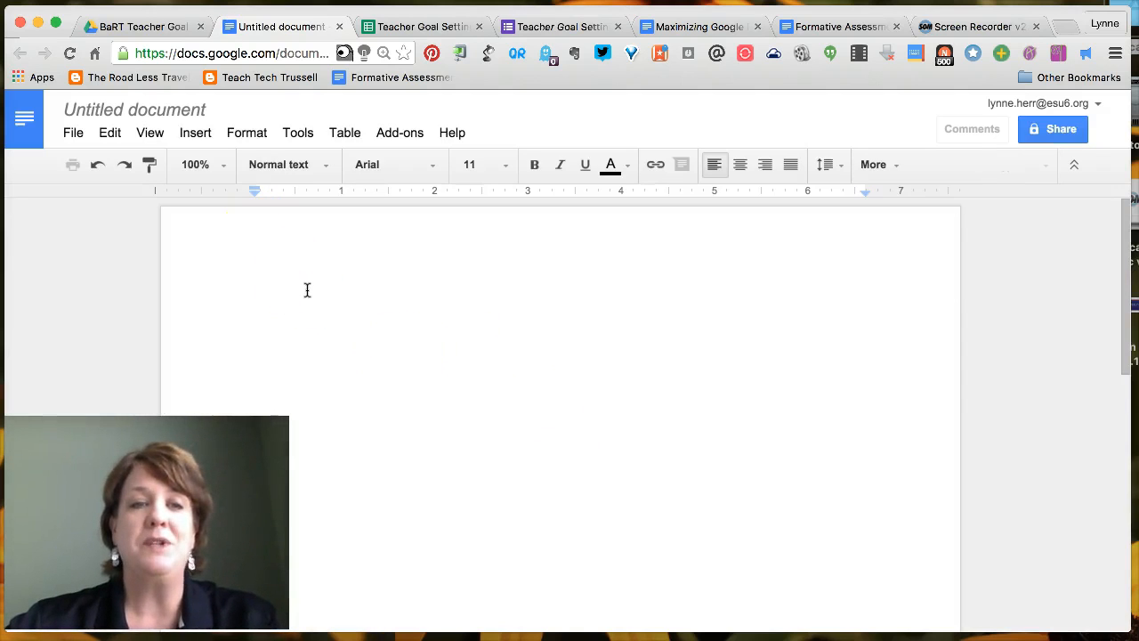
left_click(344, 314)
type("Aut")
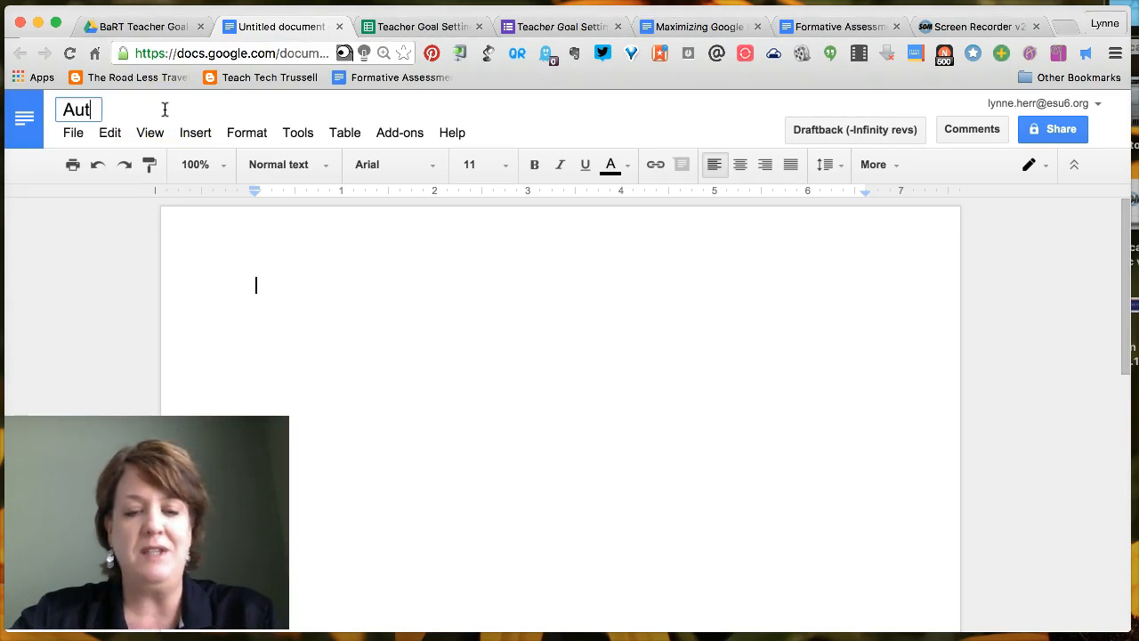
type("ocrat")
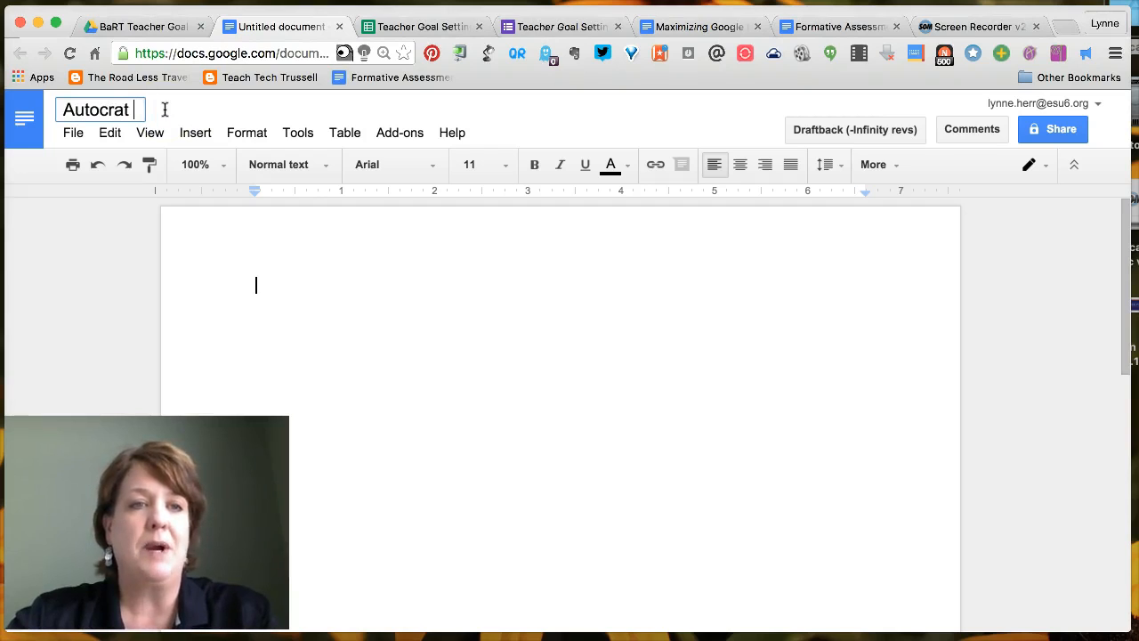
type("BaRT")
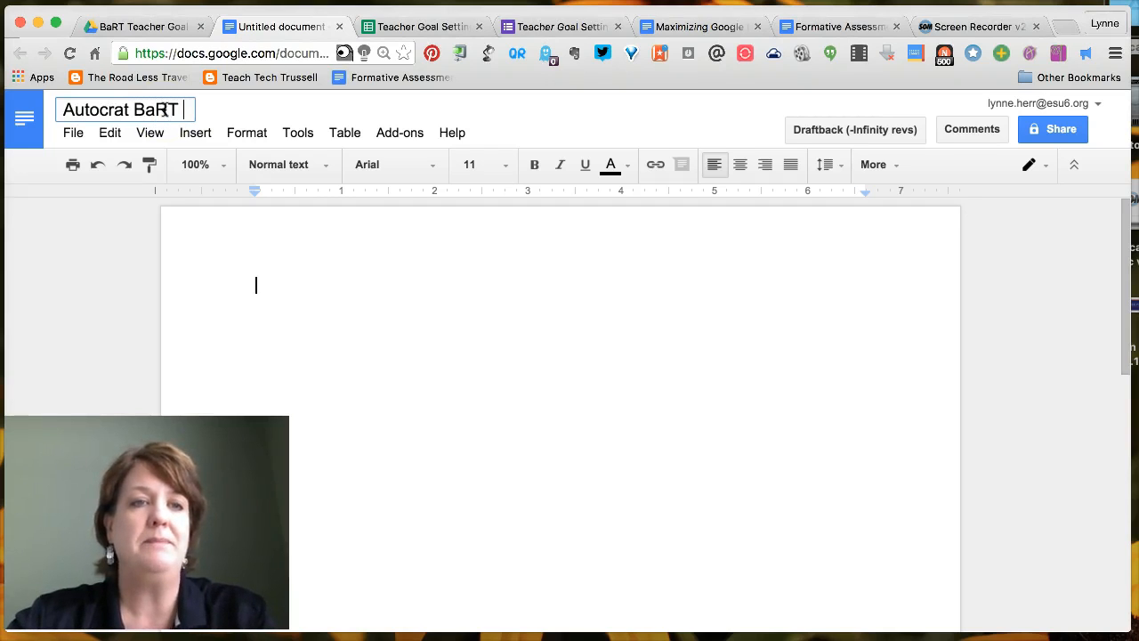
type("Template")
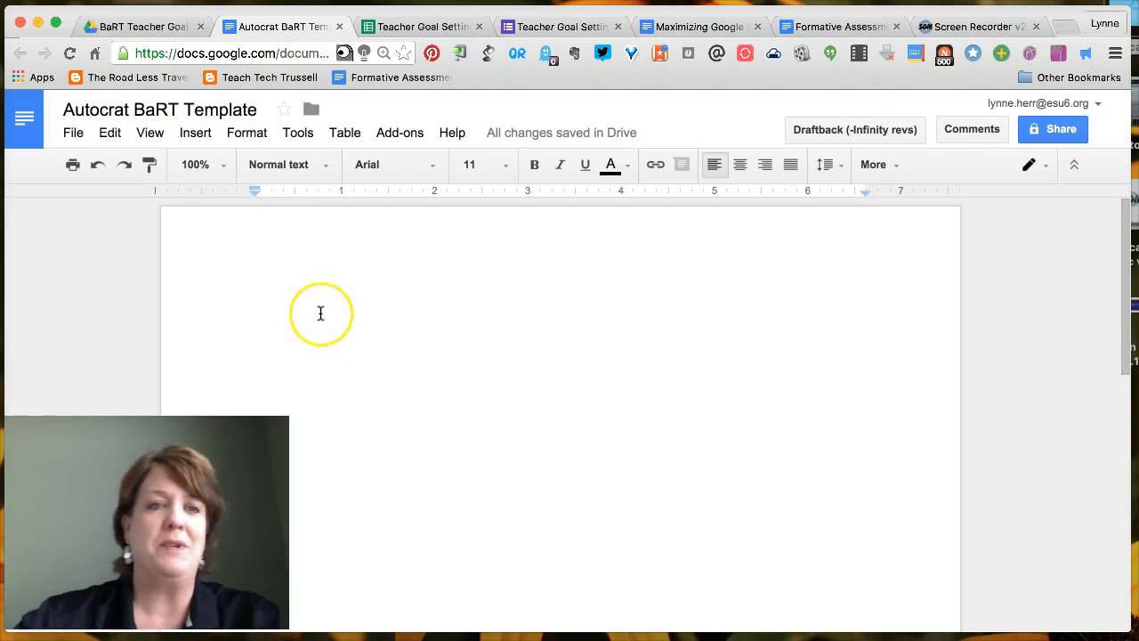
mouse_move(196, 131)
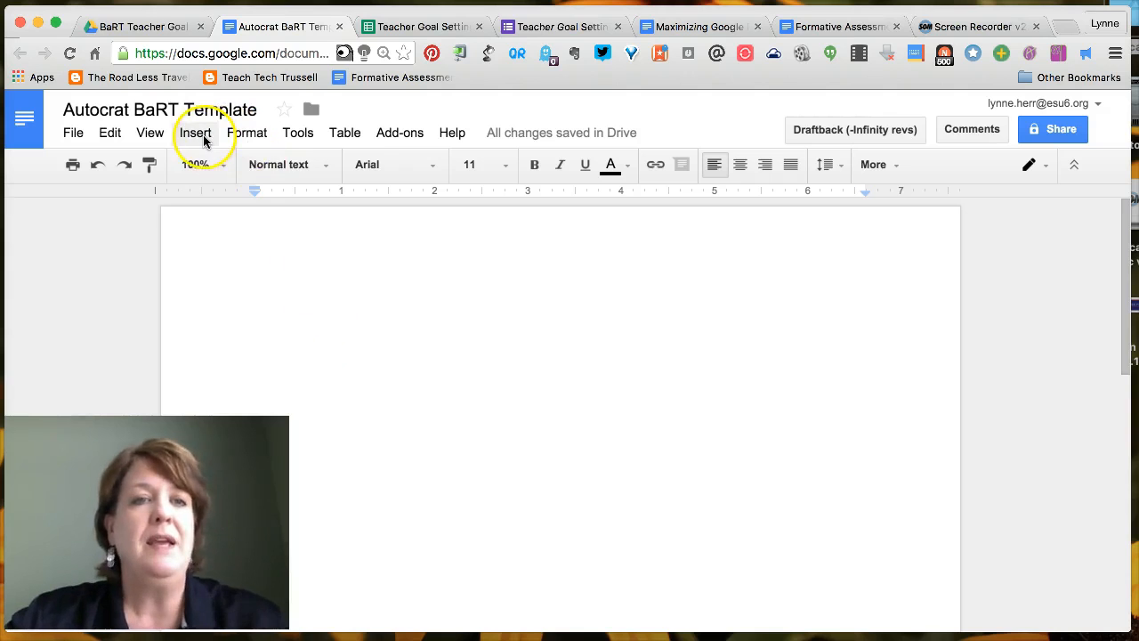
Upload the school banner image from the Desktop to head the template.
left_click(194, 132)
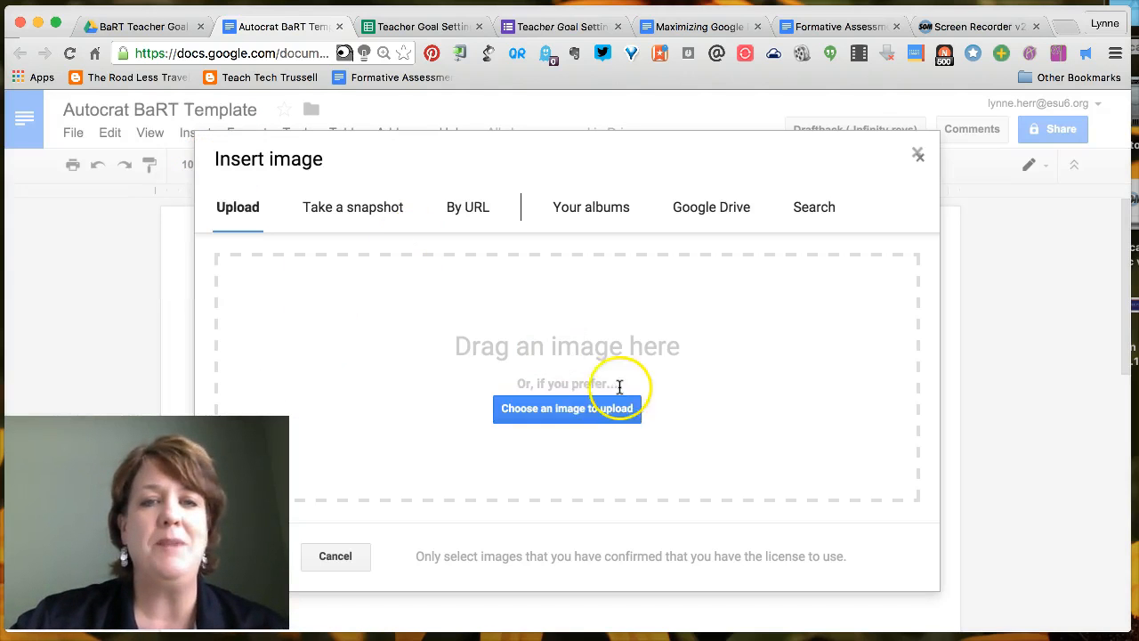
left_click(566, 408)
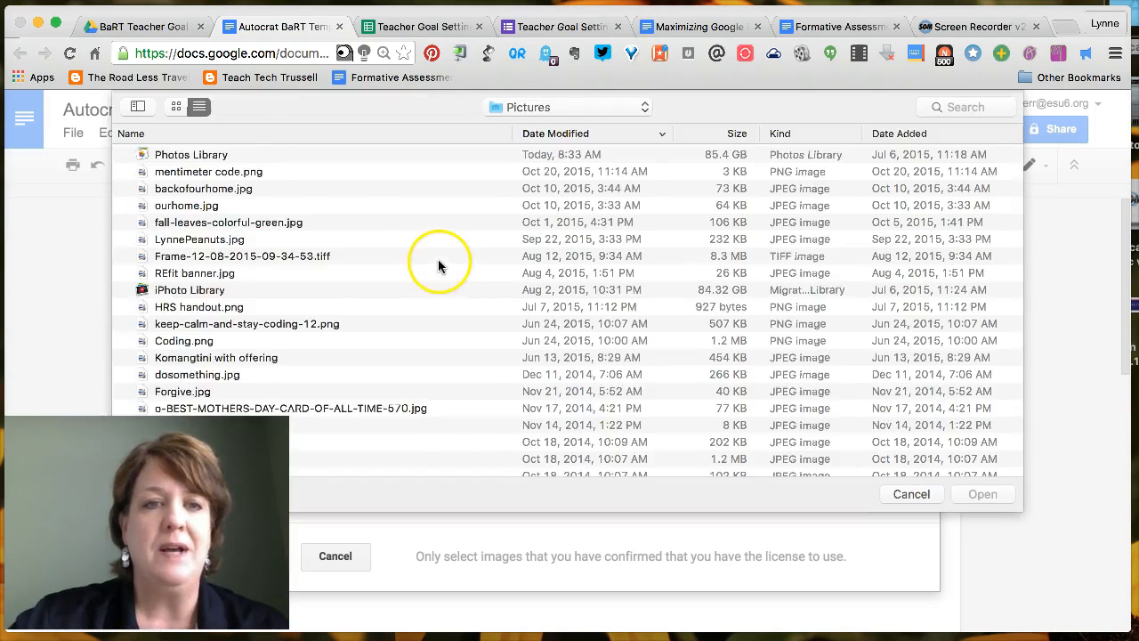
left_click(566, 107)
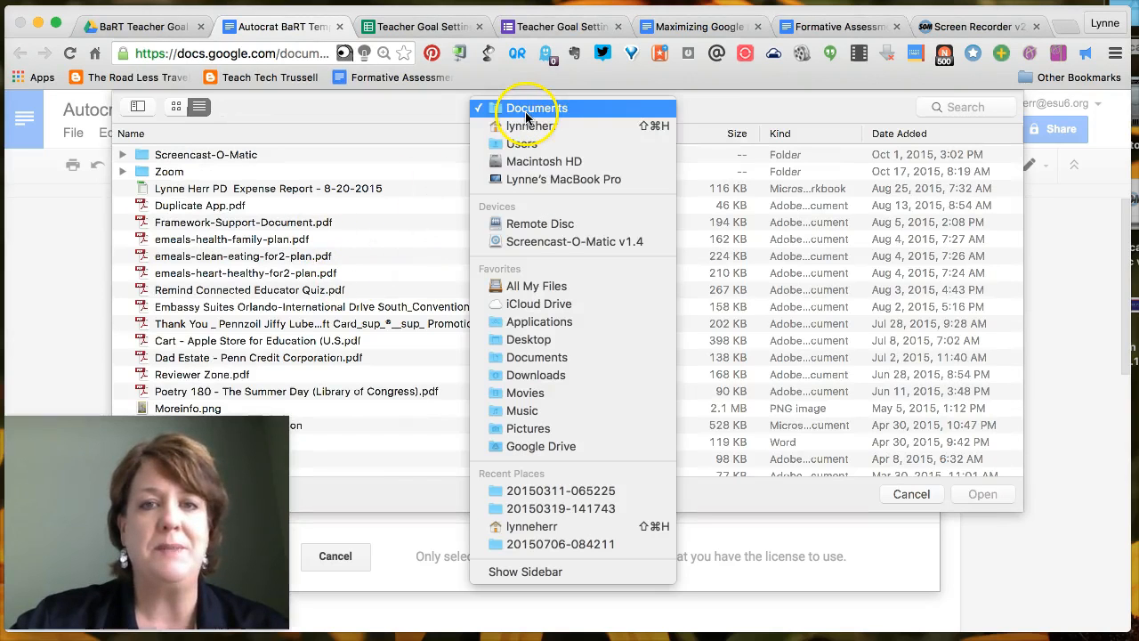
left_click(529, 338)
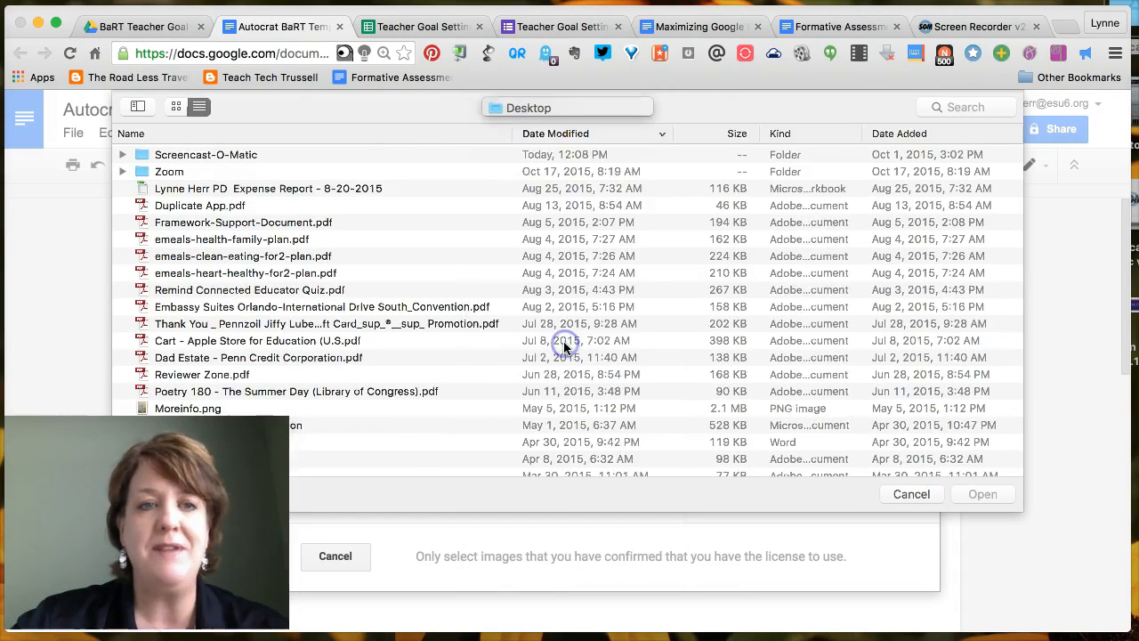
left_click(911, 495)
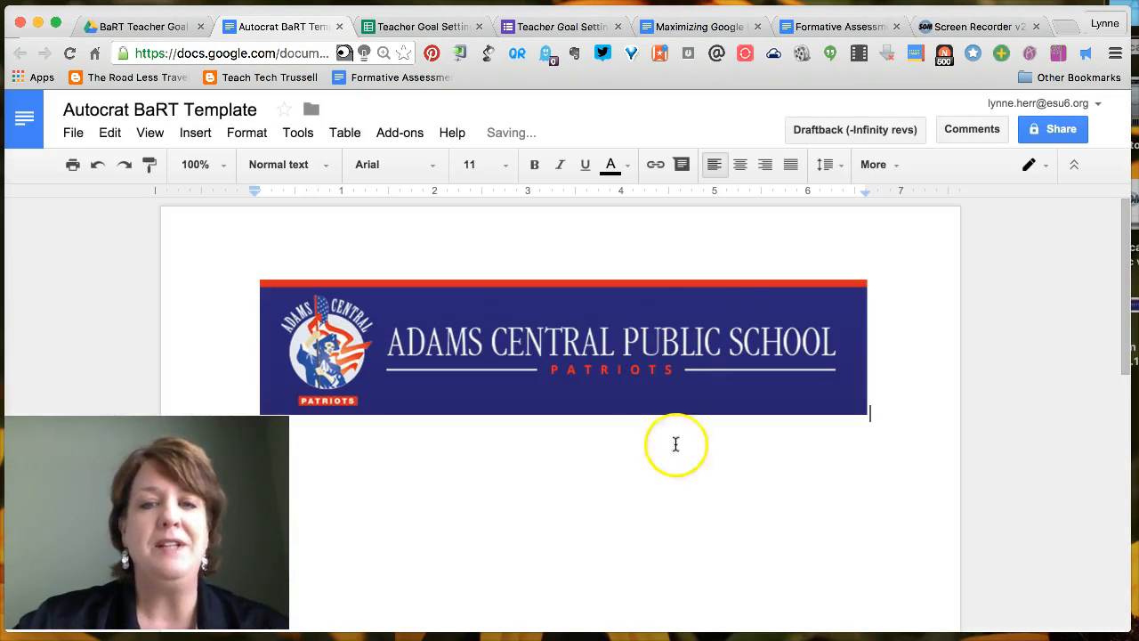
scroll("up", 3)
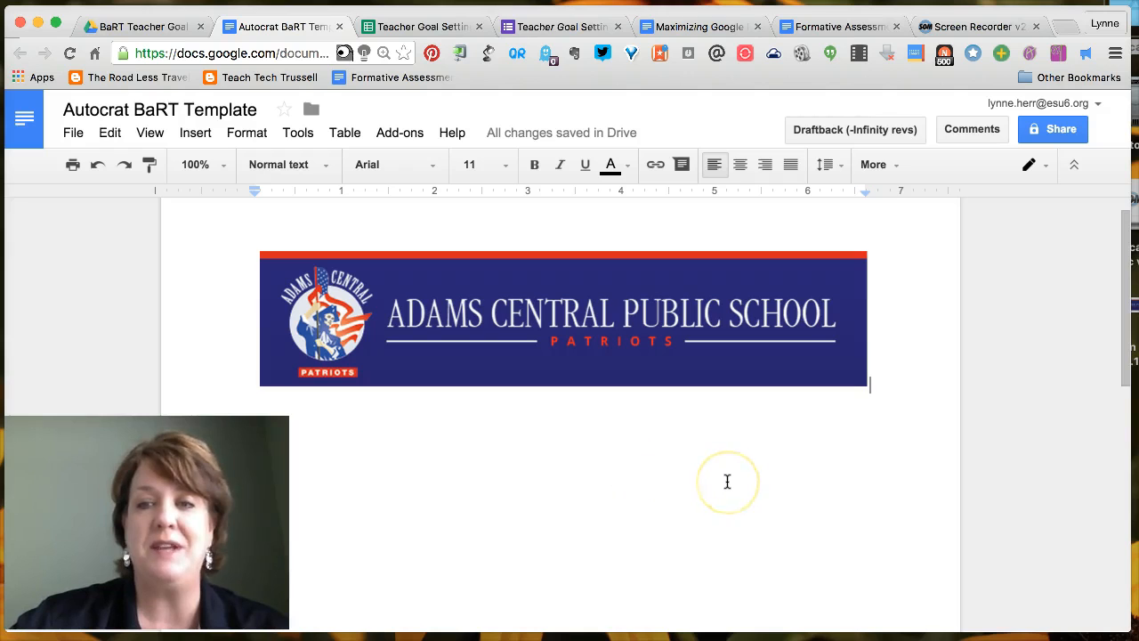
scroll("up", 3)
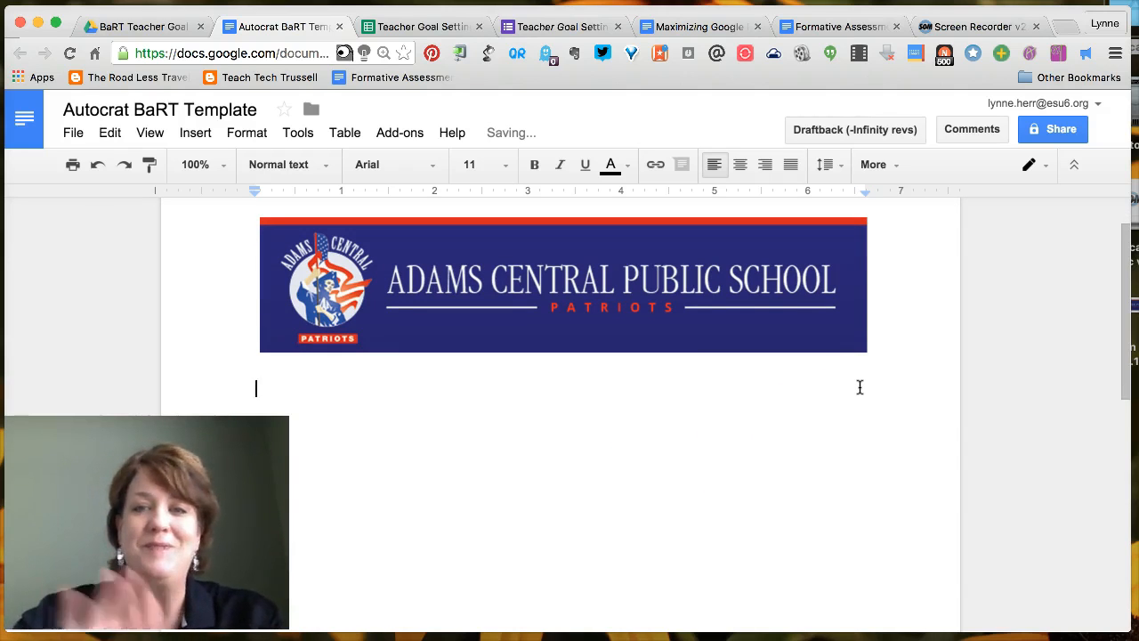
Start a 'Date: <<' line and check the Timestamp header in the responses sheet.
type("Dat")
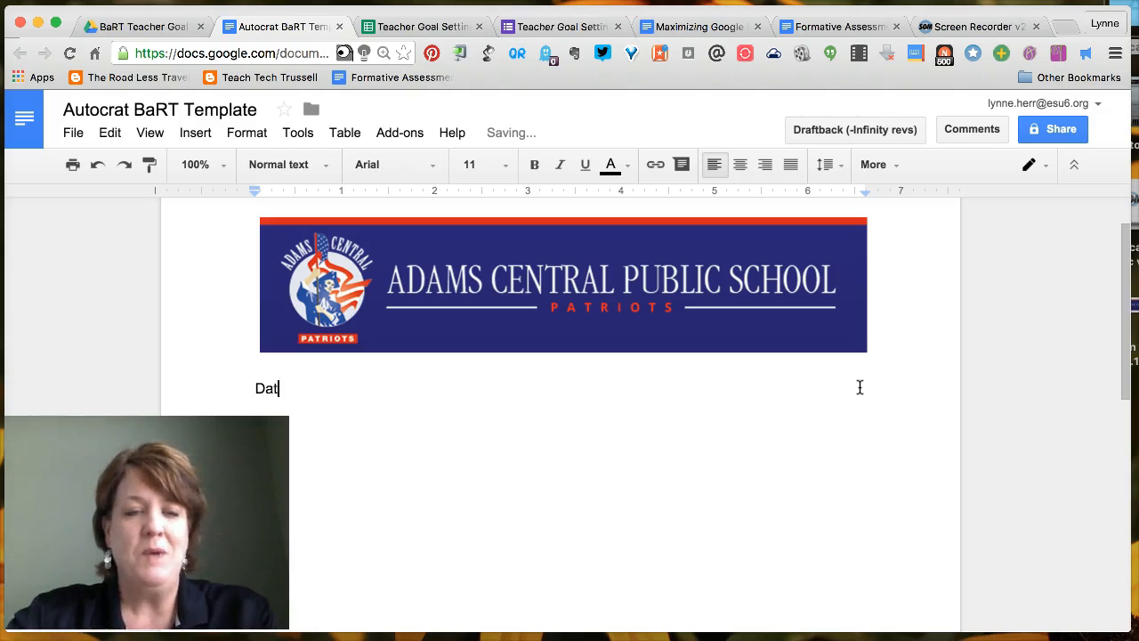
type("e:")
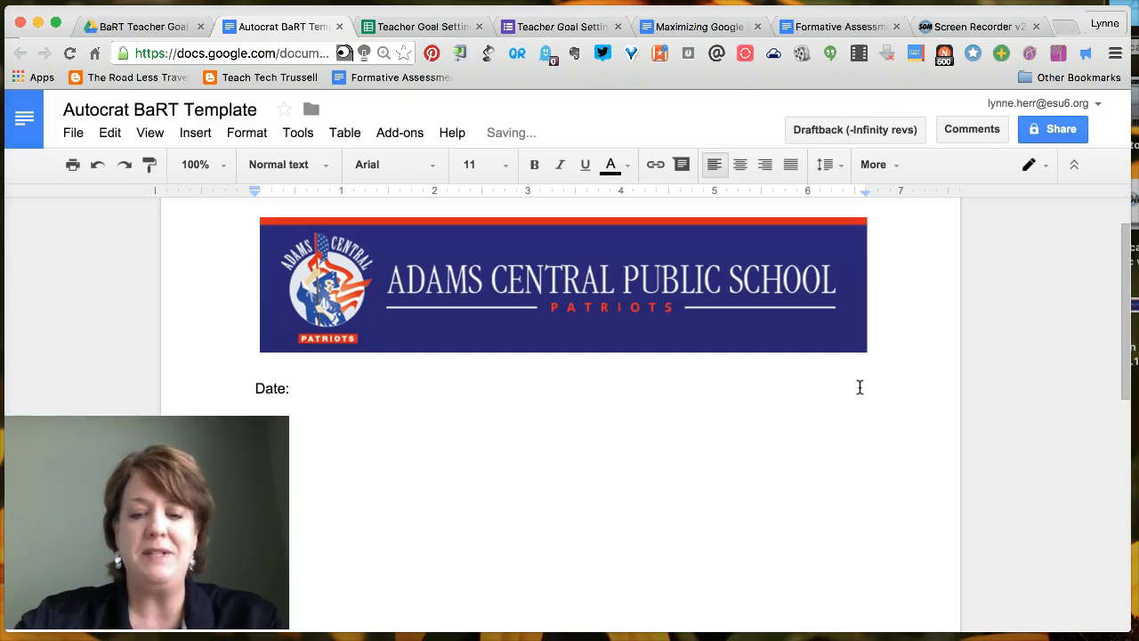
type("<<")
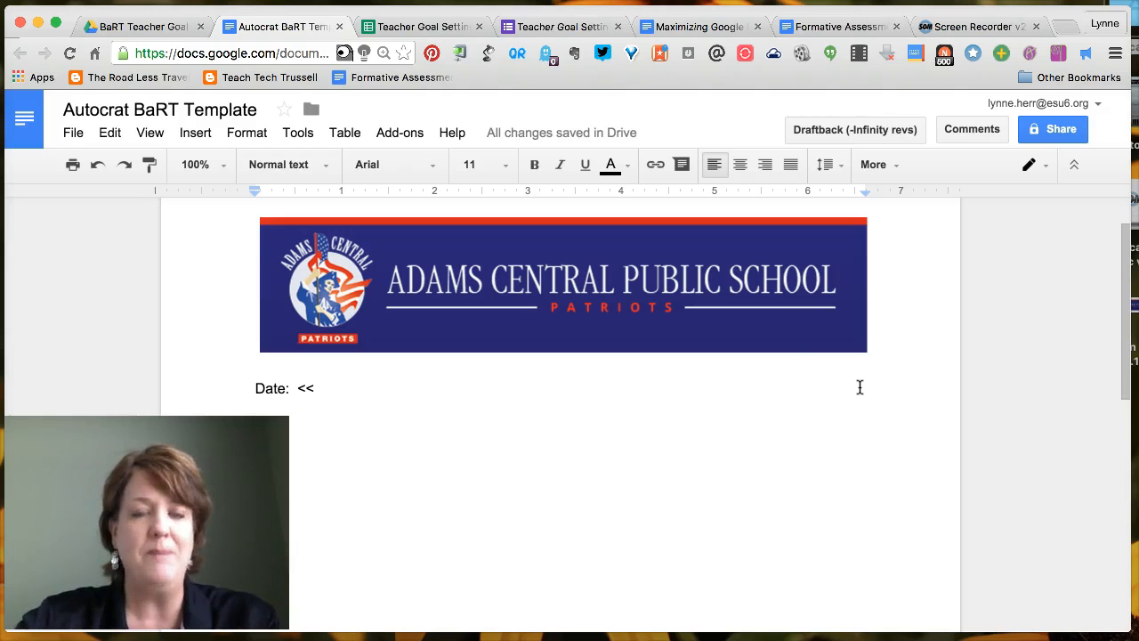
left_click(418, 27)
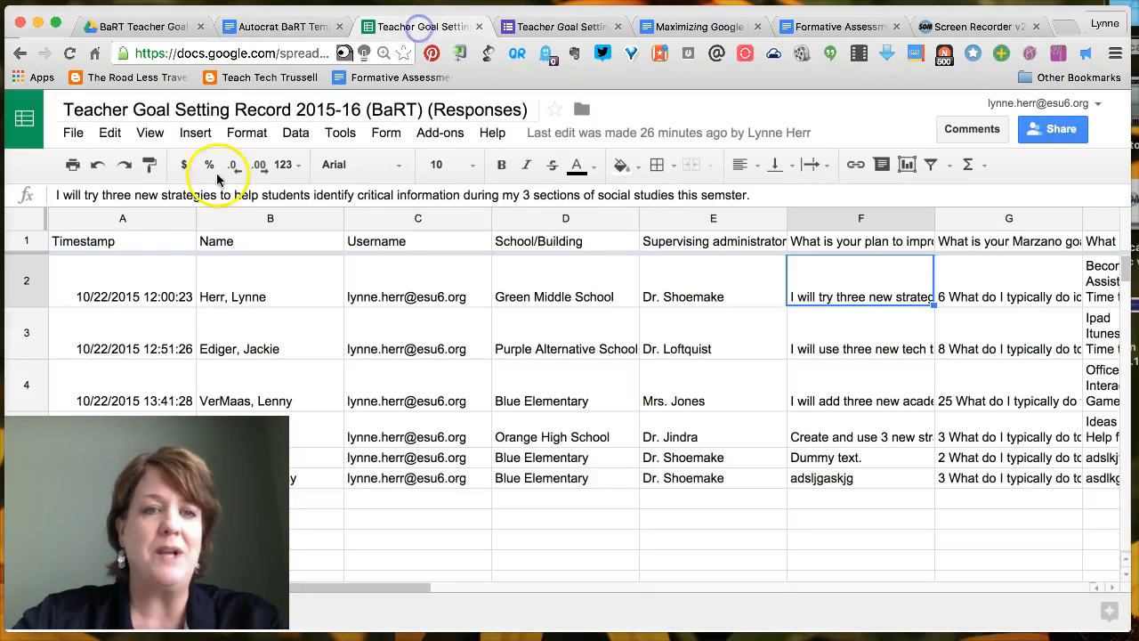
left_click(82, 243)
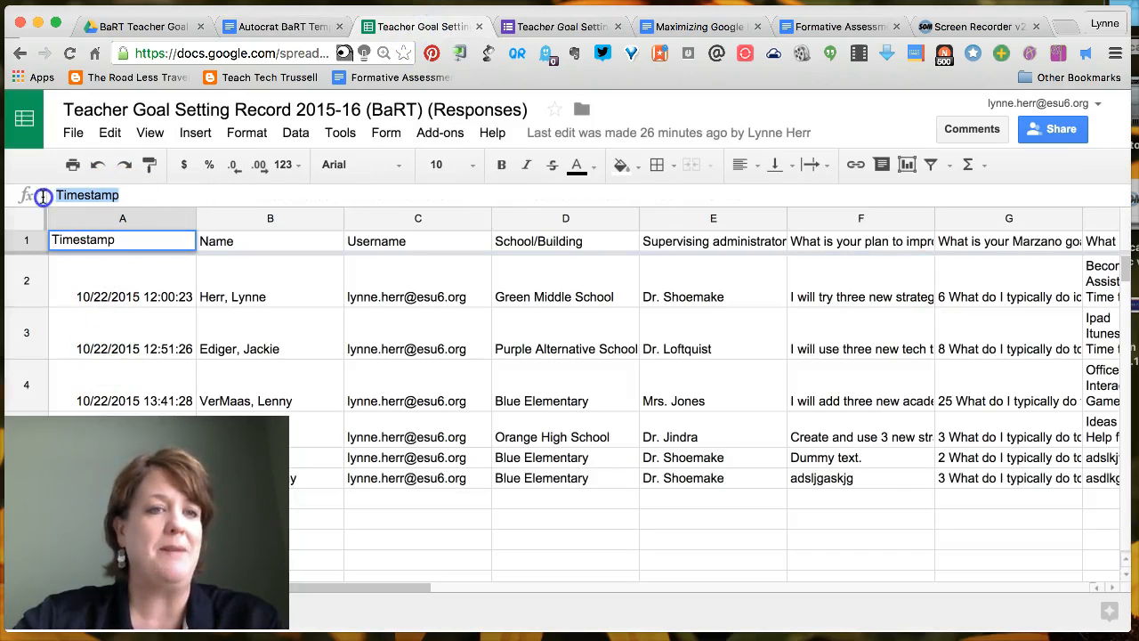
Complete the line as 'Date: <<Timestamp>>' and select it.
left_click(281, 26)
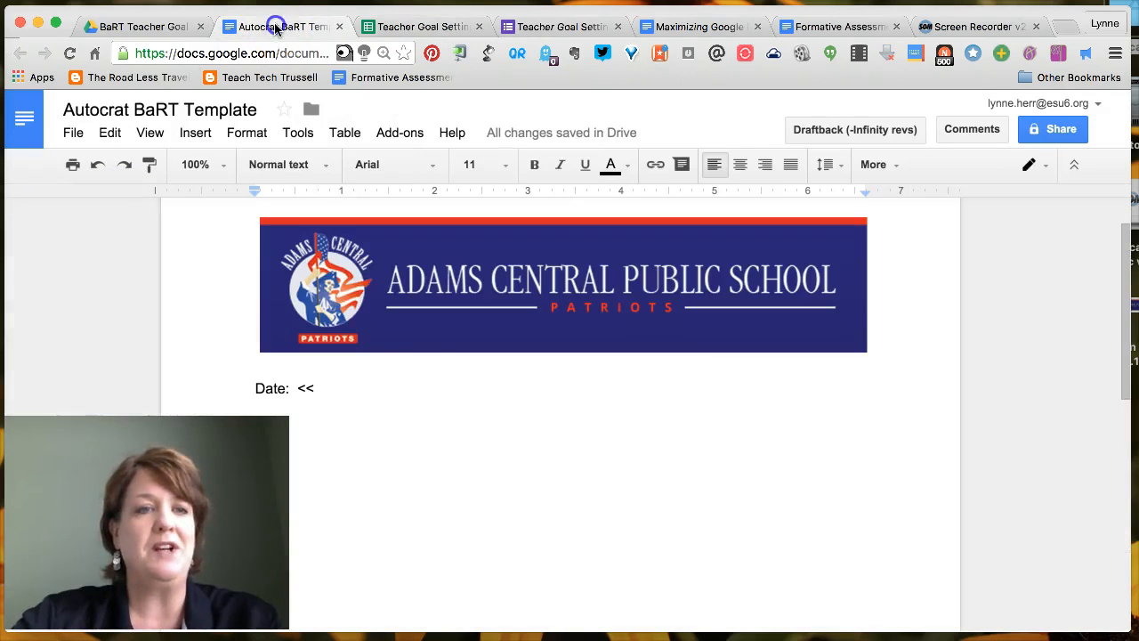
type("Timestamp")
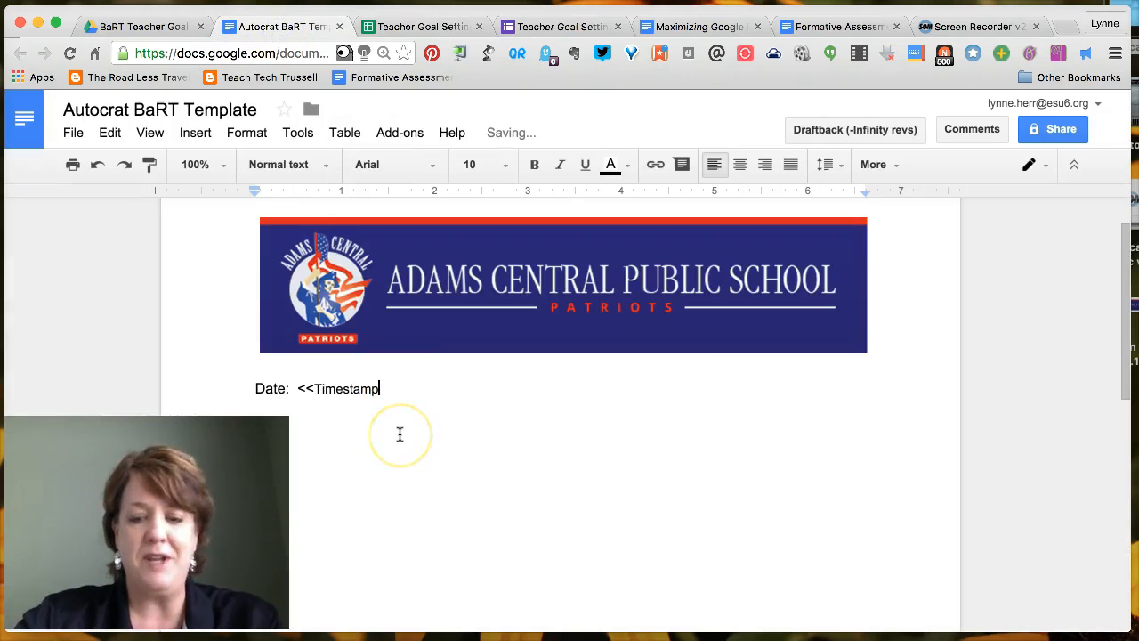
type(">>")
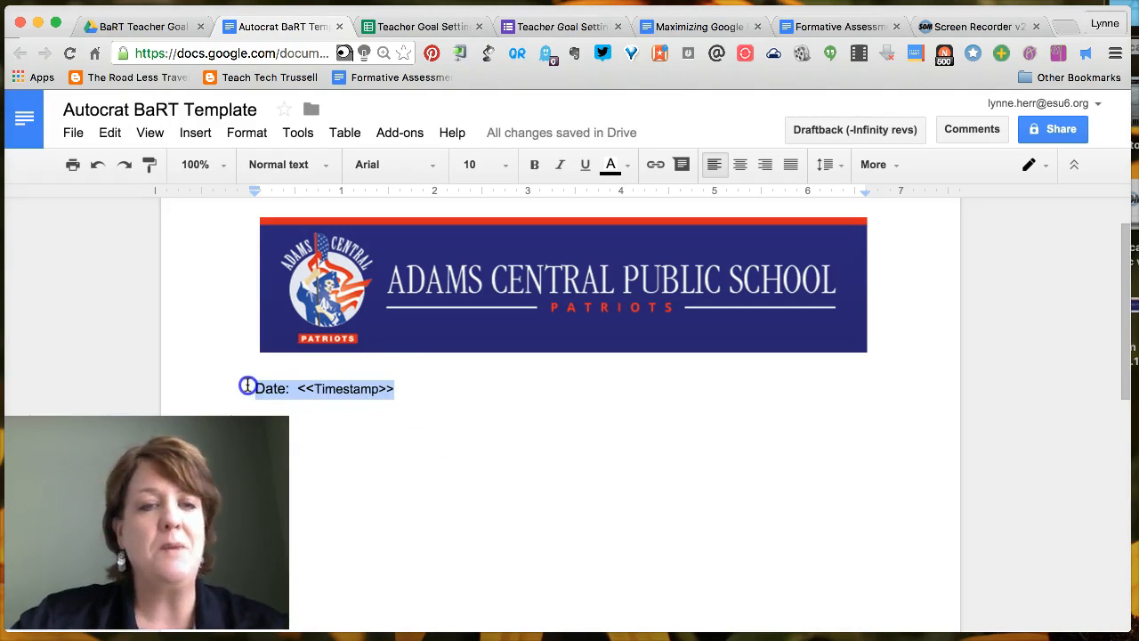
left_click(288, 388)
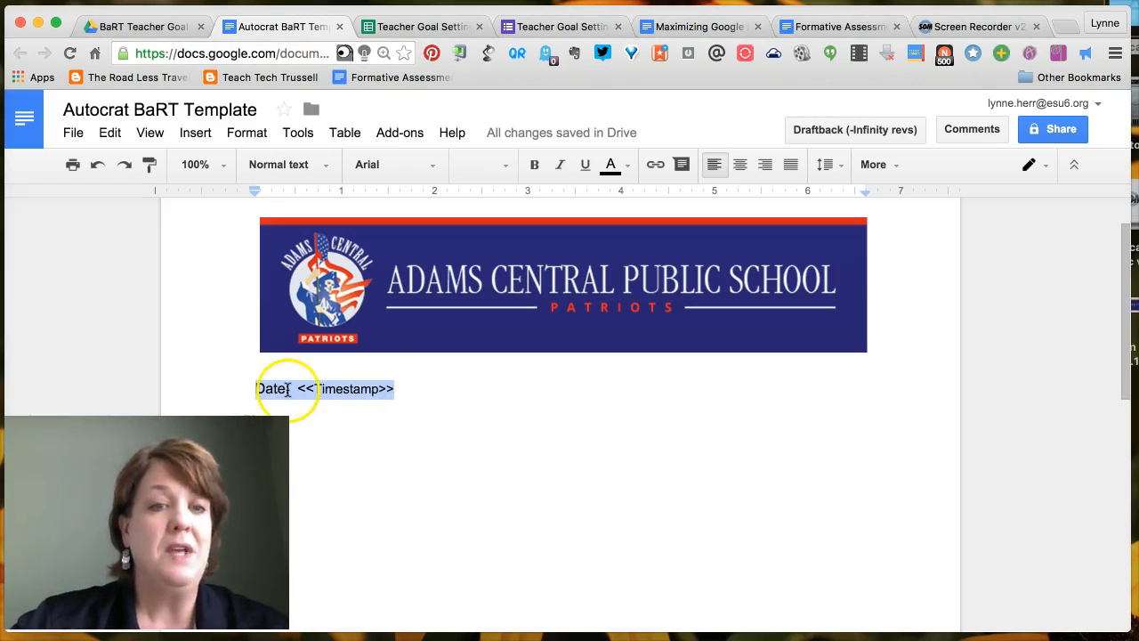
left_click(288, 388)
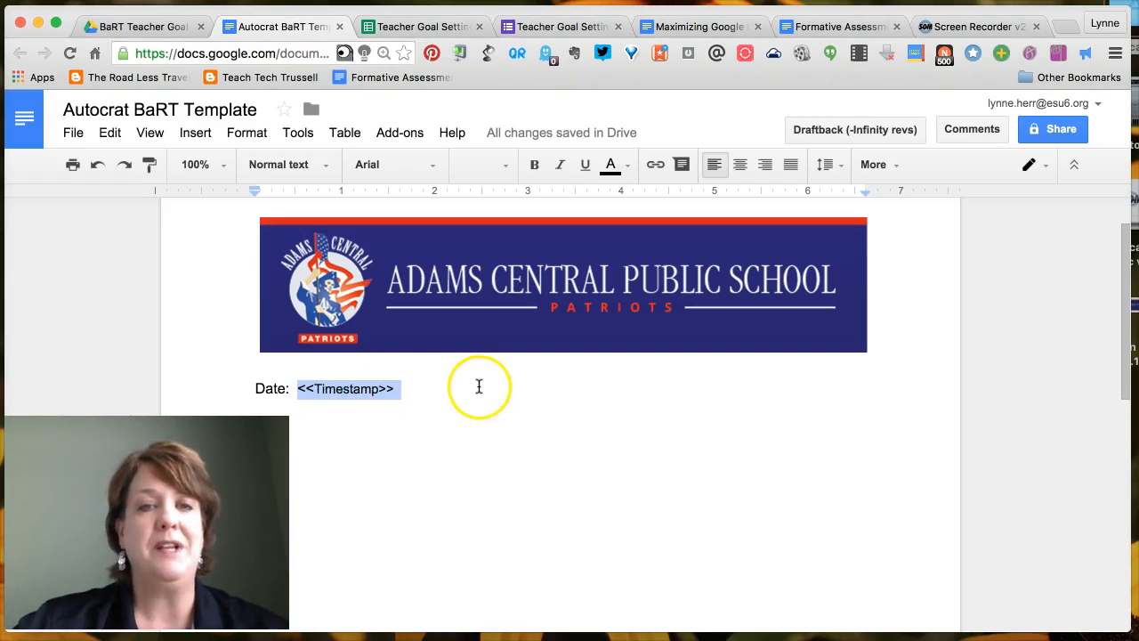
Format the date line bold, Droid Sans, size 12.
left_click(401, 388)
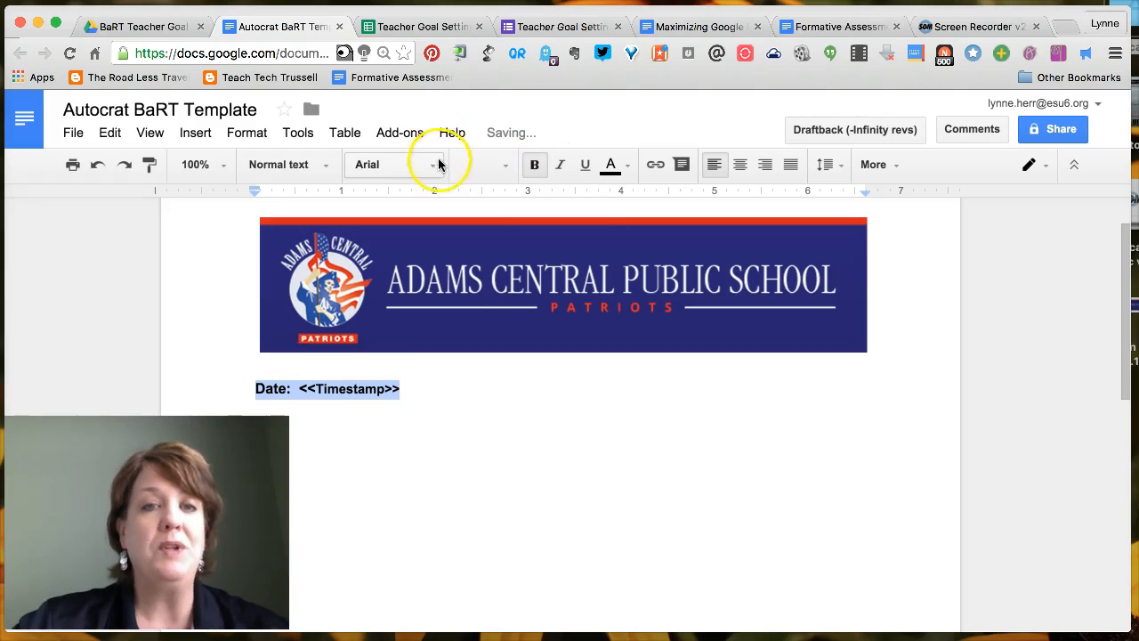
left_click(419, 164)
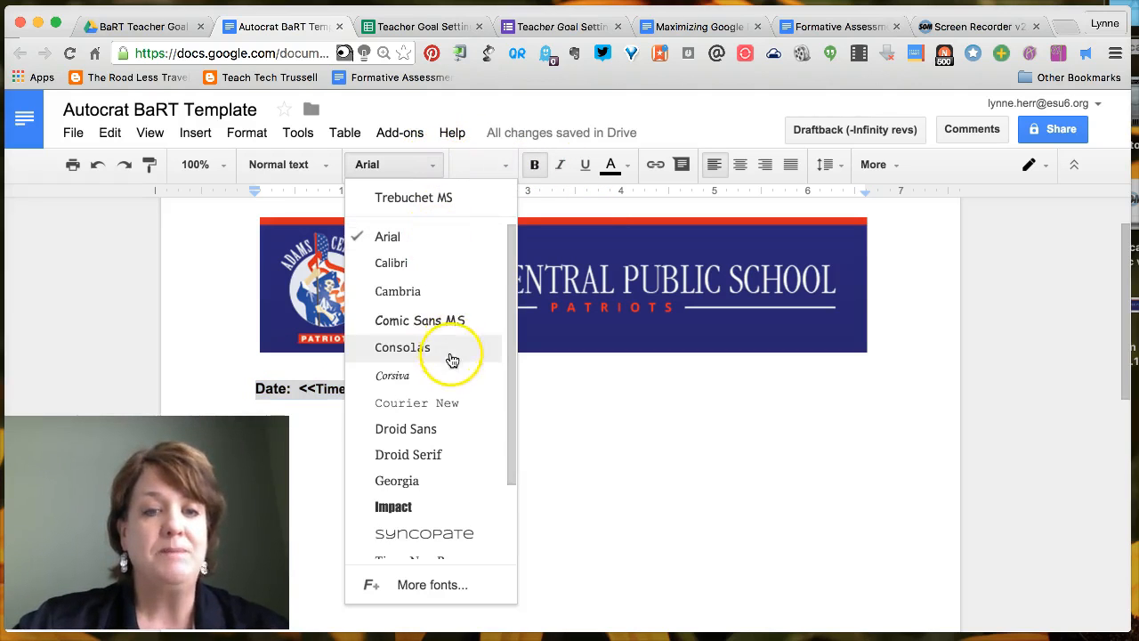
mouse_move(448, 454)
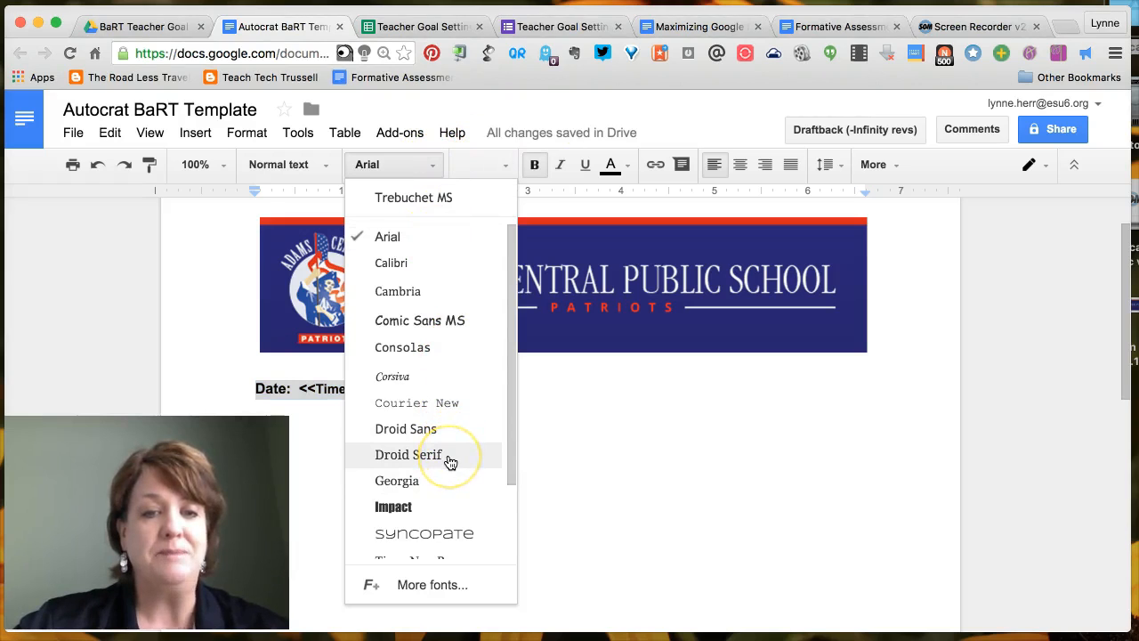
left_click(406, 427)
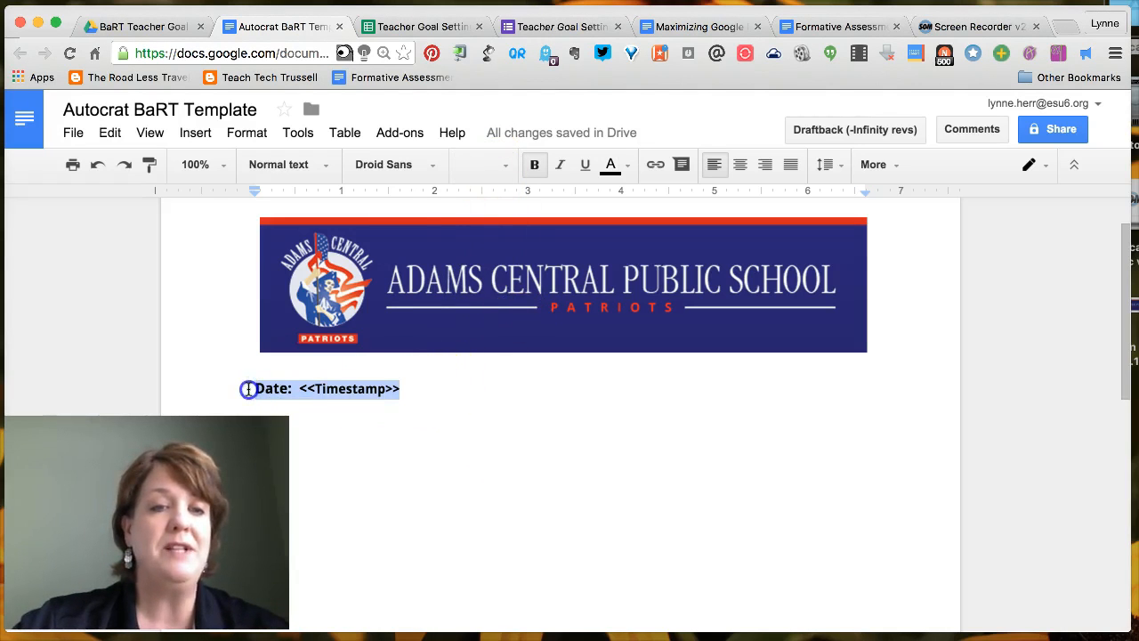
left_click(477, 164)
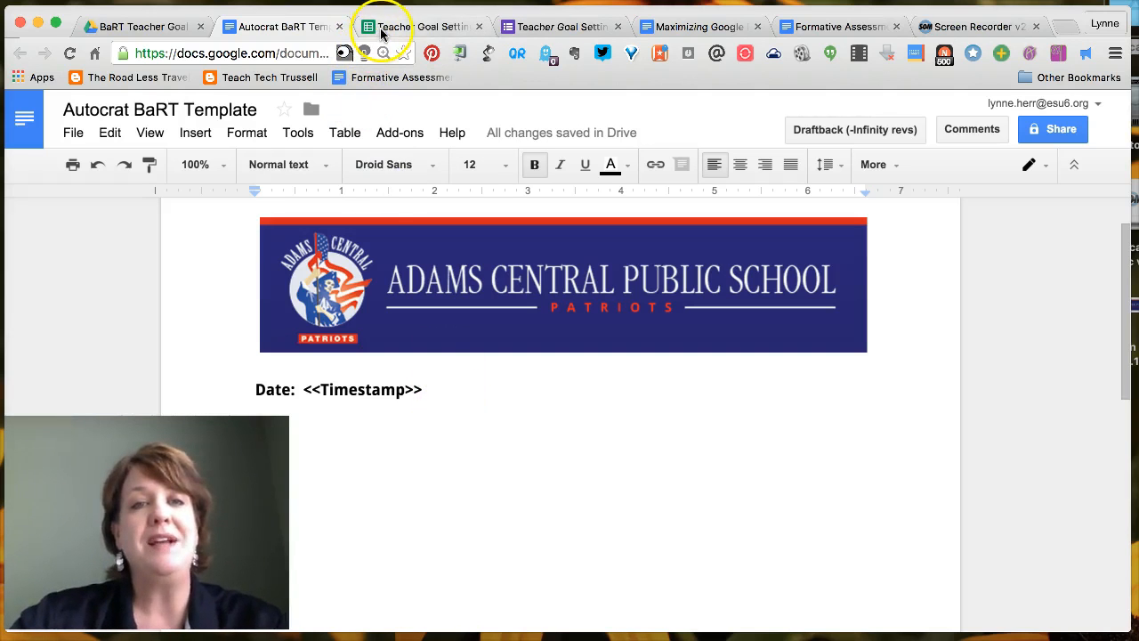
Check the Name column header in the responses sheet and return to the template.
left_click(418, 27)
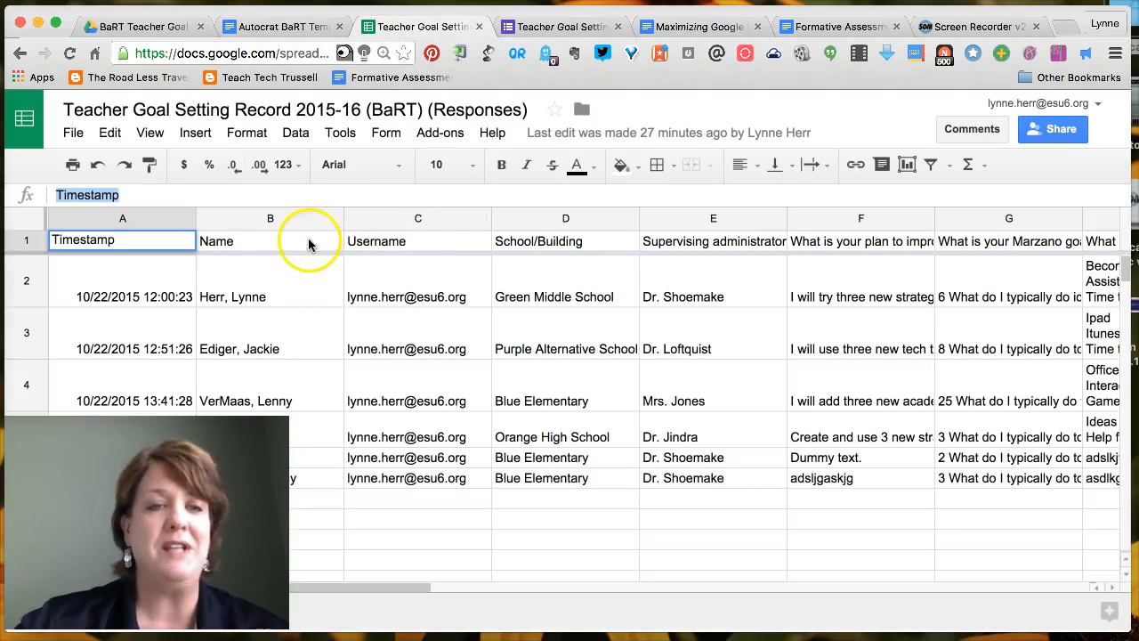
left_click(271, 240)
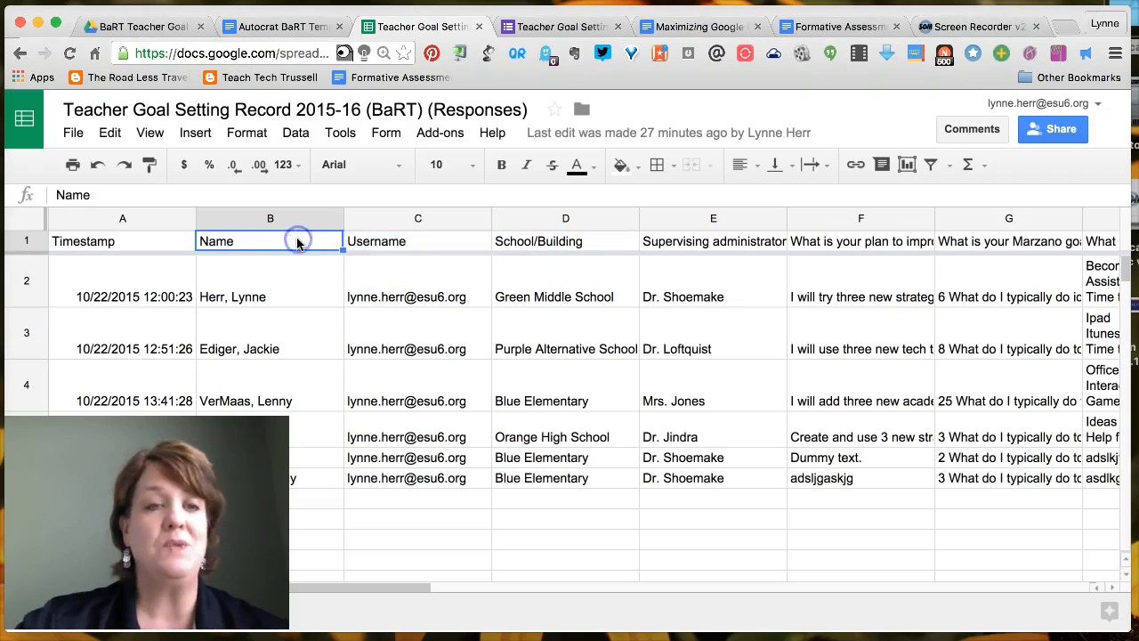
mouse_move(306, 240)
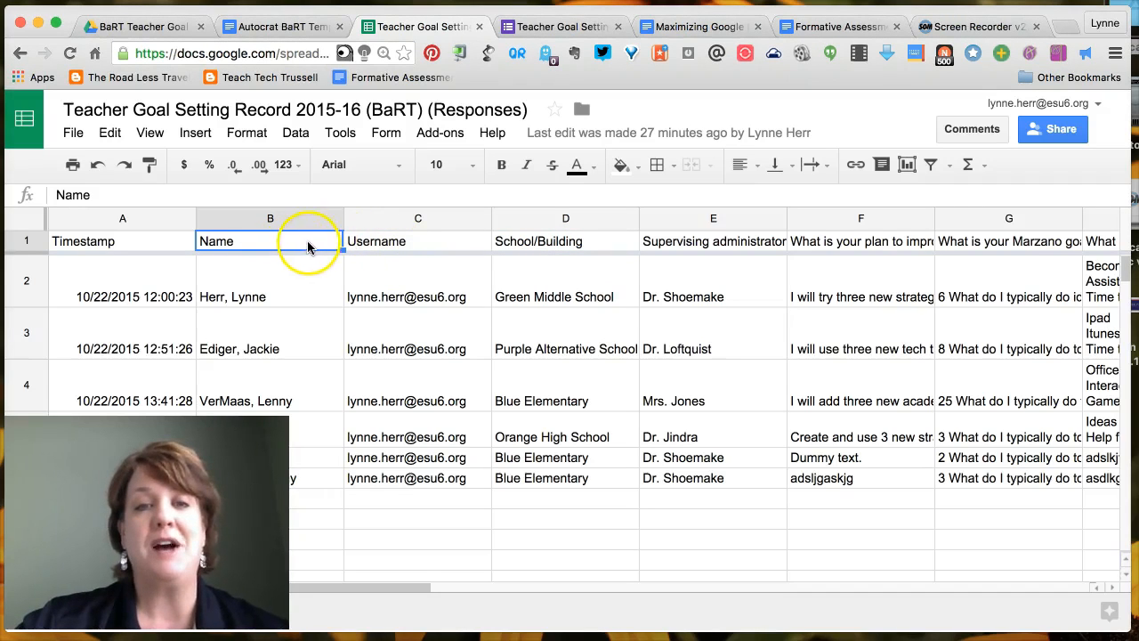
mouse_move(395, 245)
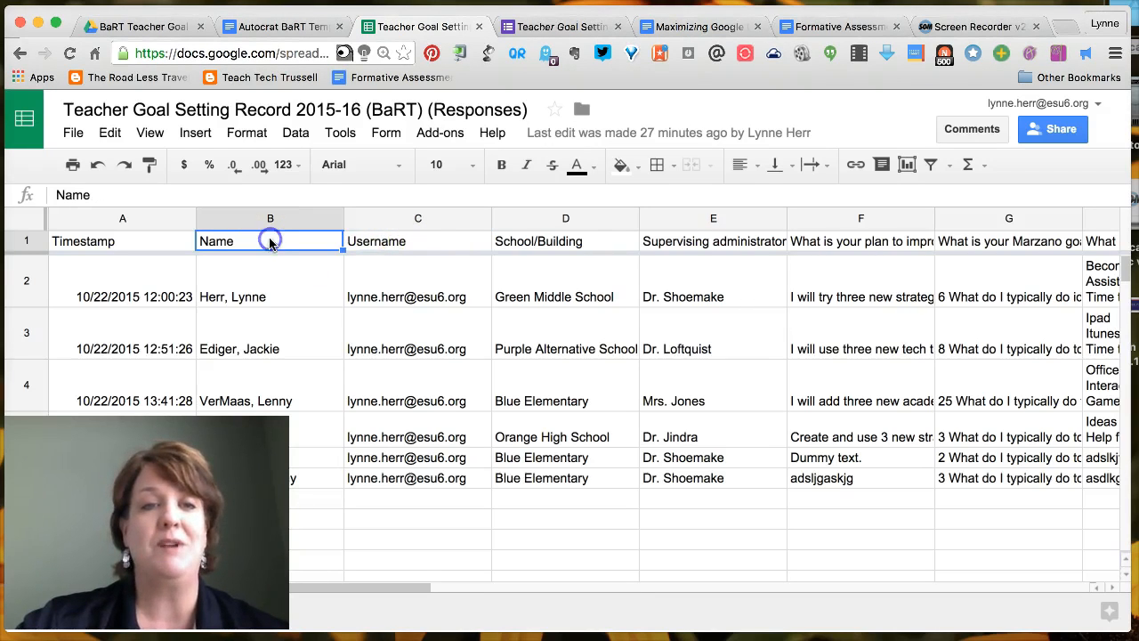
mouse_move(302, 242)
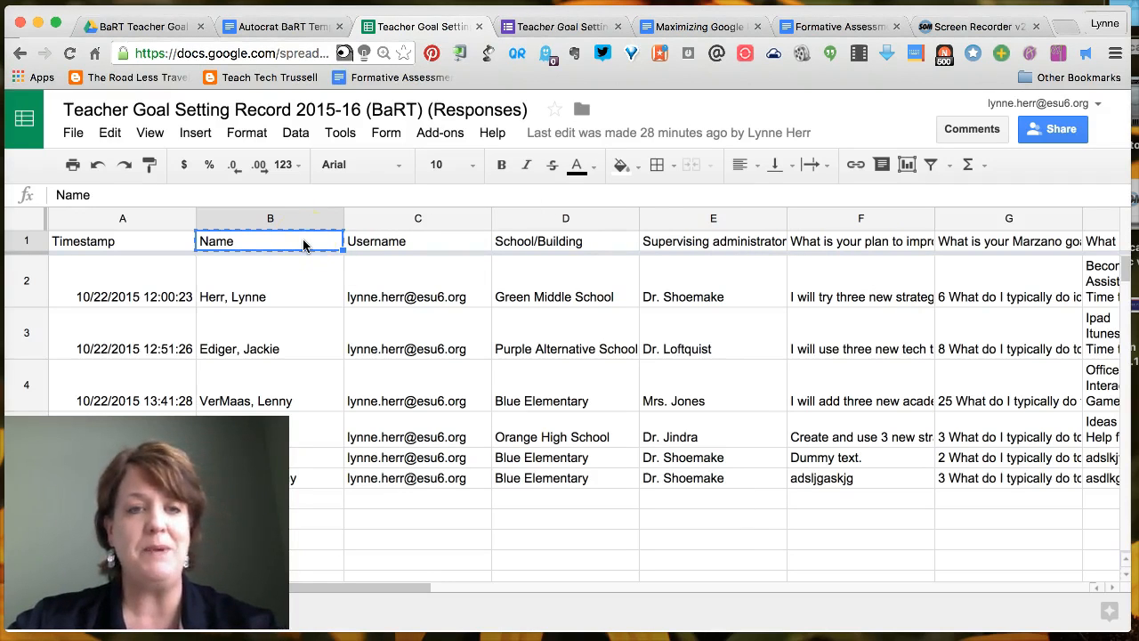
left_click(281, 27)
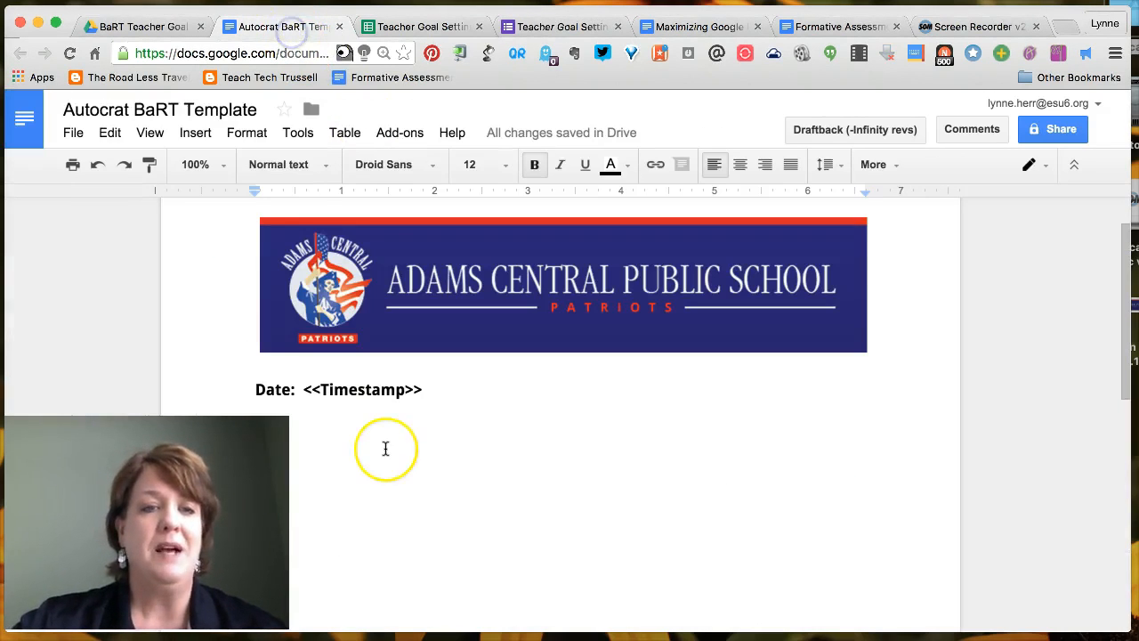
Add the '<<Name>>' merge tag after the Name label.
left_click(384, 432)
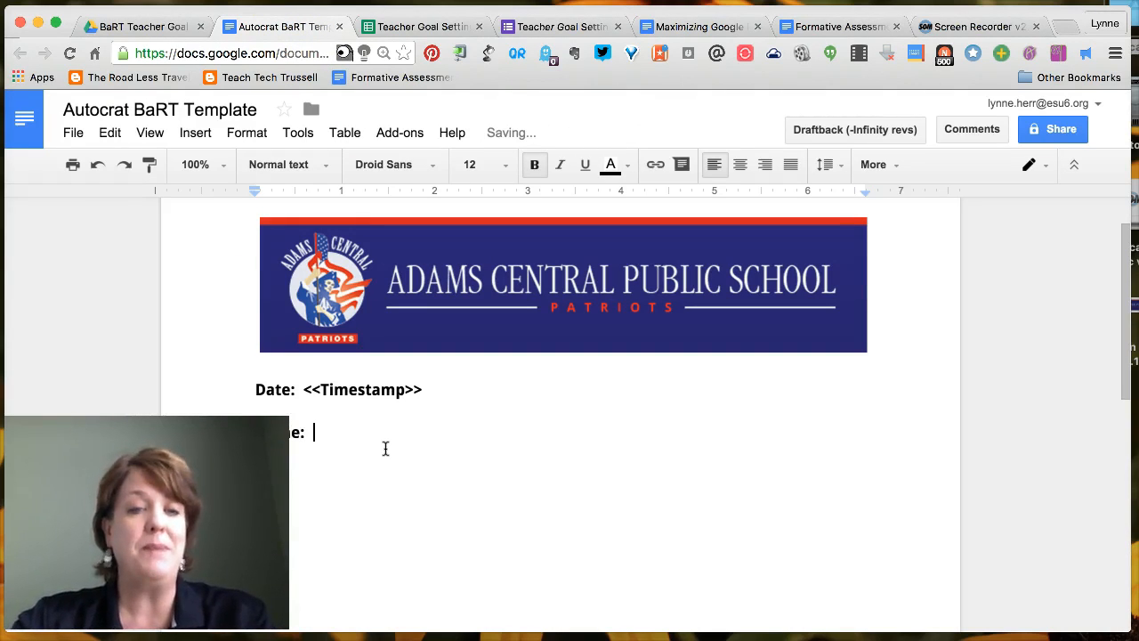
type("<")
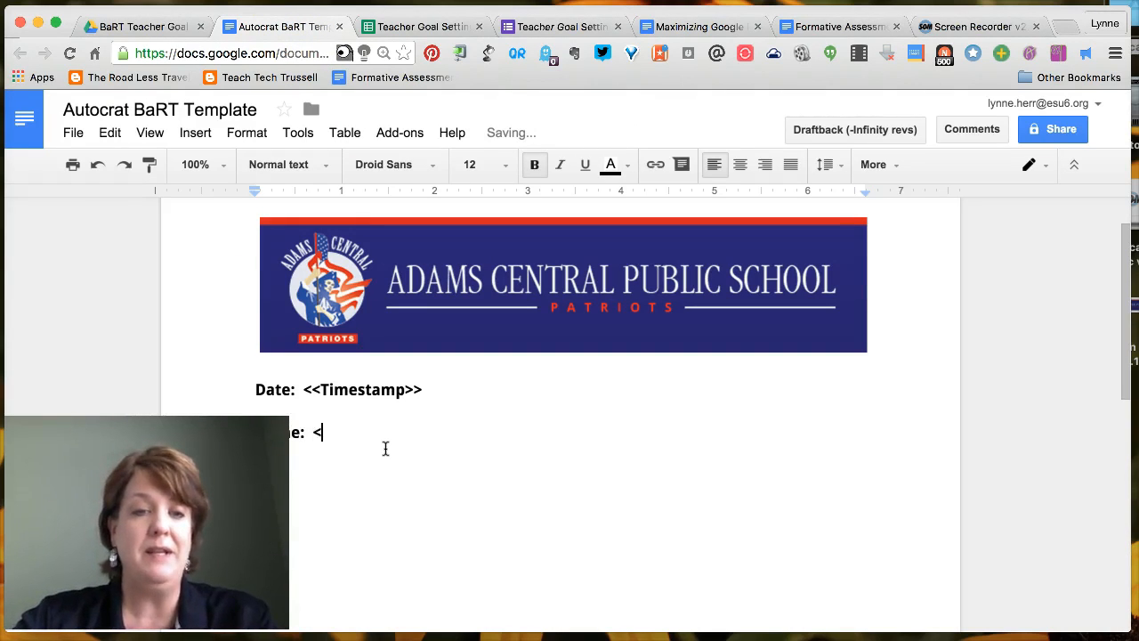
type("<Name")
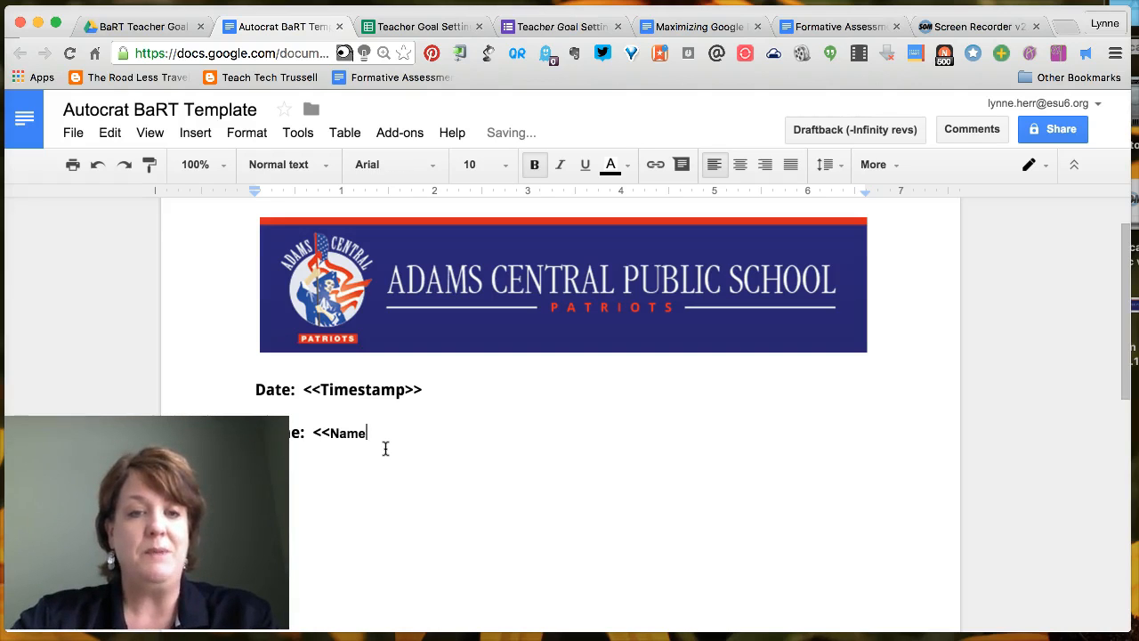
type(">>")
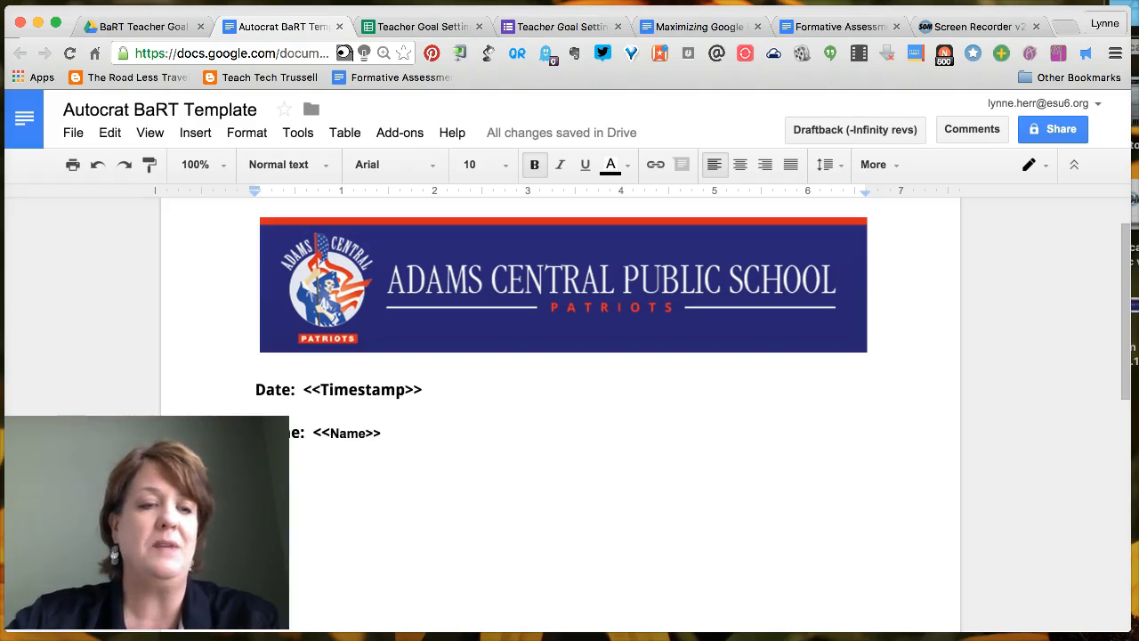
Cross-check the Timestamp and Name merge tags against the sheet headers.
scroll("down", 3)
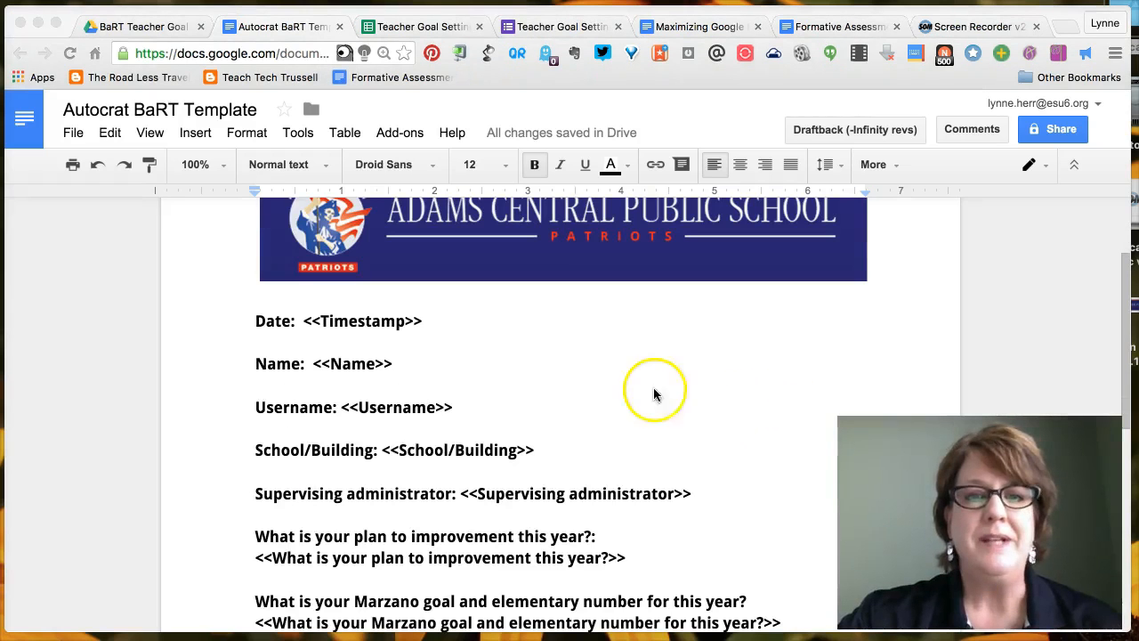
mouse_move(374, 359)
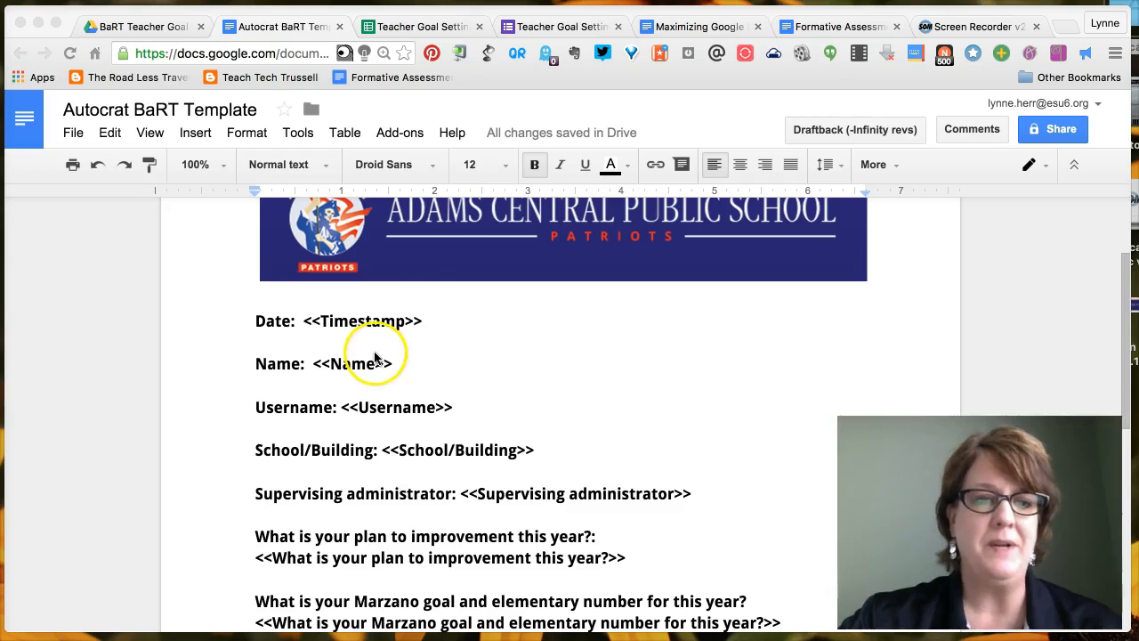
left_click(418, 26)
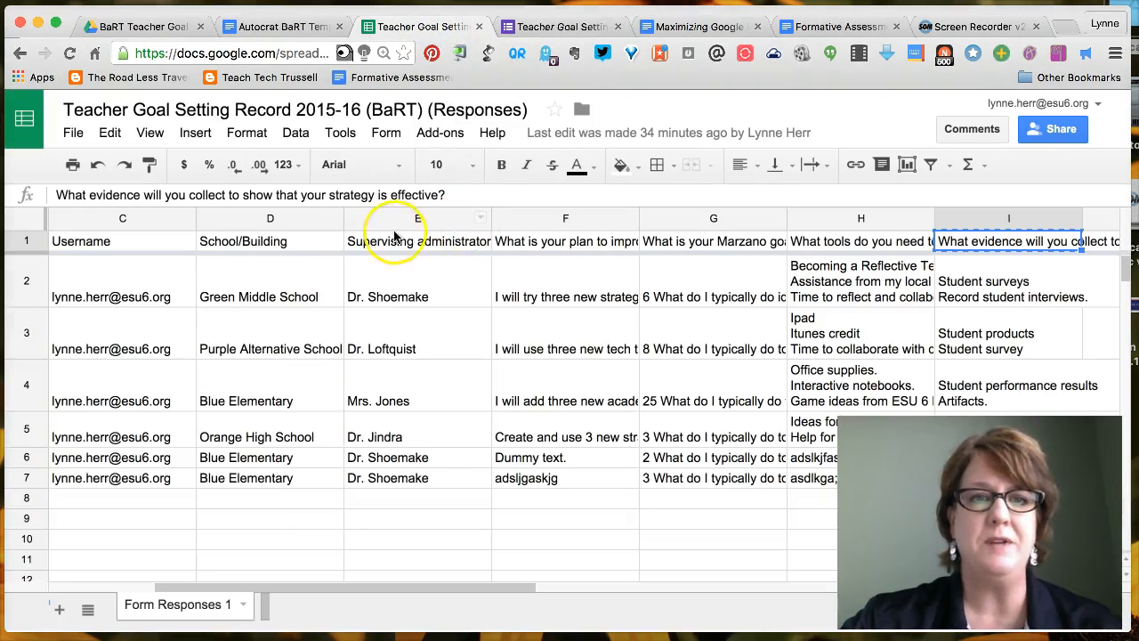
left_click(281, 27)
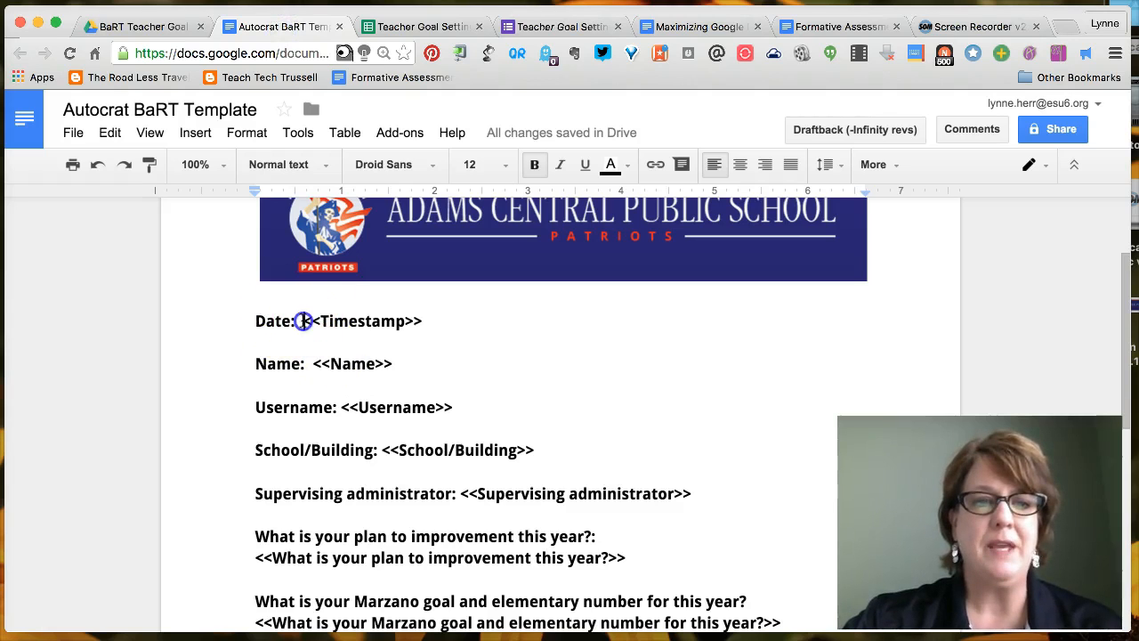
double_click(359, 321)
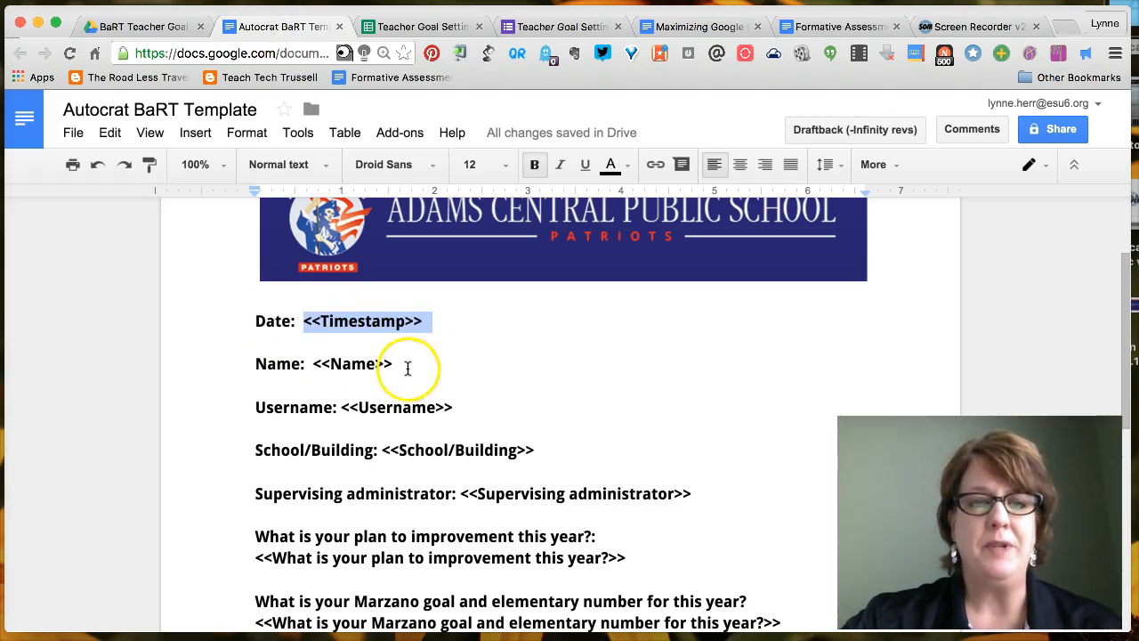
double_click(349, 364)
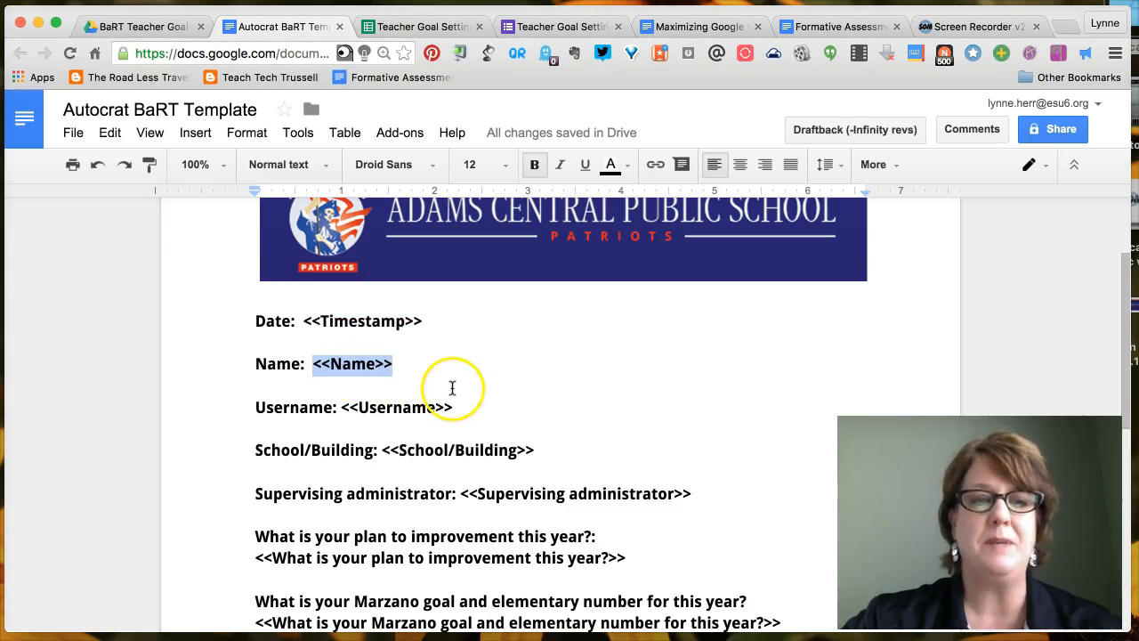
mouse_move(470, 424)
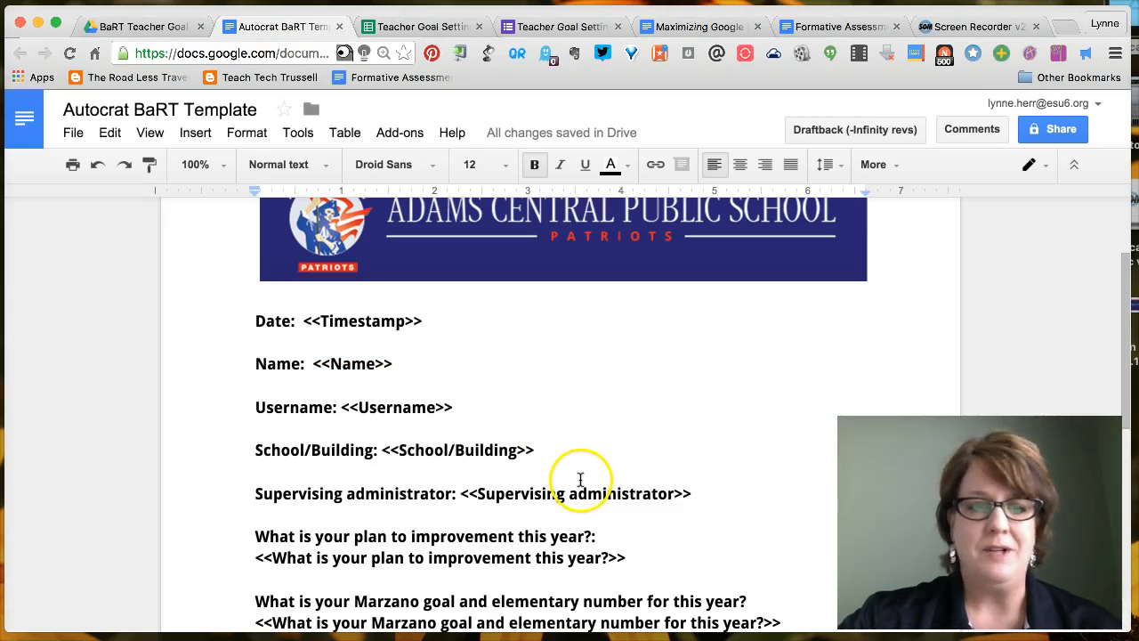
Scroll through the remaining template question lines to review them.
scroll("down", 3)
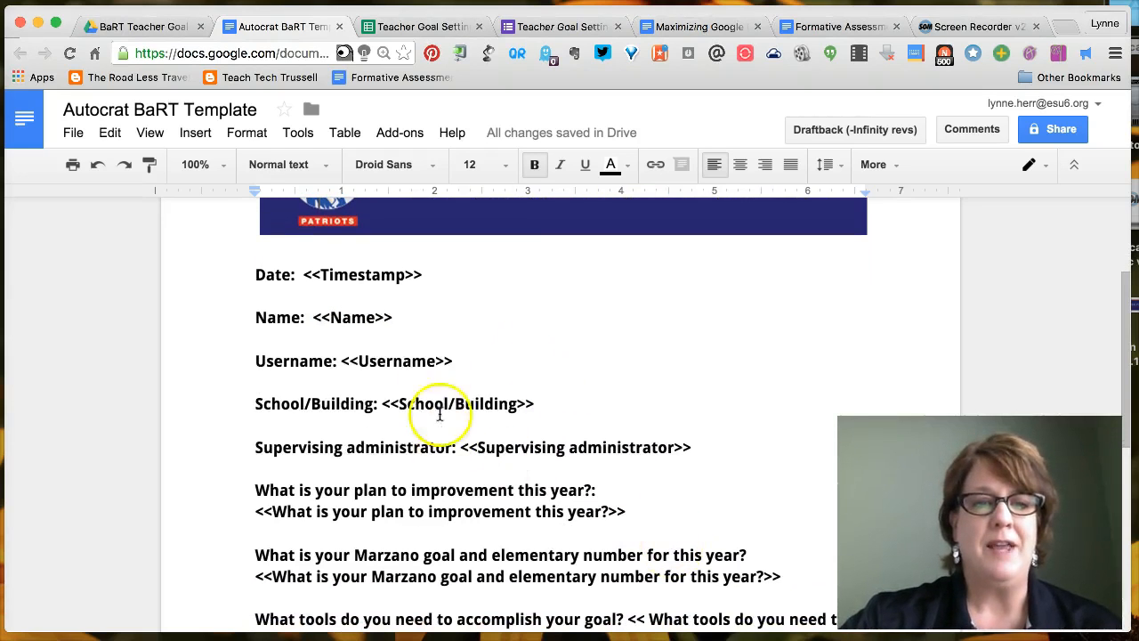
scroll("down", 3)
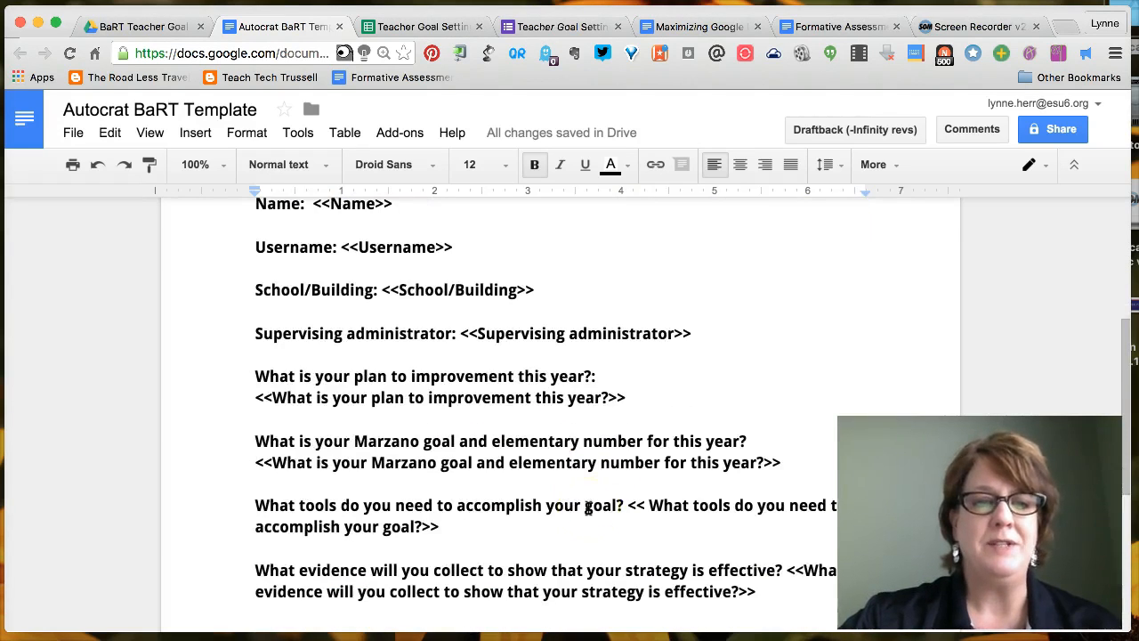
mouse_move(455, 175)
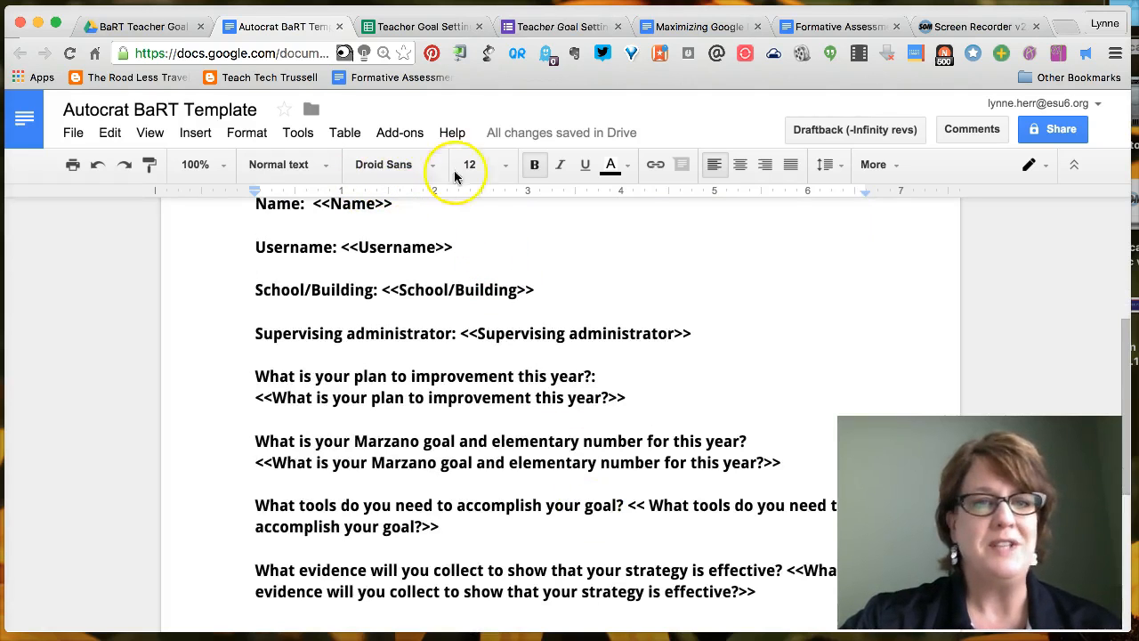
scroll("up", 3)
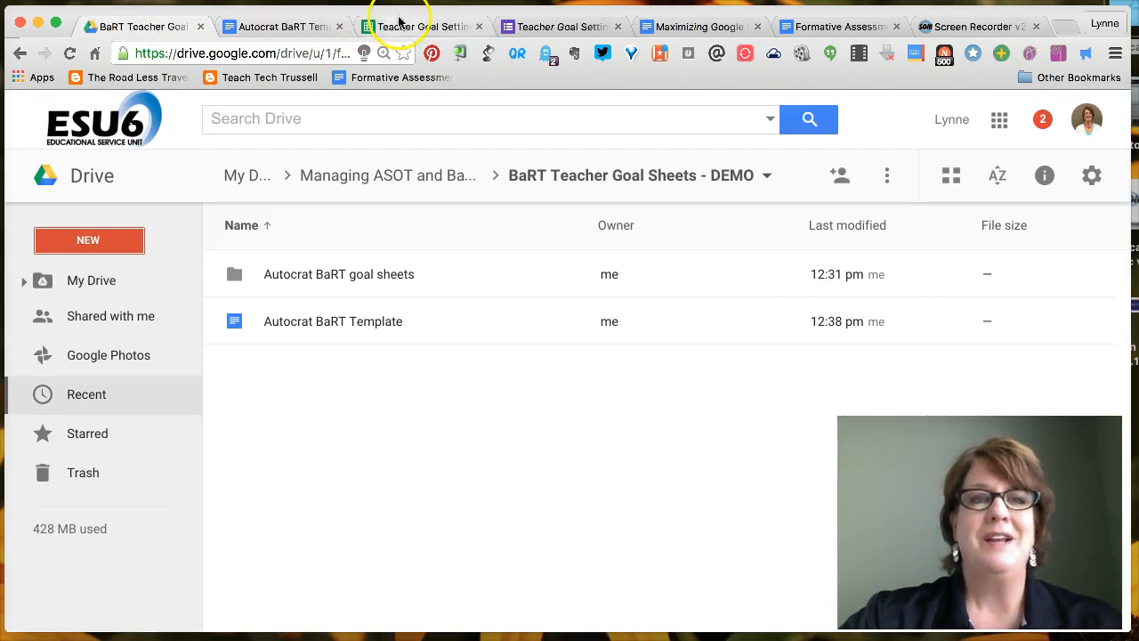
Launch the autoCrat add-on from the responses spreadsheet's Add-ons menu.
left_click(418, 26)
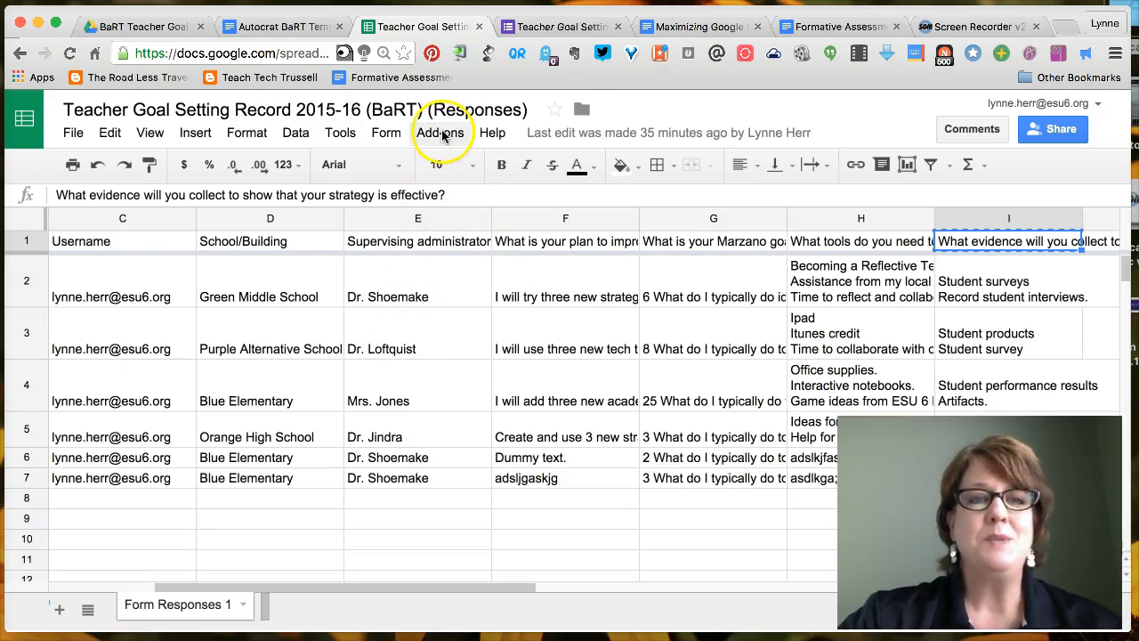
left_click(439, 132)
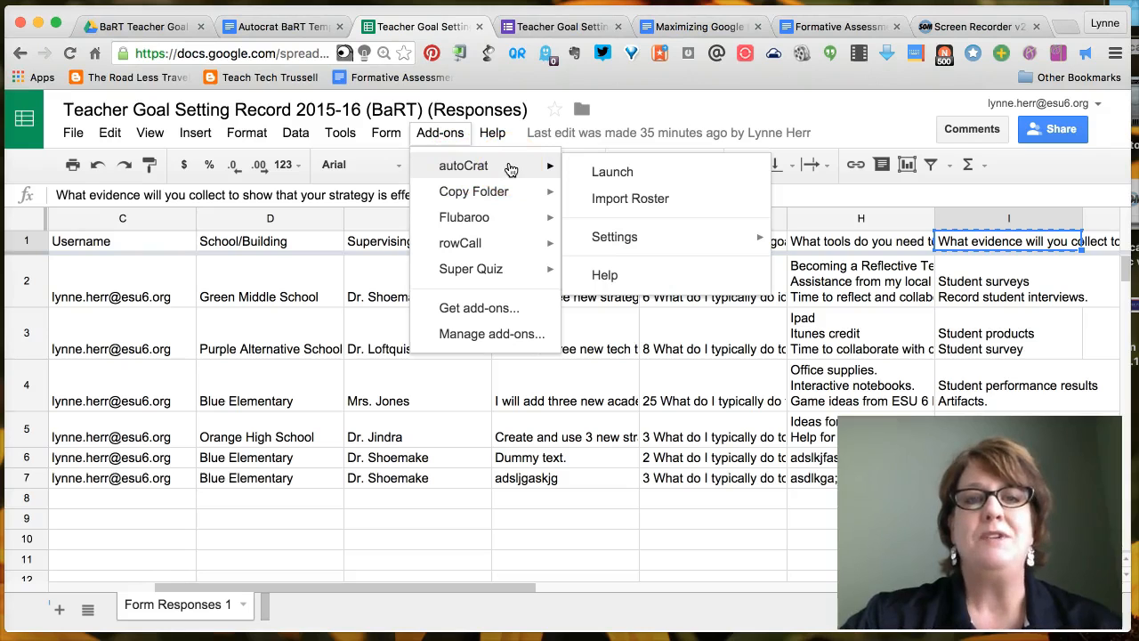
mouse_move(441, 132)
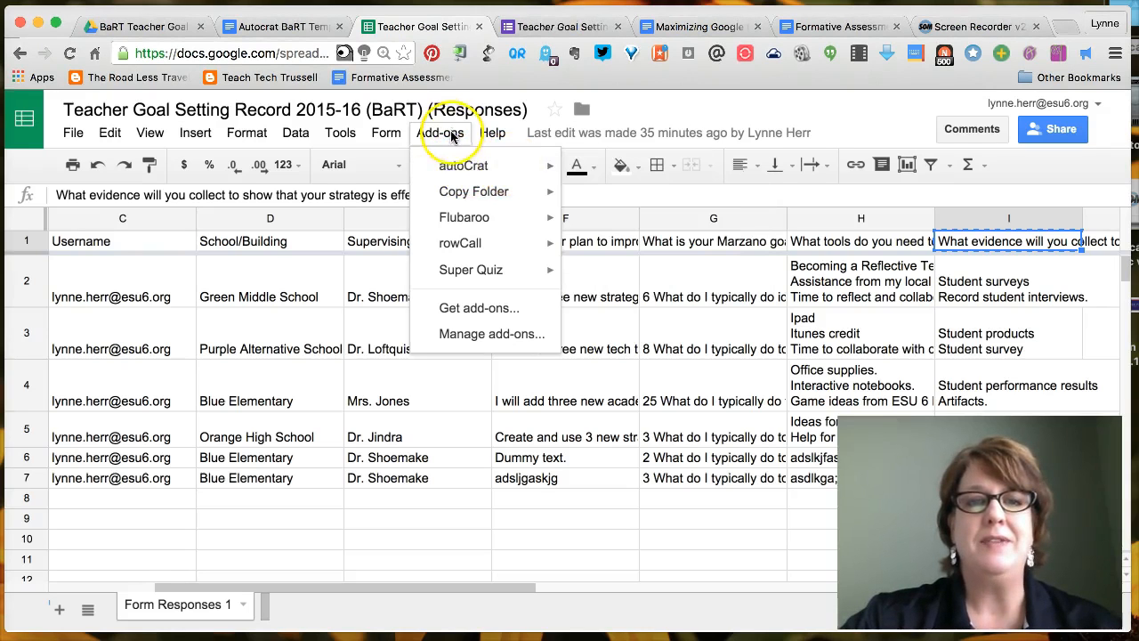
mouse_move(477, 308)
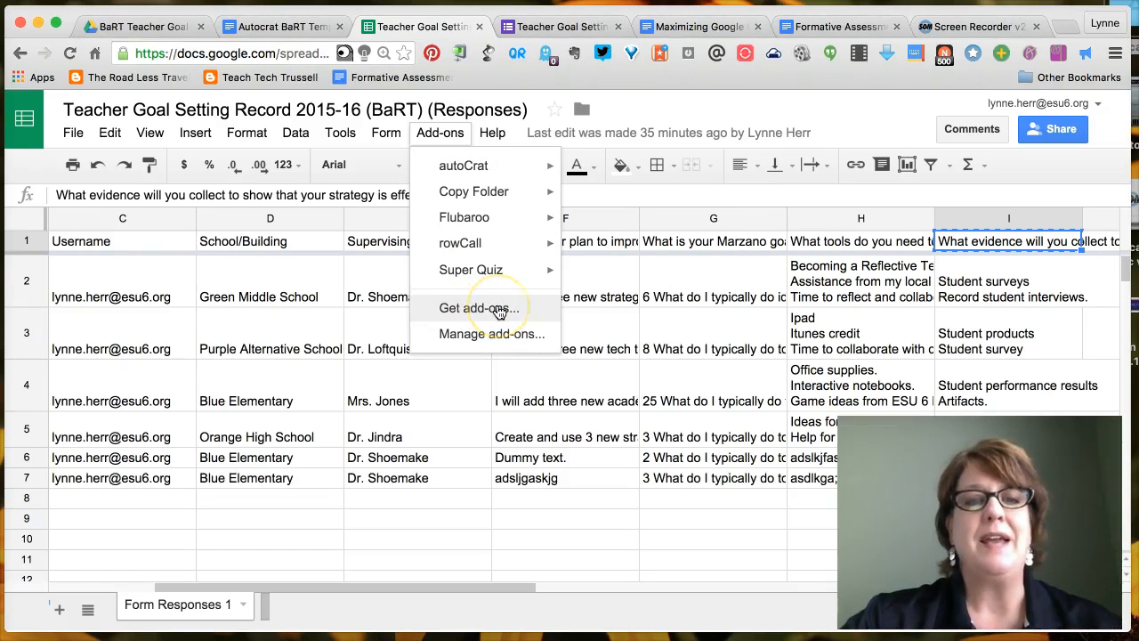
mouse_move(463, 166)
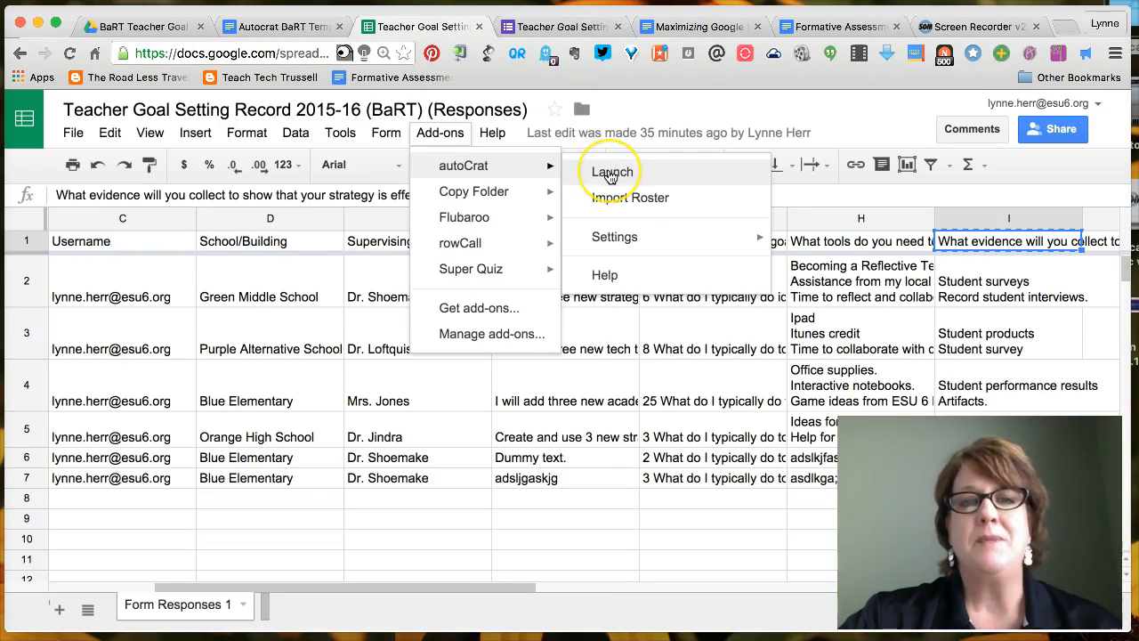
left_click(612, 171)
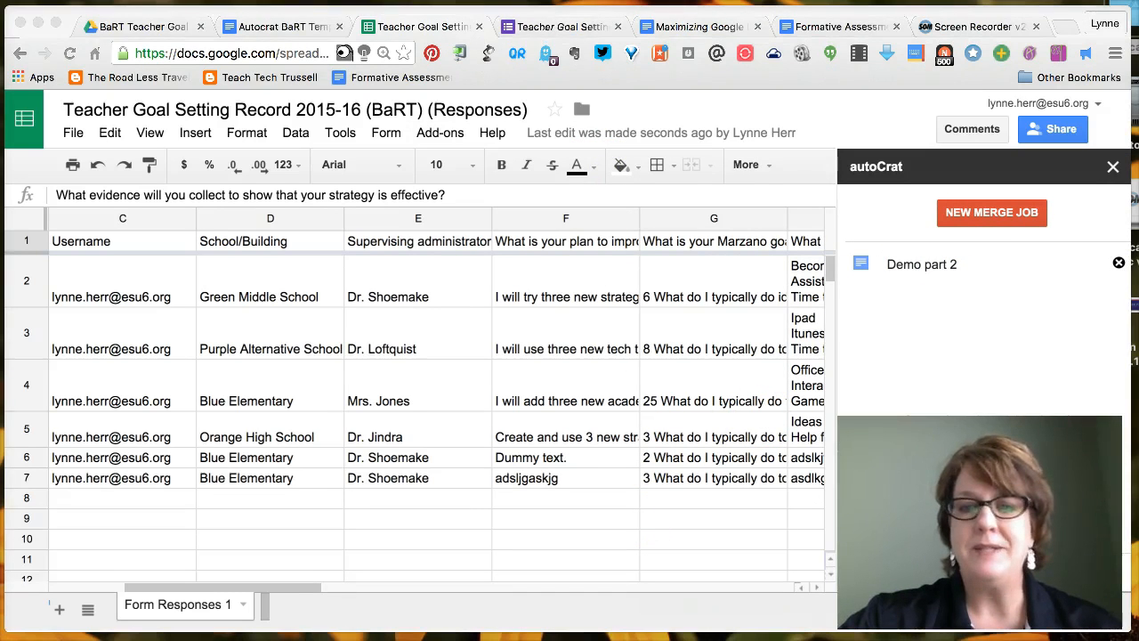
Start a new merge job from the autoCrat sidebar.
left_click(923, 264)
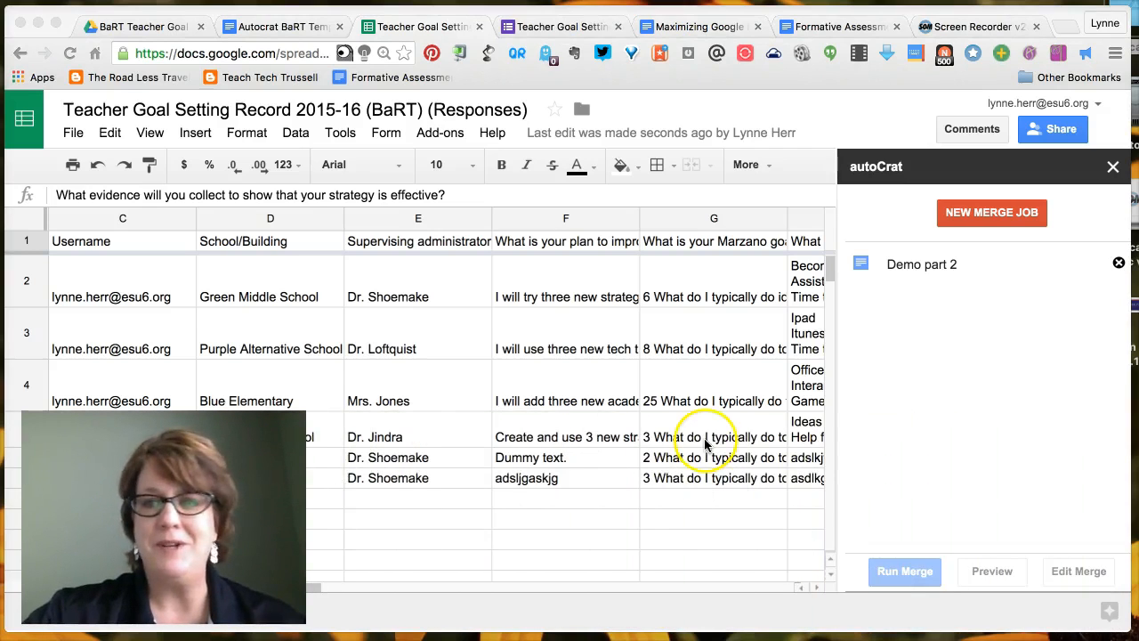
mouse_move(975, 386)
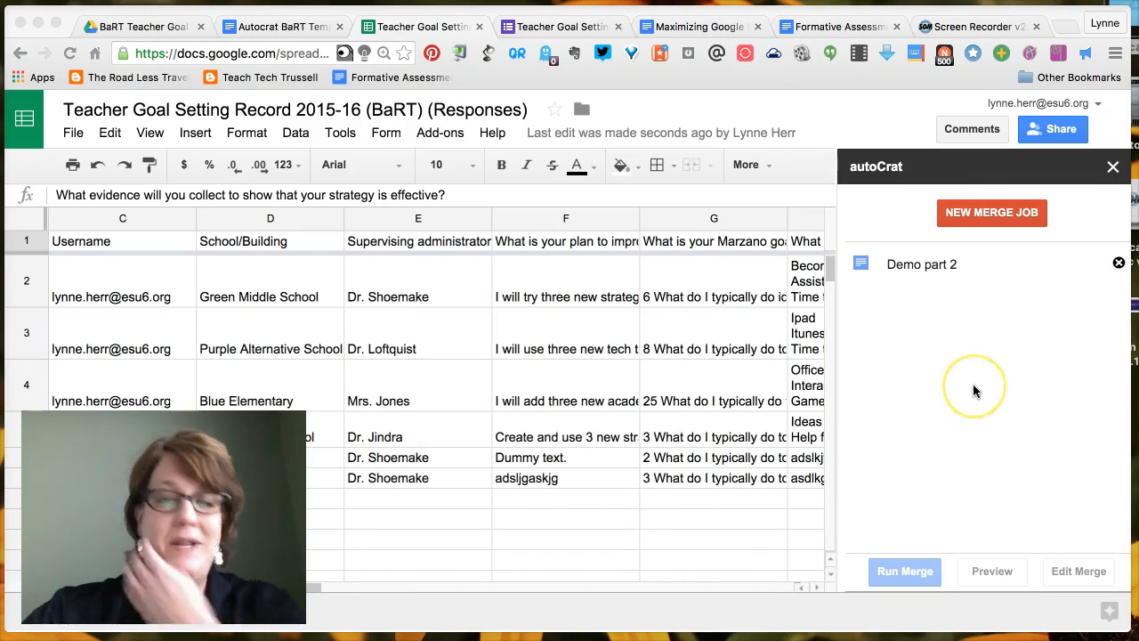
mouse_move(1008, 228)
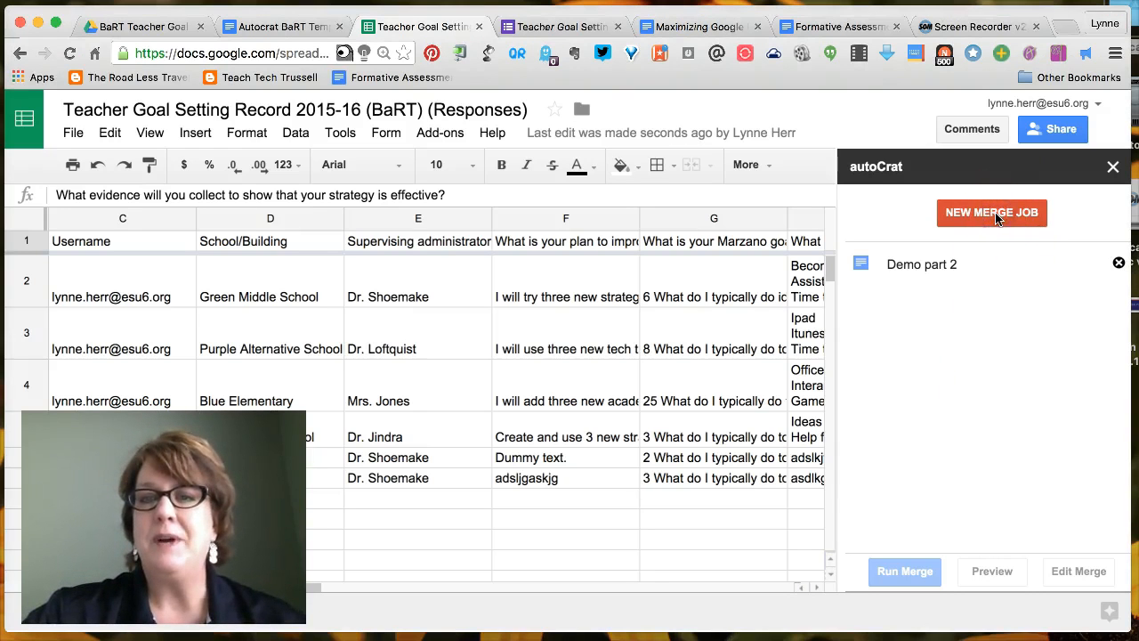
left_click(905, 569)
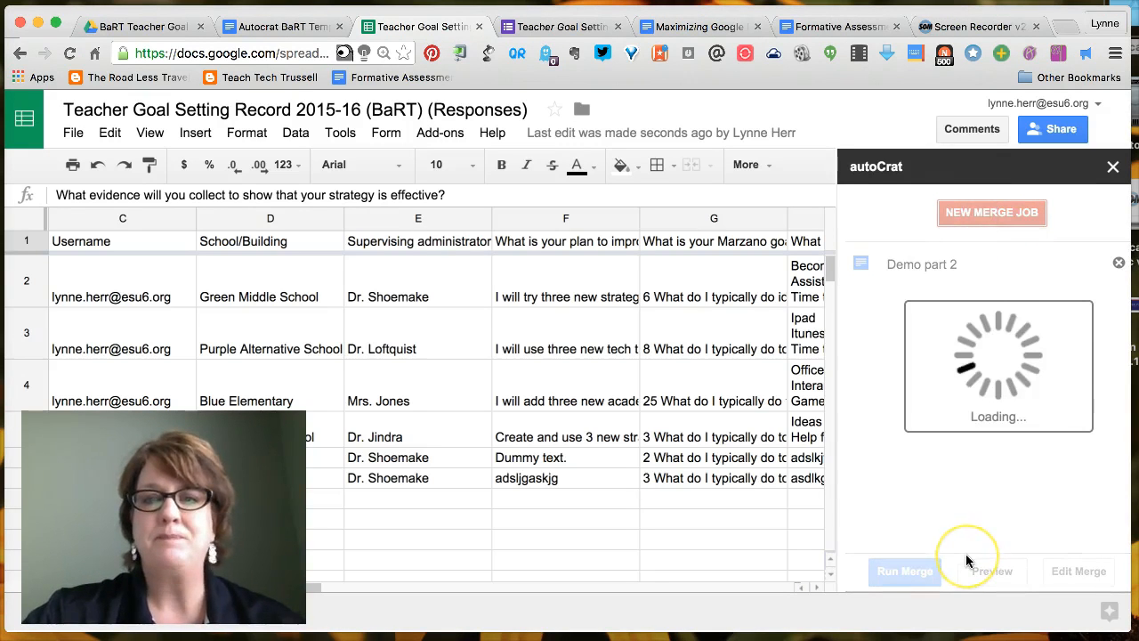
mouse_move(929, 489)
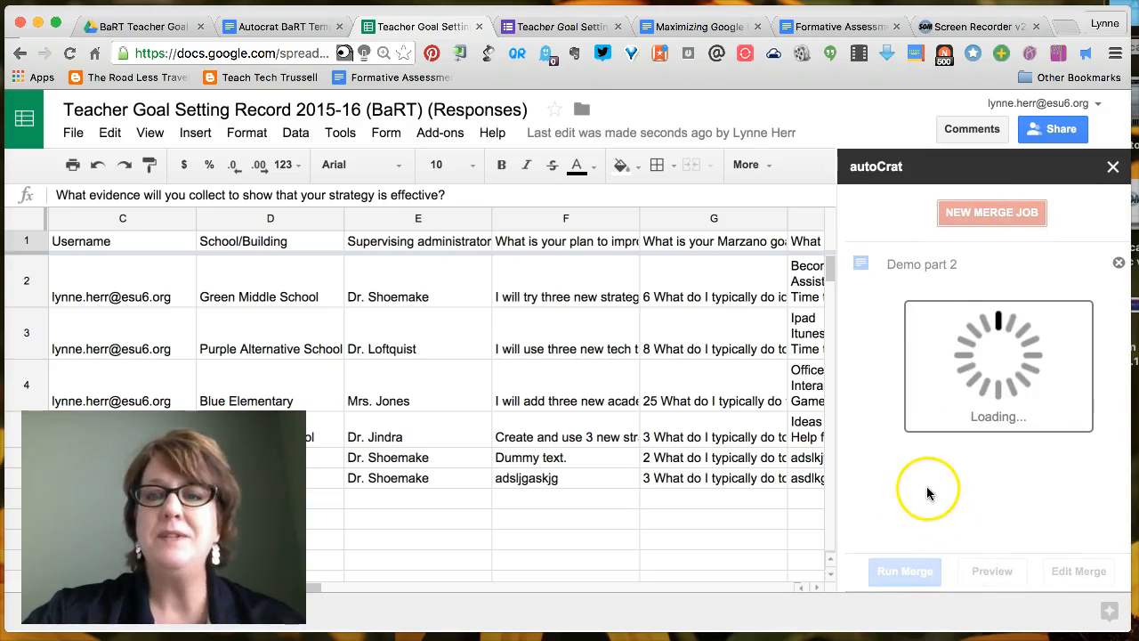
mouse_move(940, 497)
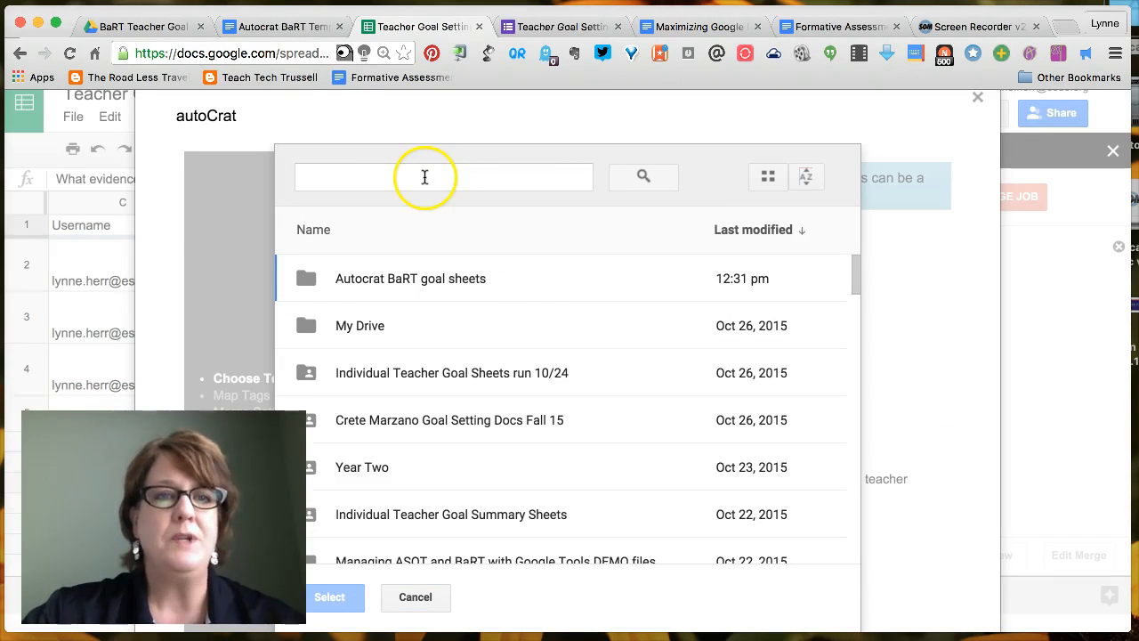
mouse_move(362, 171)
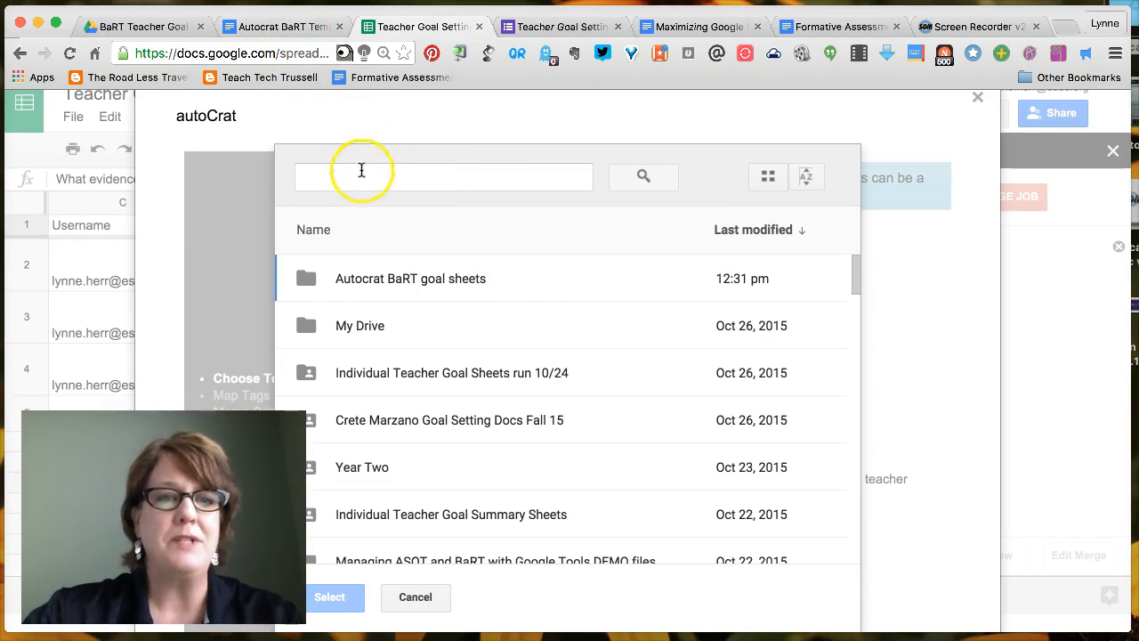
Search Drive for 'autoc' and use the Autocrat BaRT Template document as the merge template.
type("autocrat bart template")
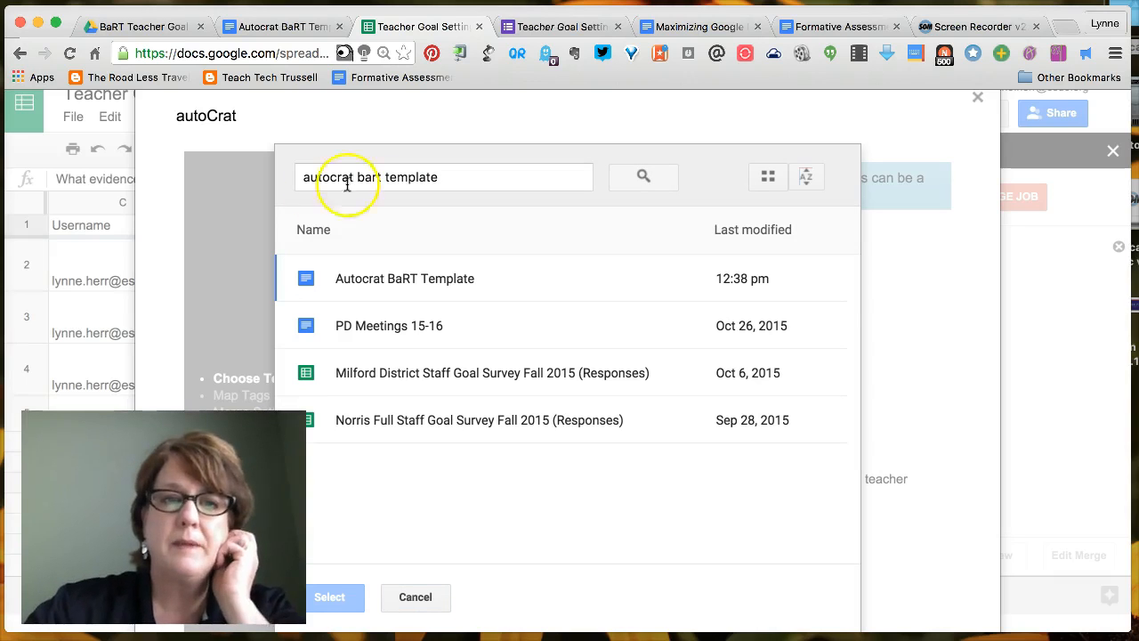
left_click(404, 278)
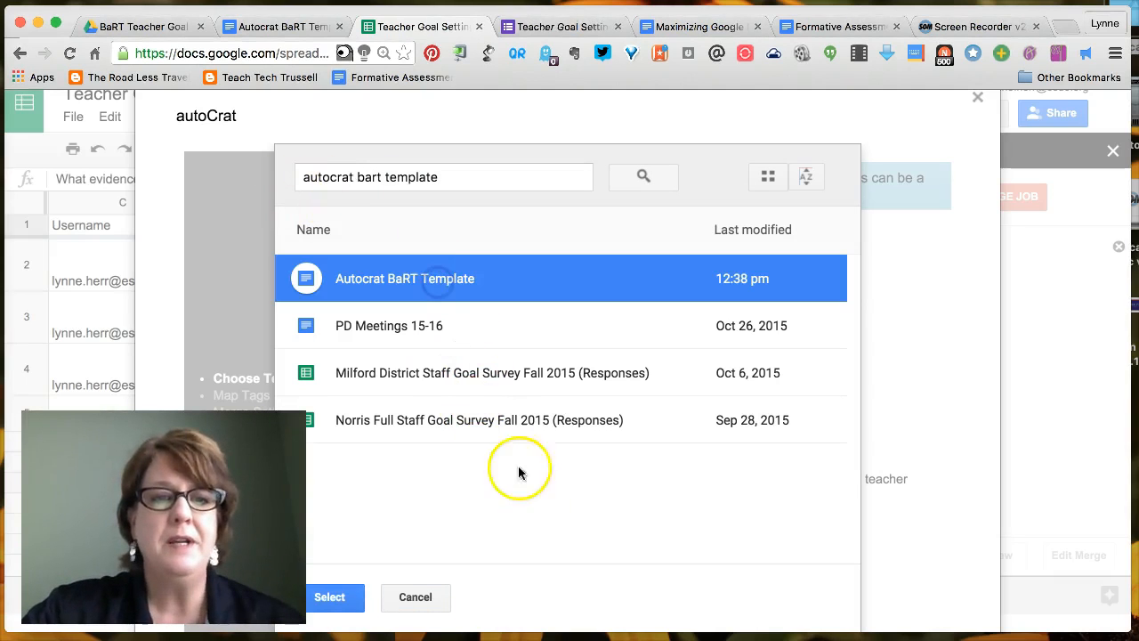
left_click(329, 596)
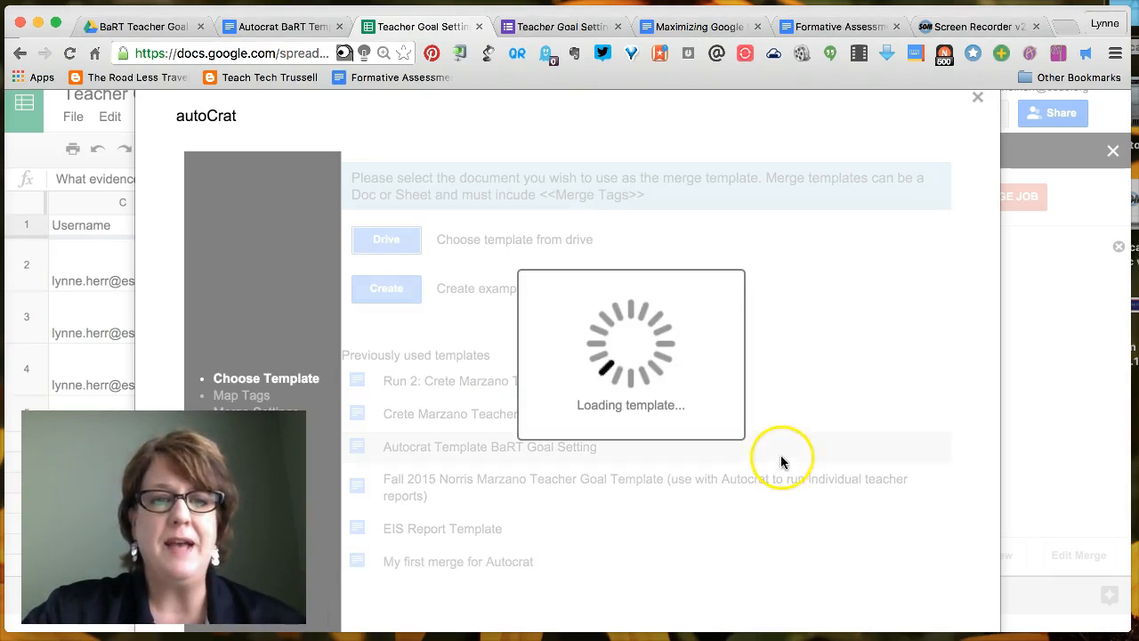
mouse_move(819, 304)
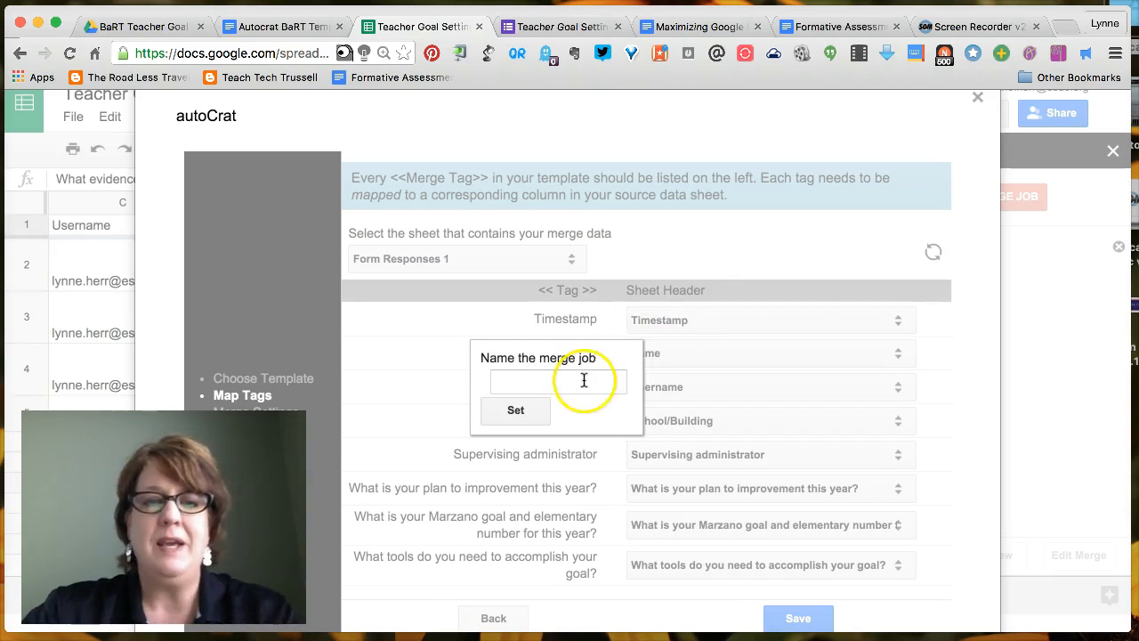
Name the merge job 'Bart DE' and confirm it.
left_click(559, 381)
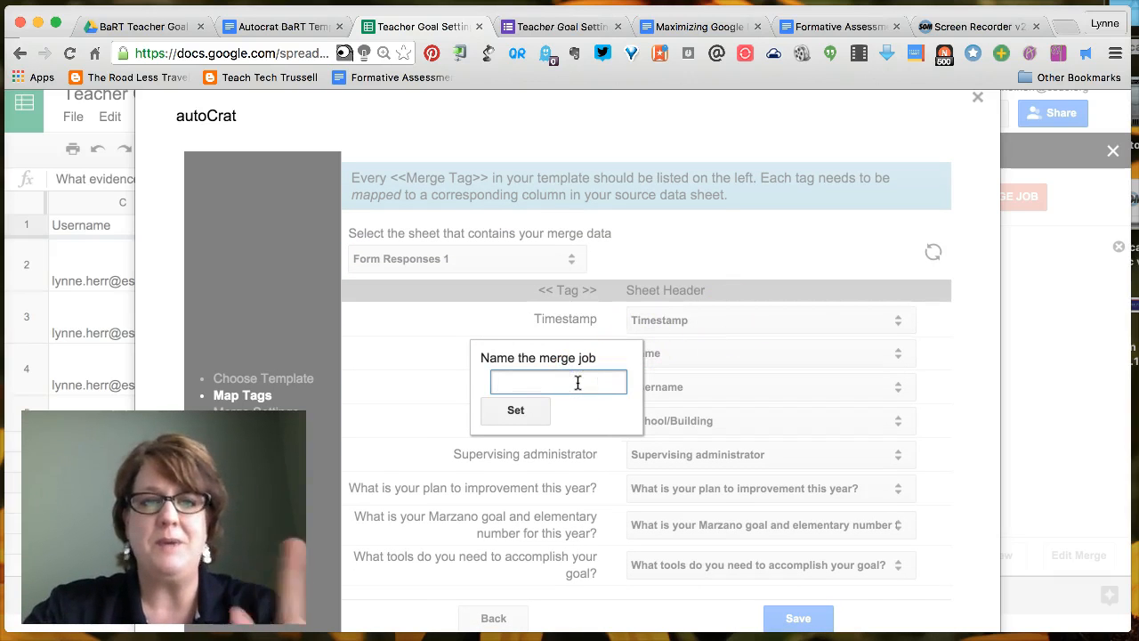
type("A")
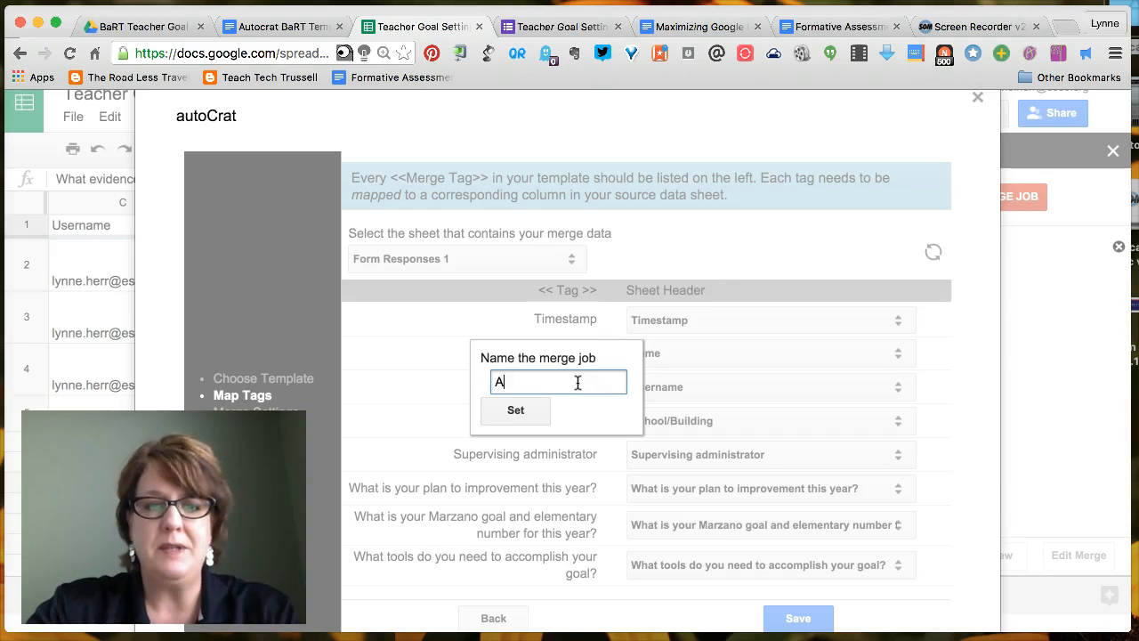
type("Bart DE")
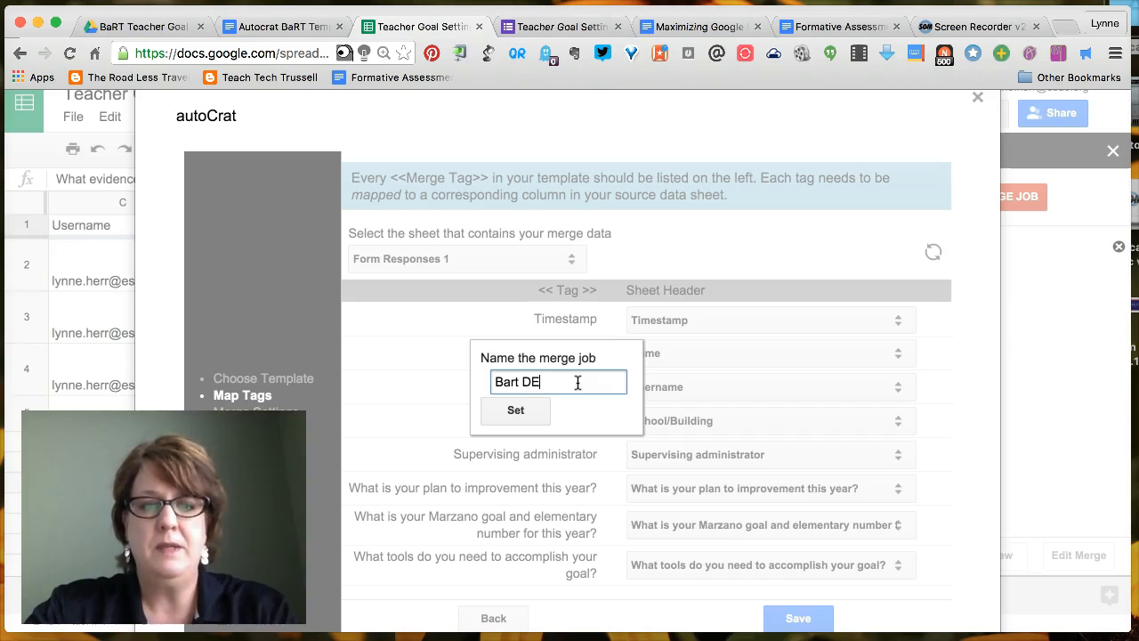
left_click(517, 410)
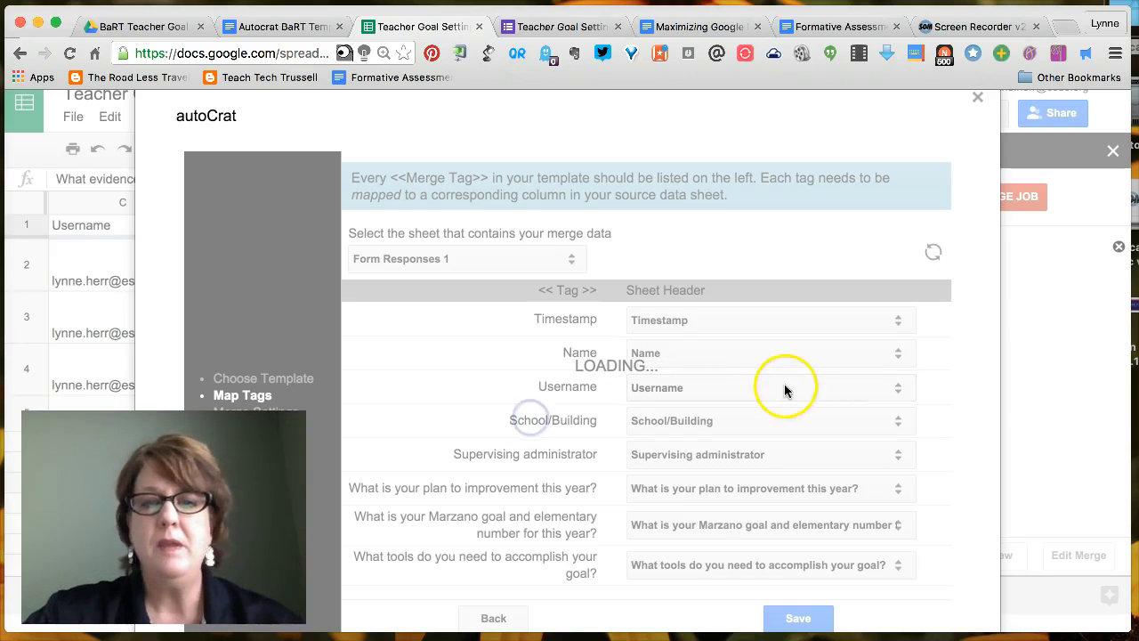
mouse_move(733, 336)
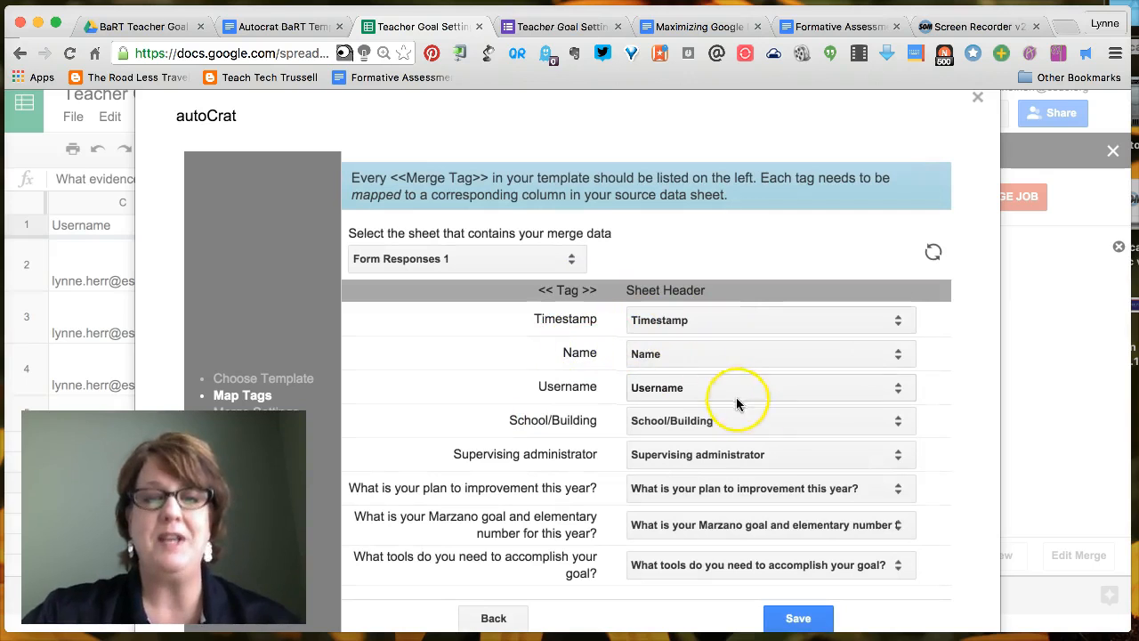
Map the Username tag to the Username column and save the tag mappings.
scroll("down", 3)
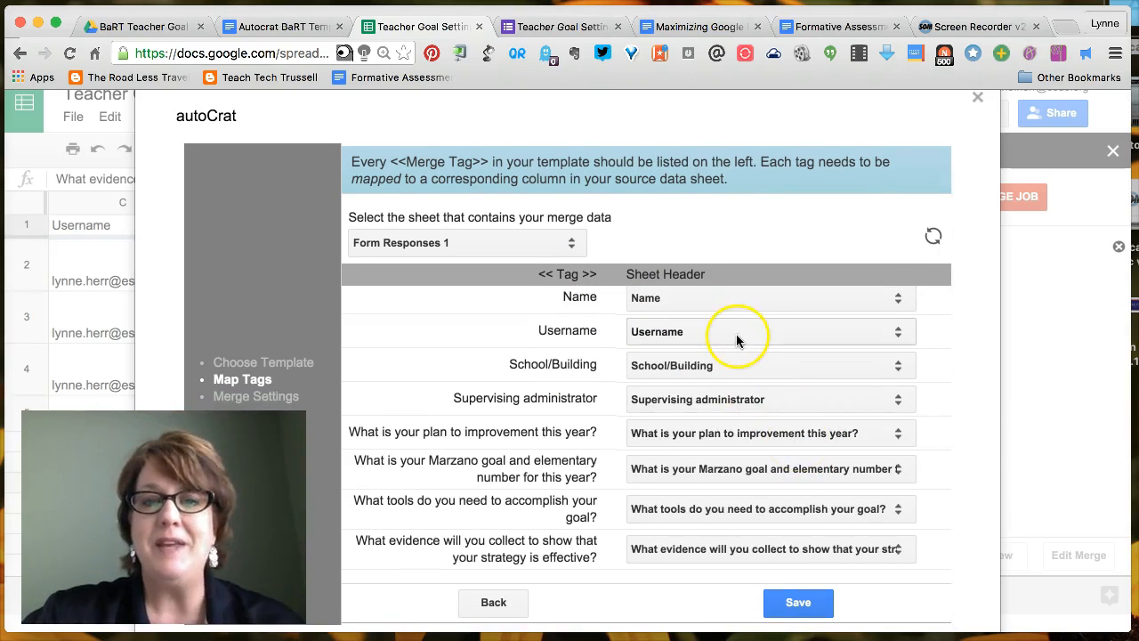
left_click(767, 331)
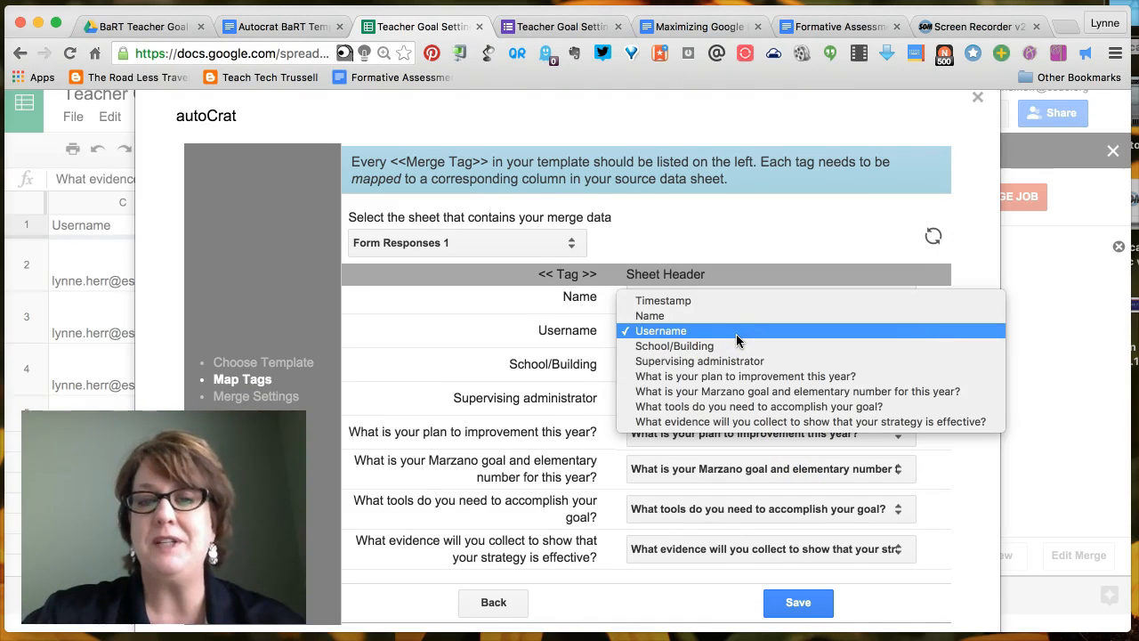
left_click(661, 329)
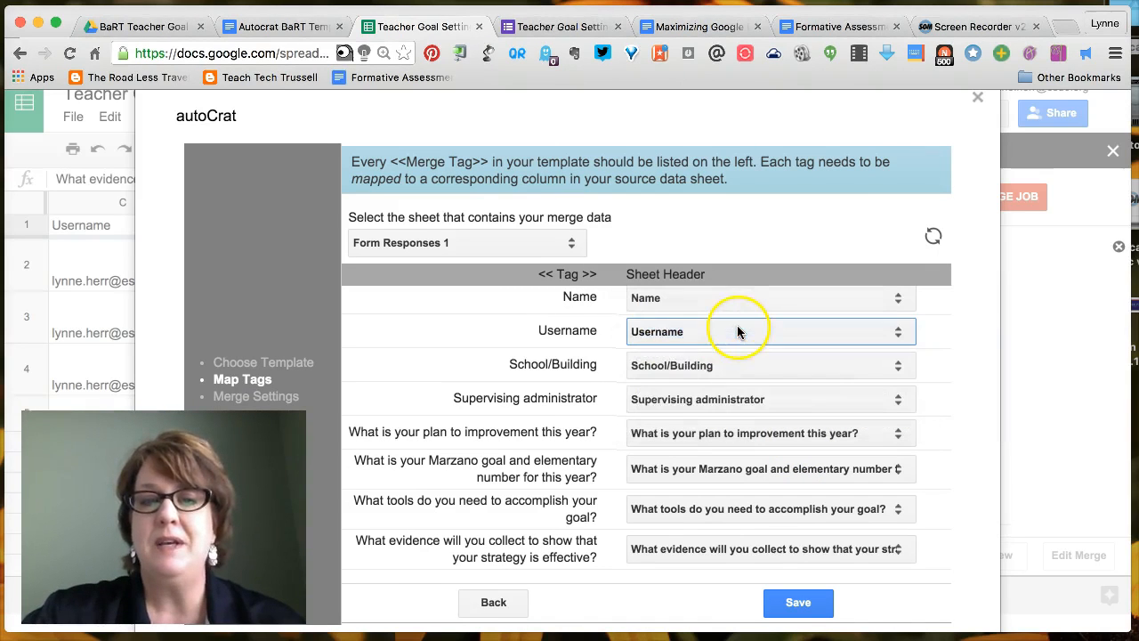
mouse_move(685, 513)
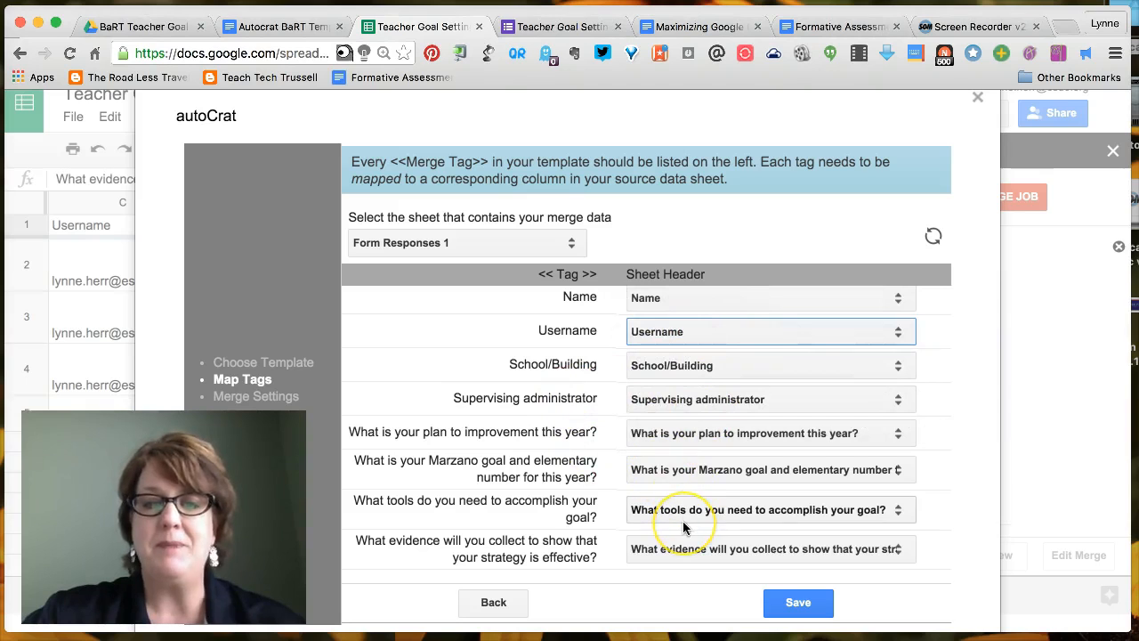
mouse_move(797, 602)
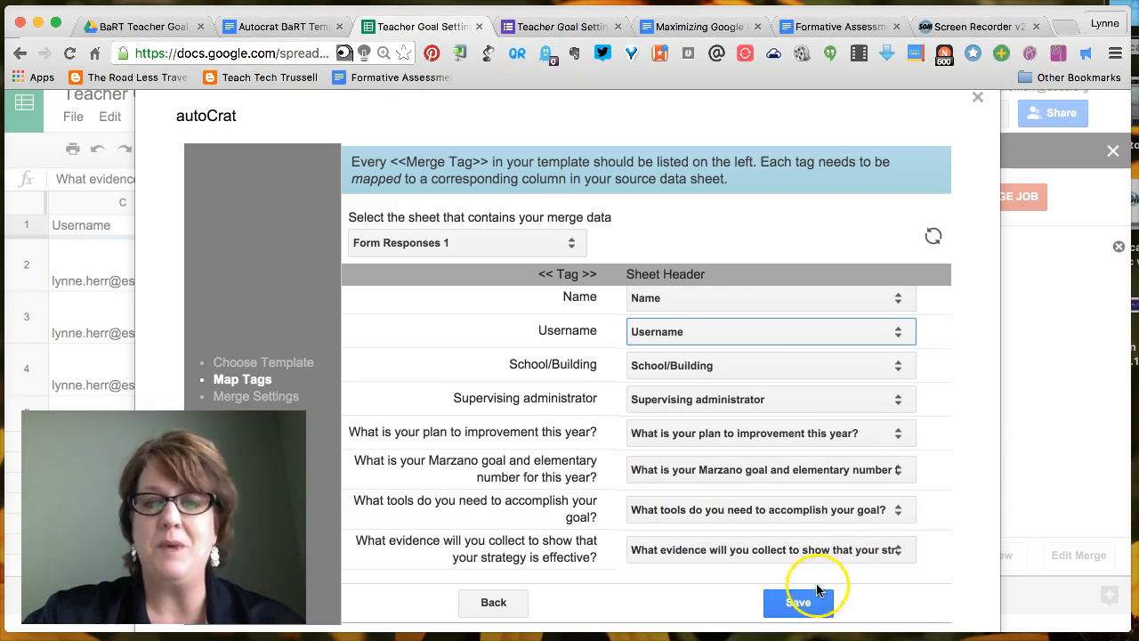
left_click(798, 601)
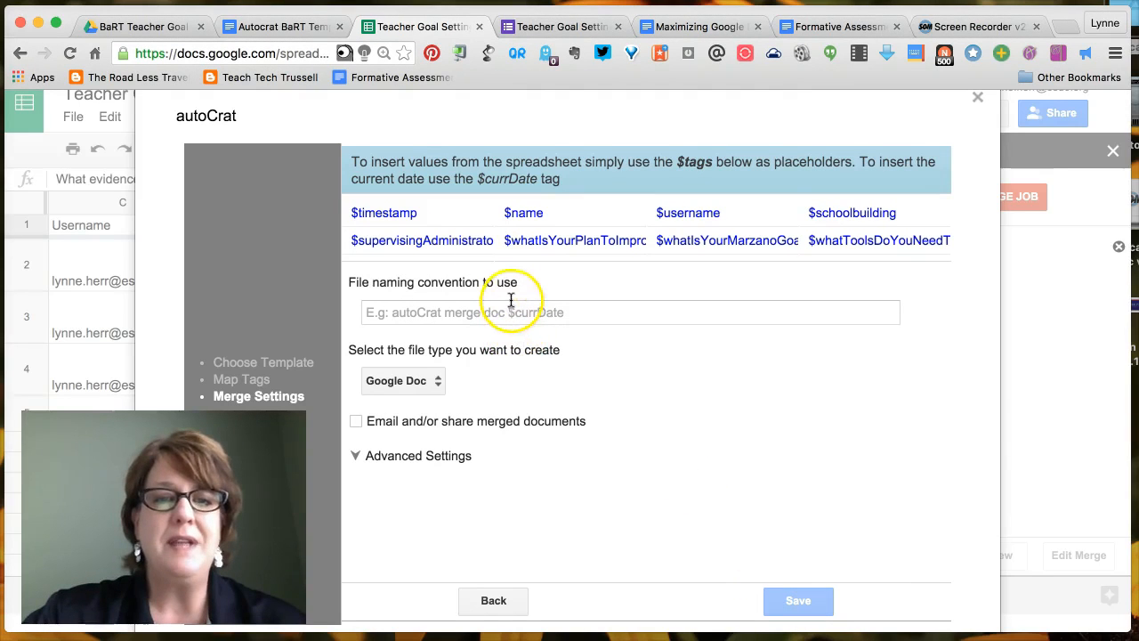
Set the file naming convention to $name, $schoolbuilding.
left_click(630, 311)
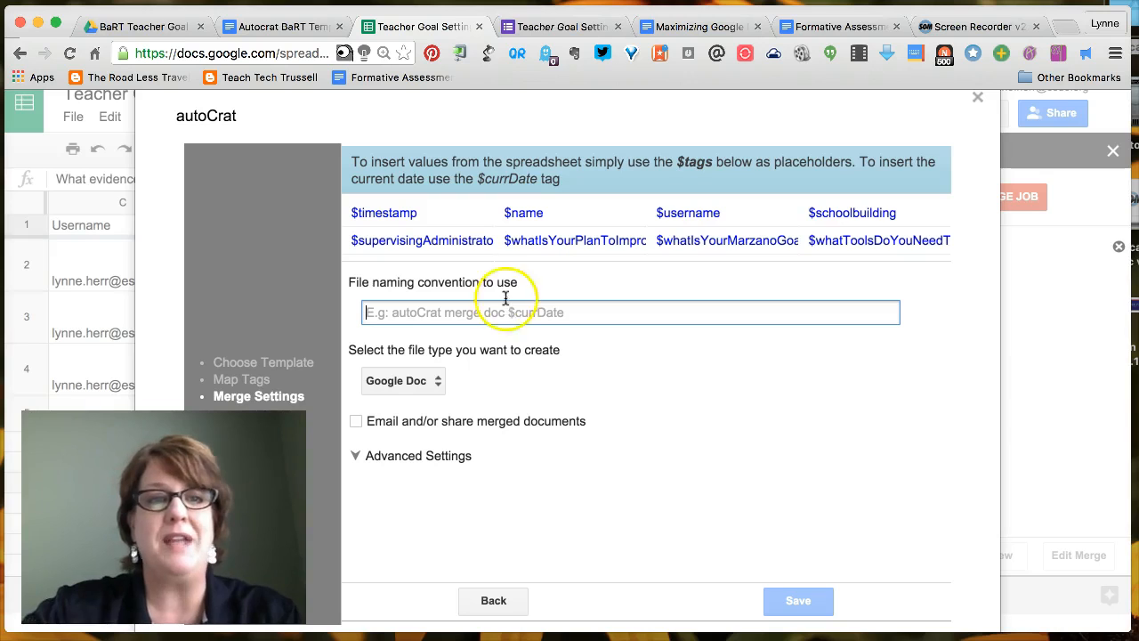
scroll("down", 3)
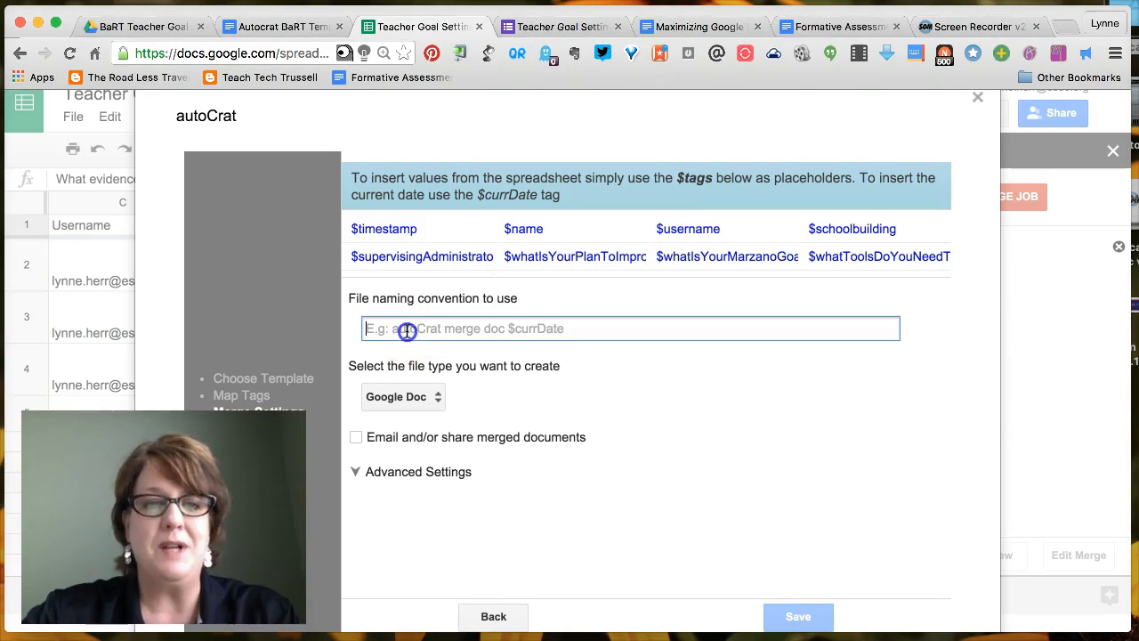
type("$n")
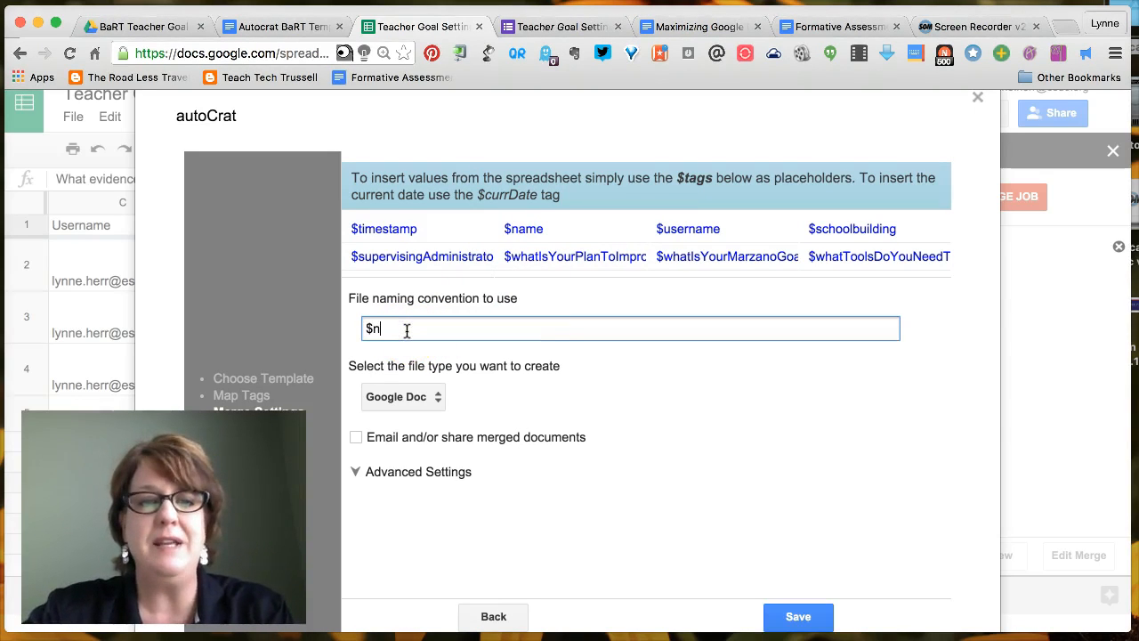
type("ame")
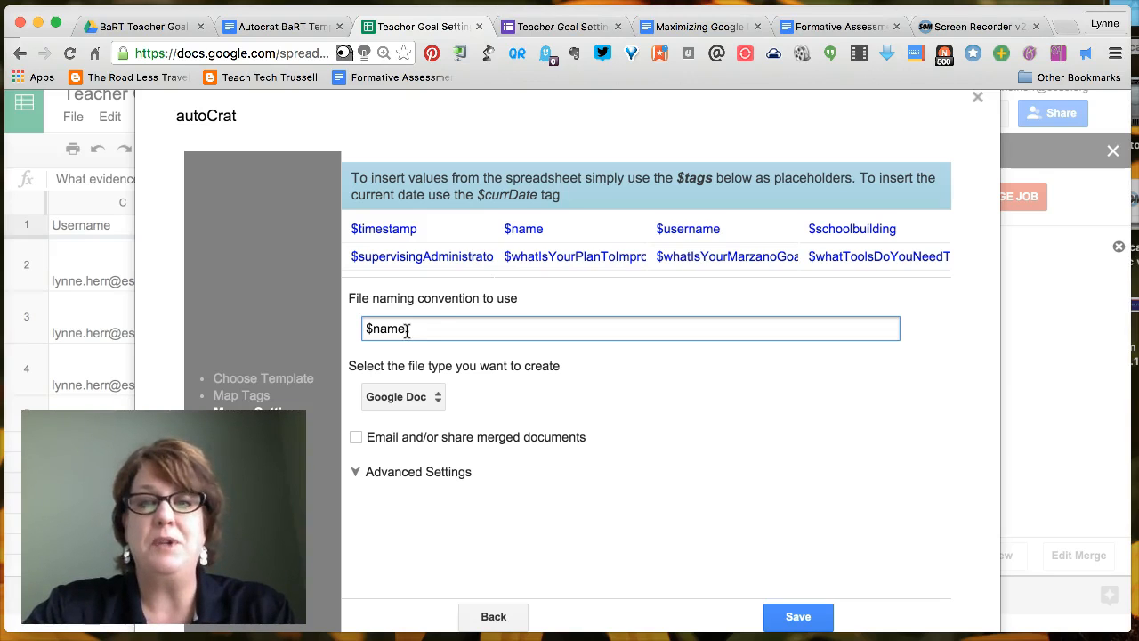
type("$")
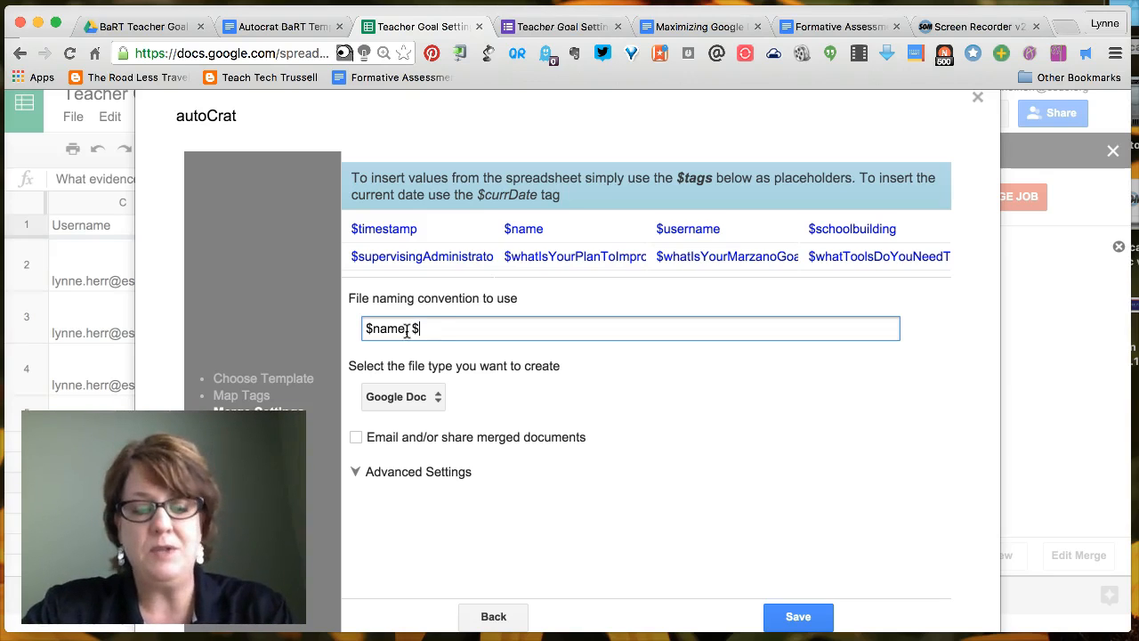
type("schoolbuilding")
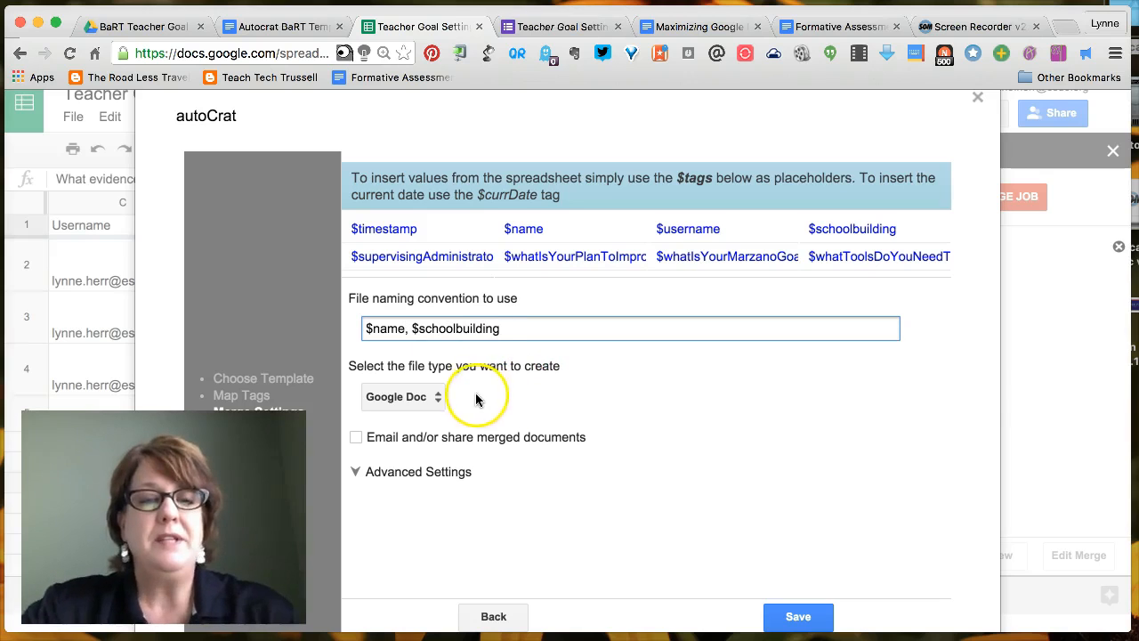
Have the merged files created as PDFs.
left_click(402, 395)
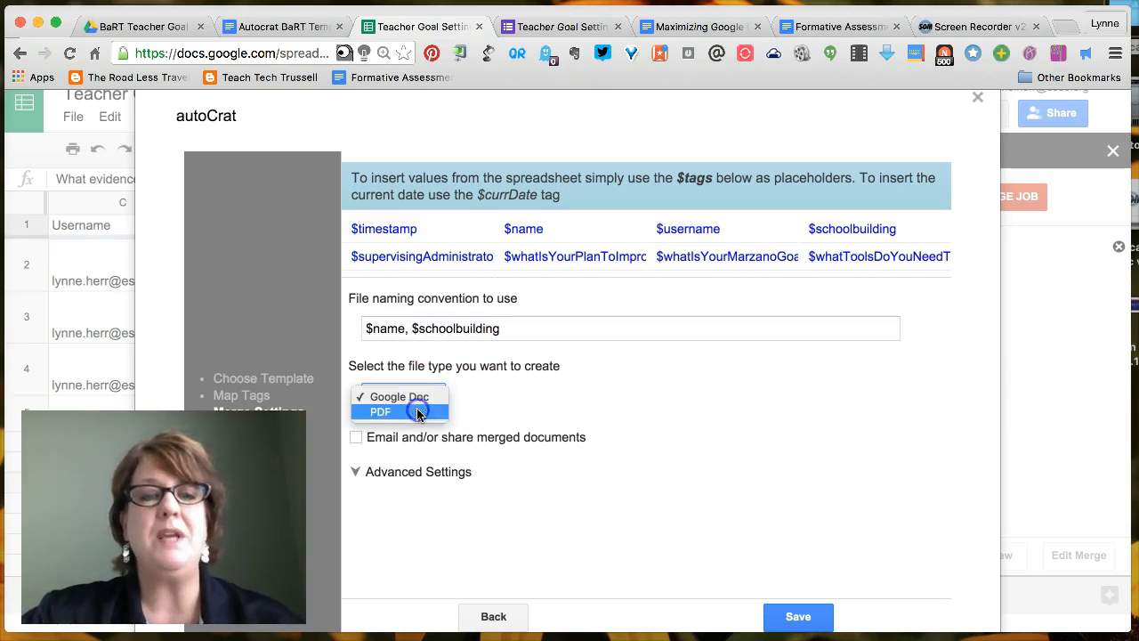
left_click(381, 409)
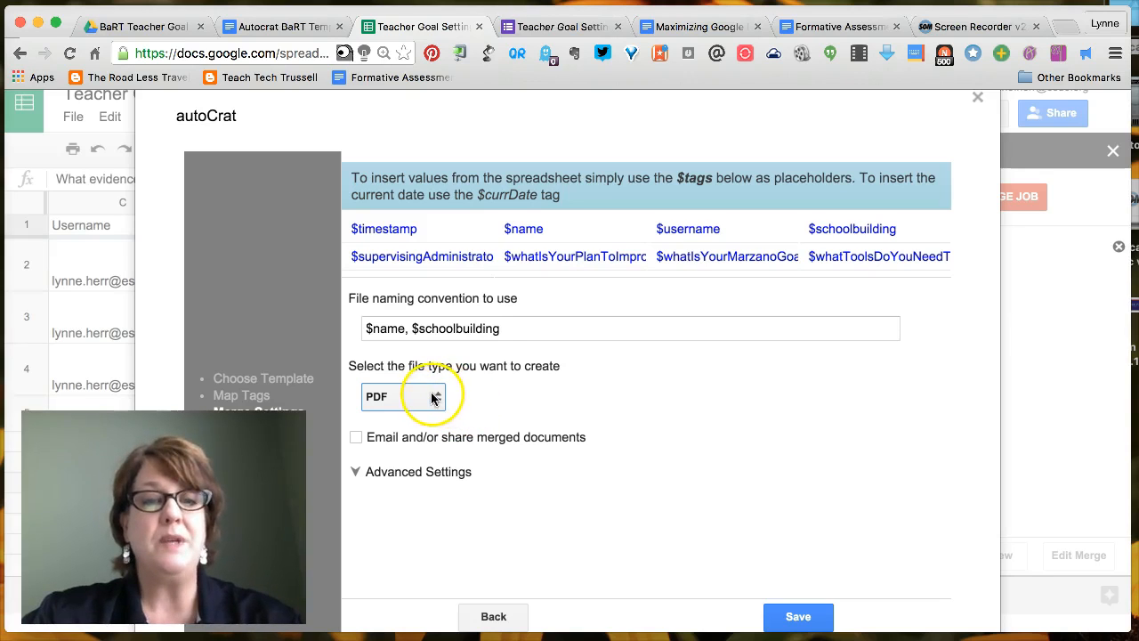
mouse_move(459, 403)
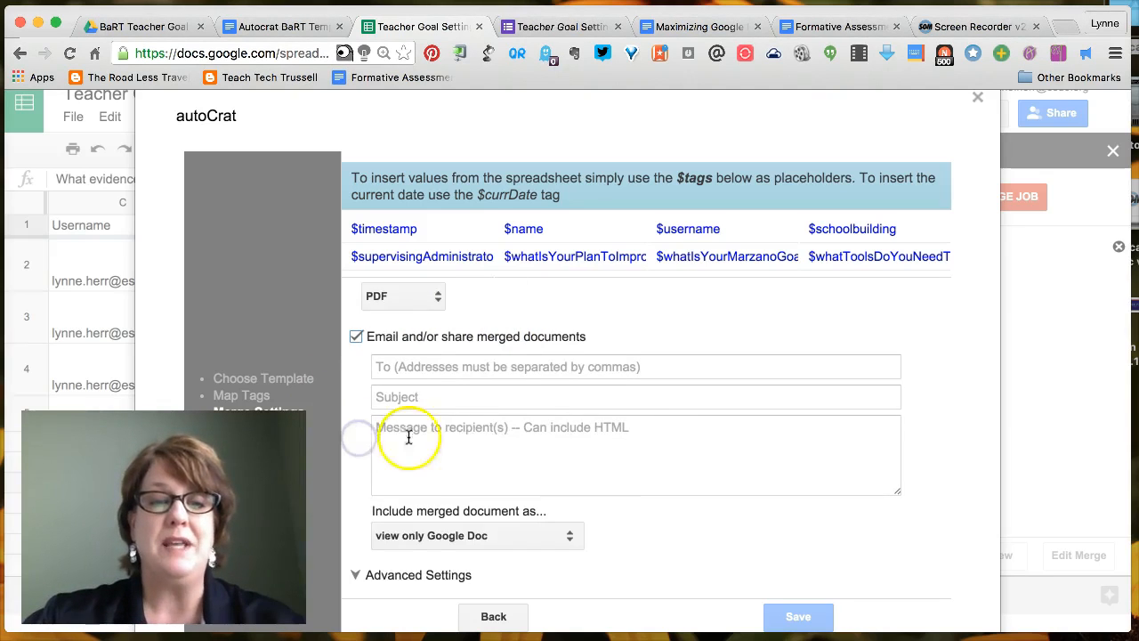
mouse_move(478, 367)
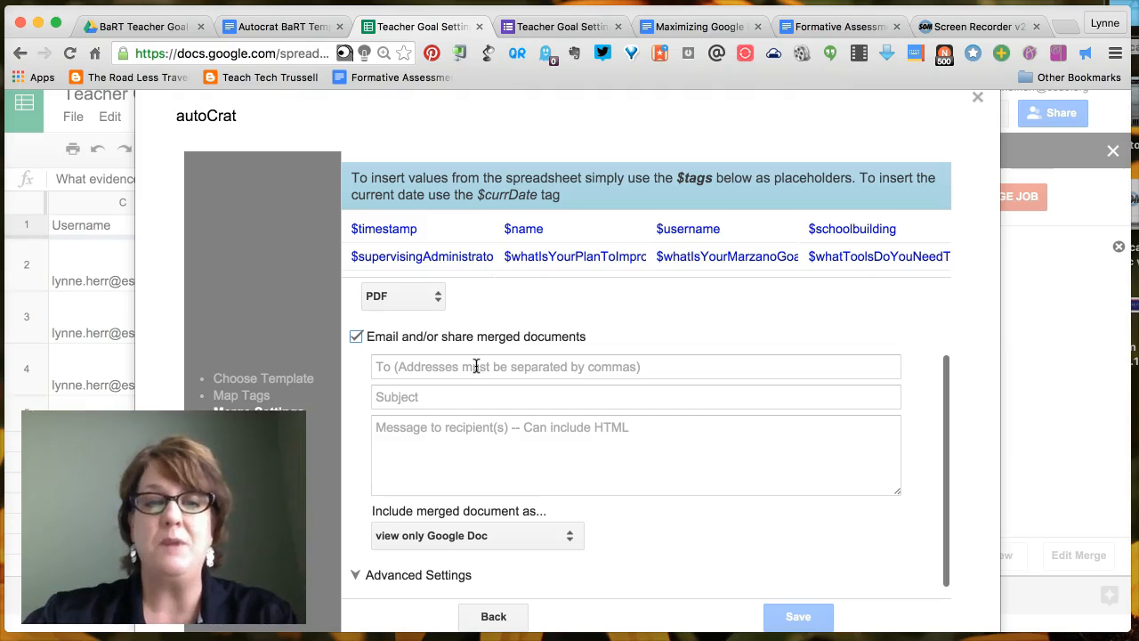
Address the merged emails to $username.
left_click(635, 366)
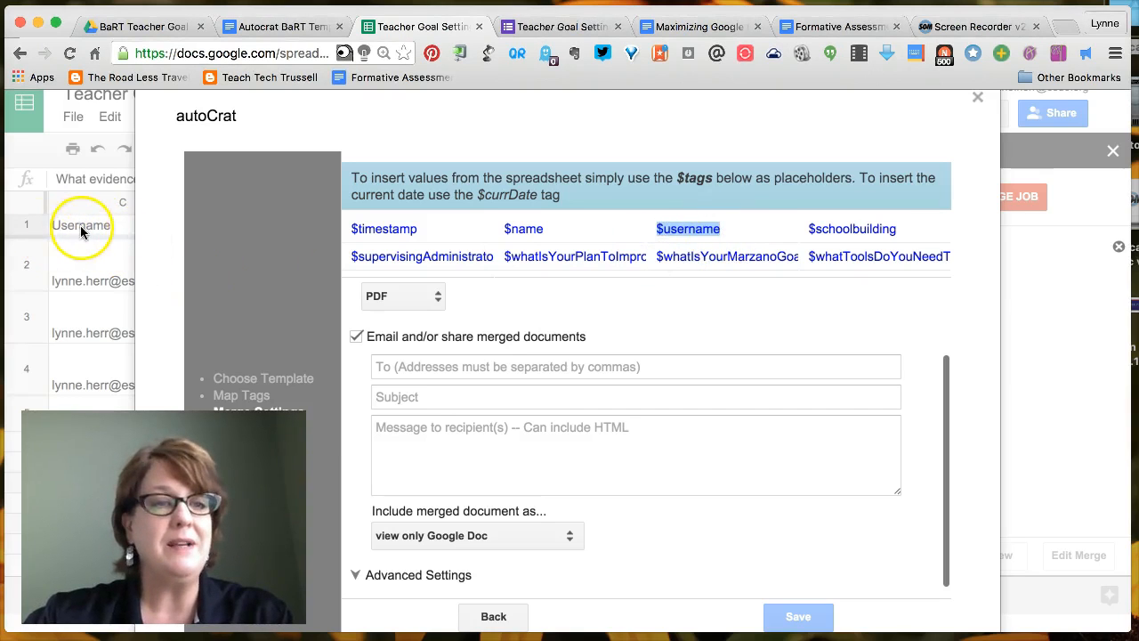
mouse_move(92, 233)
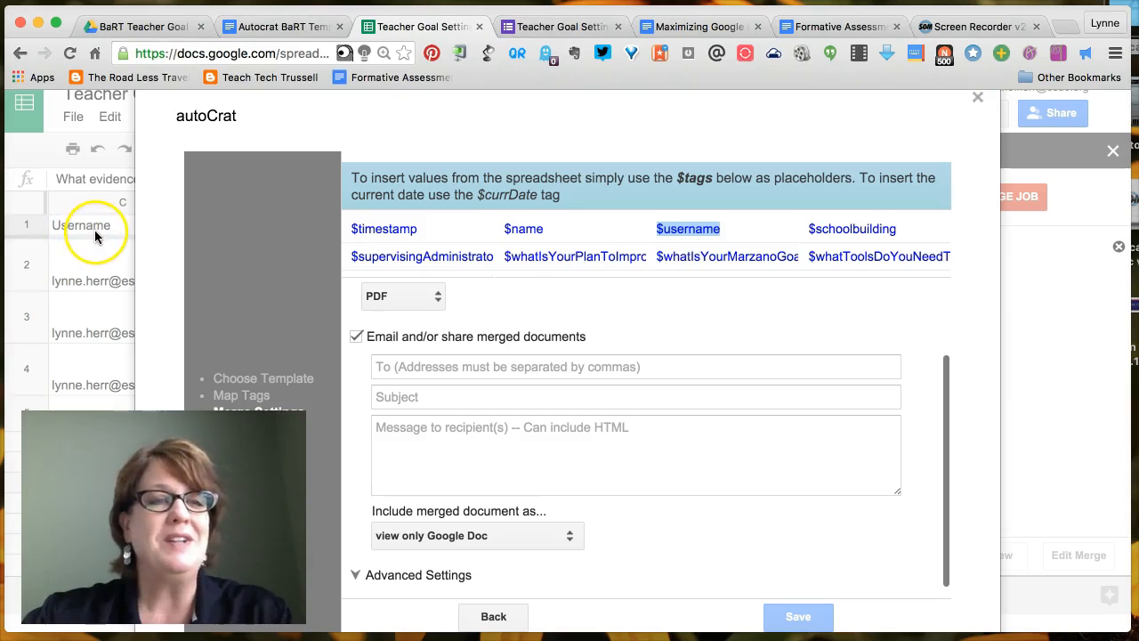
mouse_move(310, 305)
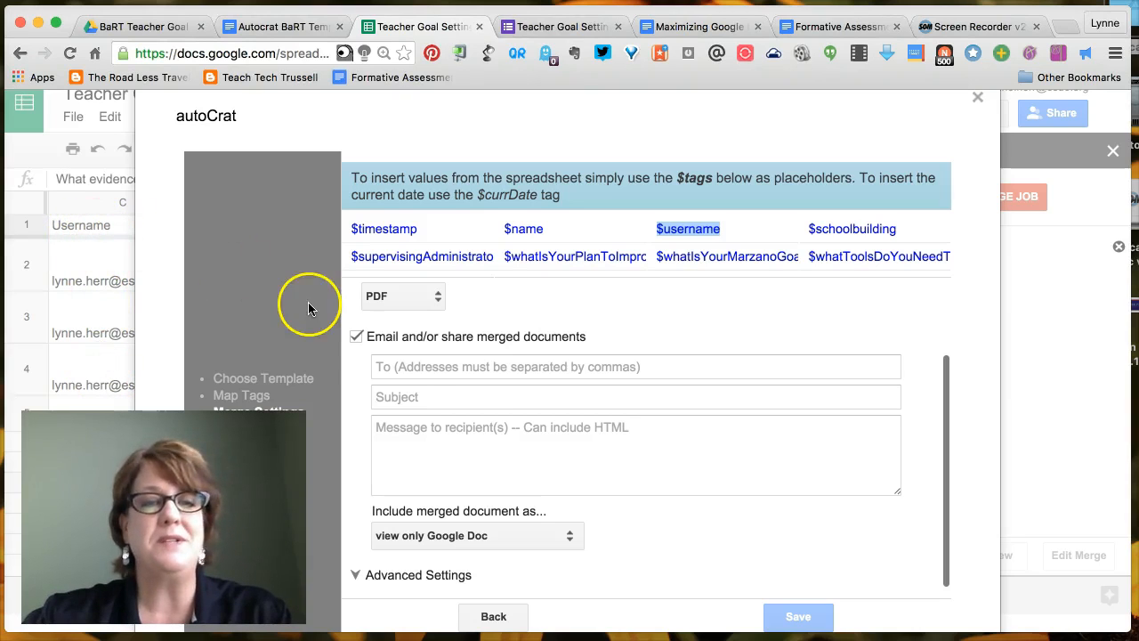
left_click(636, 366)
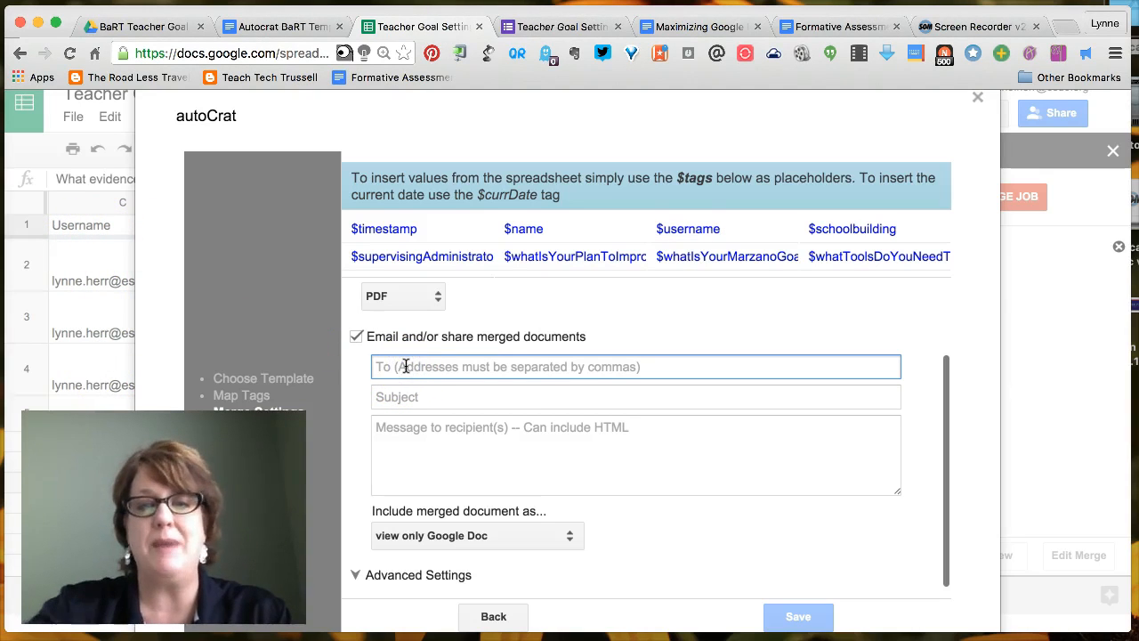
type("$us")
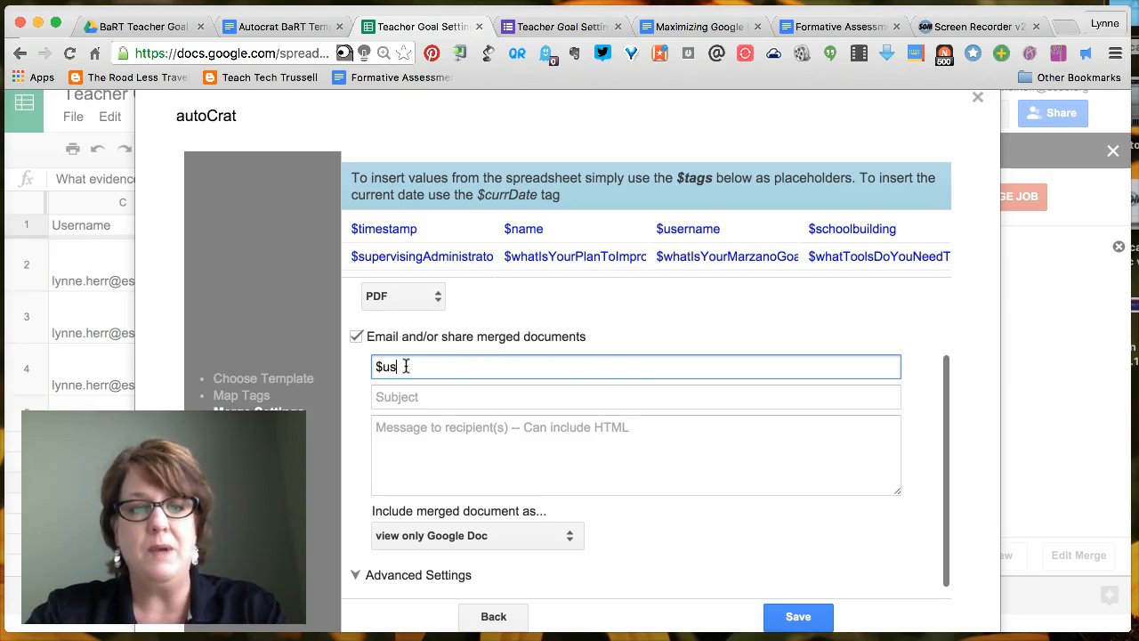
type("ername")
left_click(636, 397)
type("BaRT goal summary sheet")
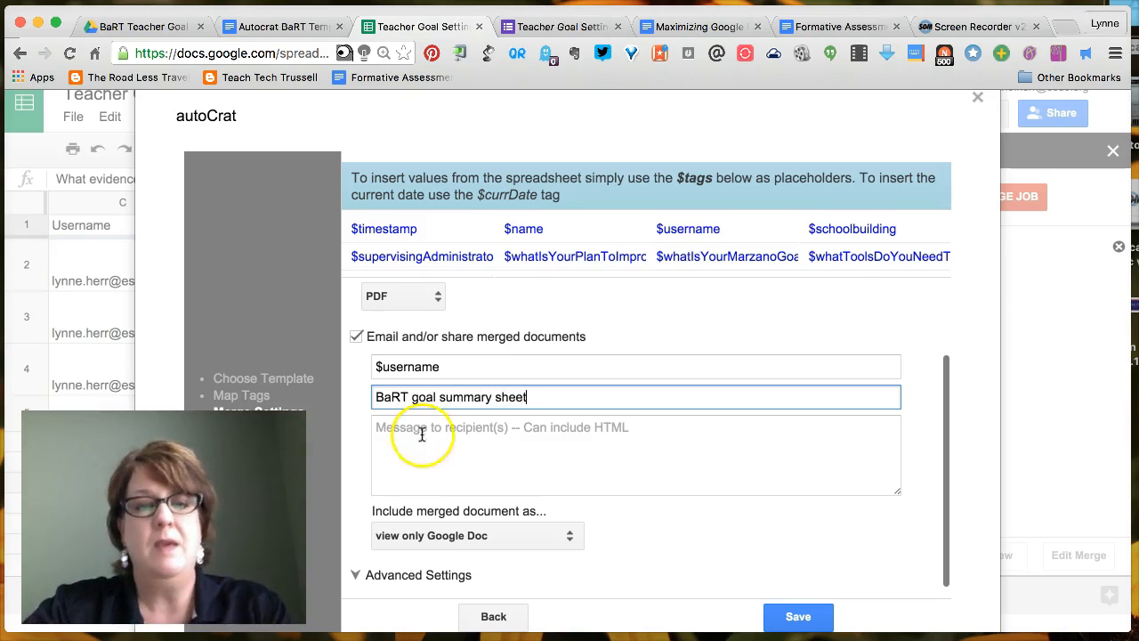
Write the email body thanking teachers and looking forward to their progress on the ASOT goal.
left_click(635, 454)
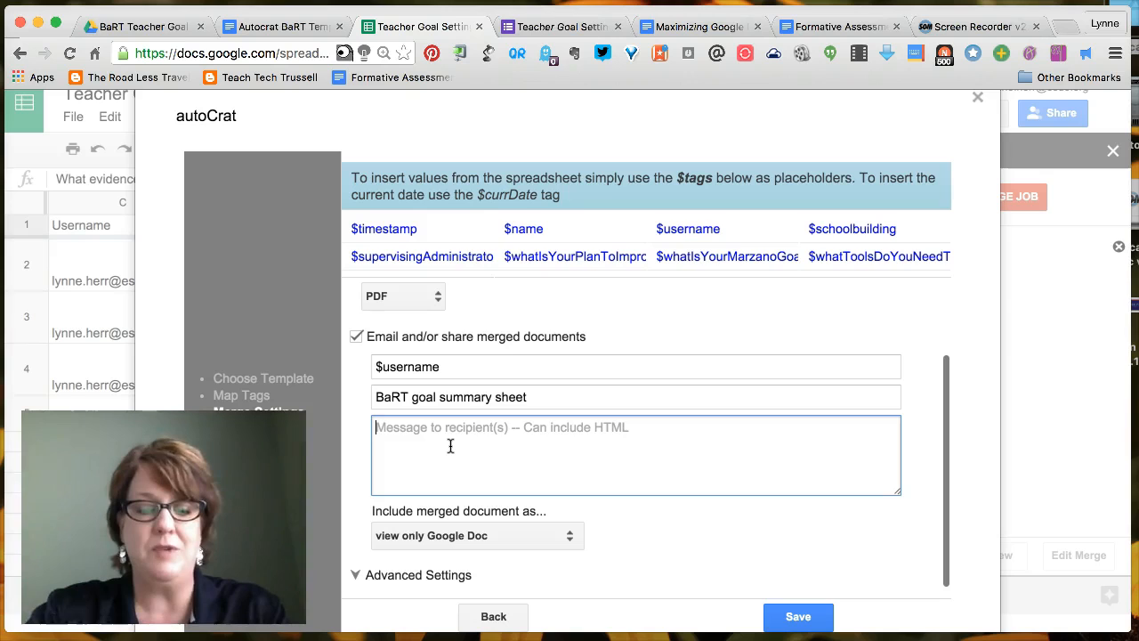
type("Thanks for all y")
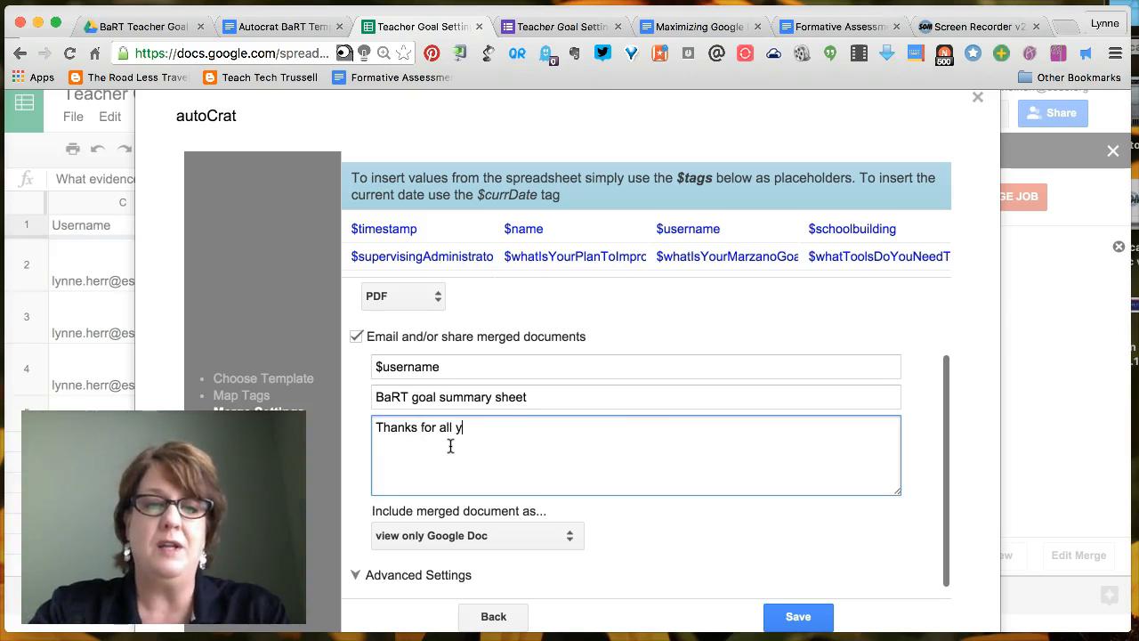
type("ou do to improve st")
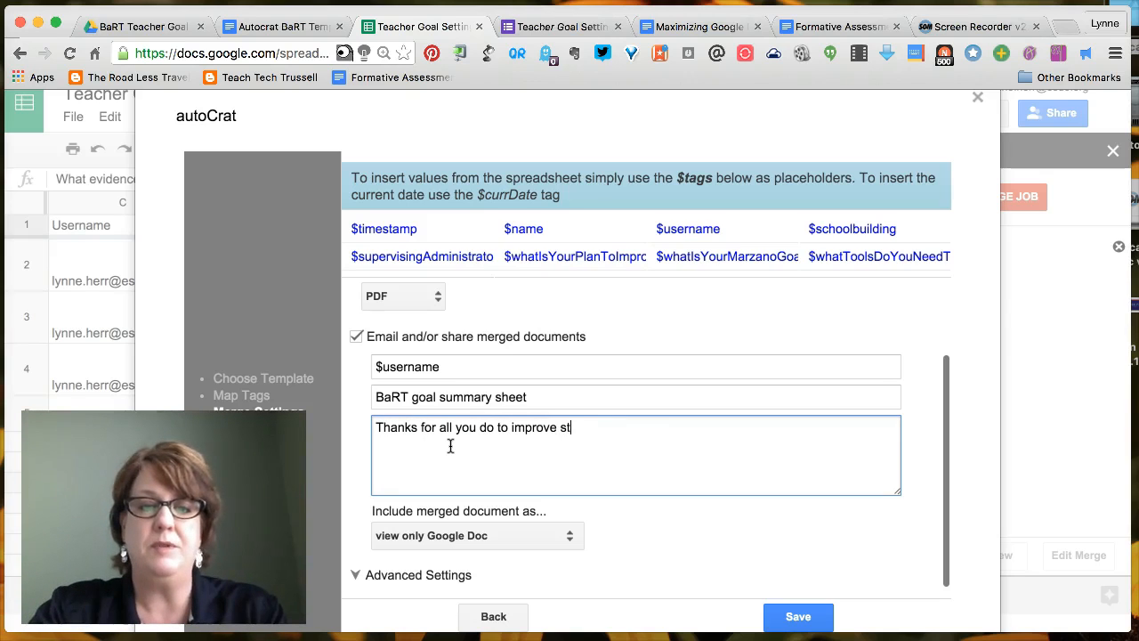
type("udent learning.")
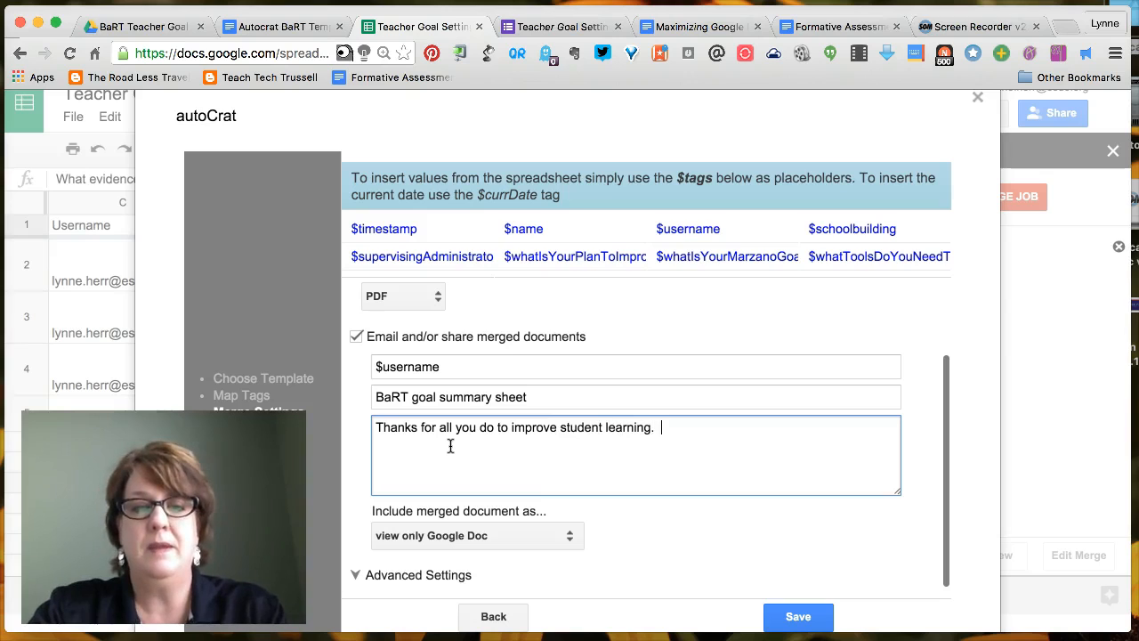
type("Looking forward to the")
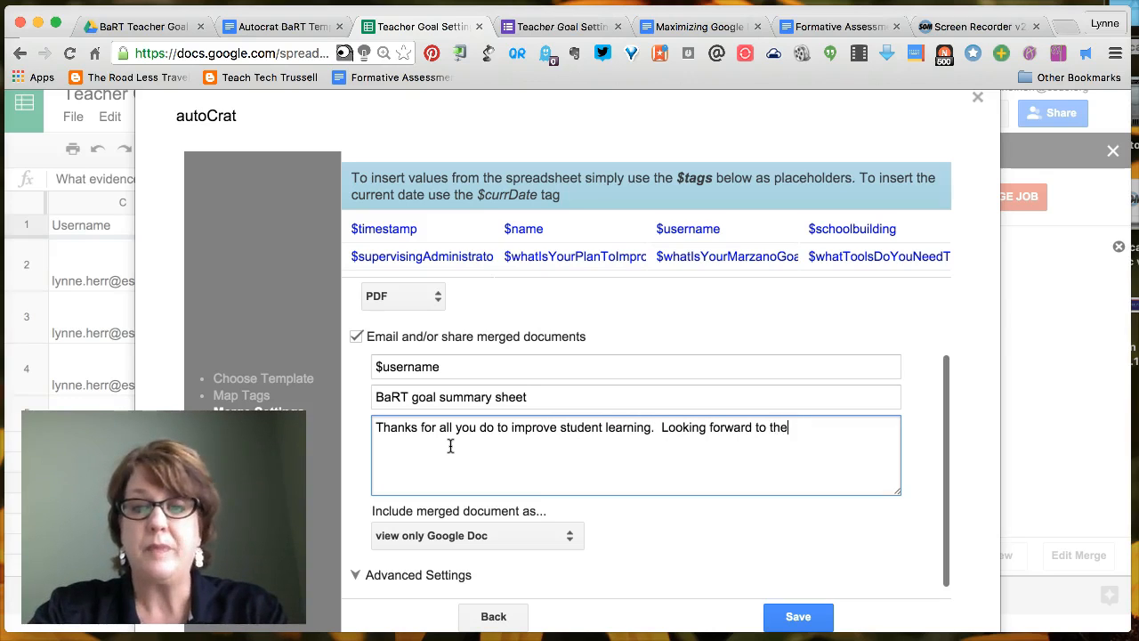
type("progress")
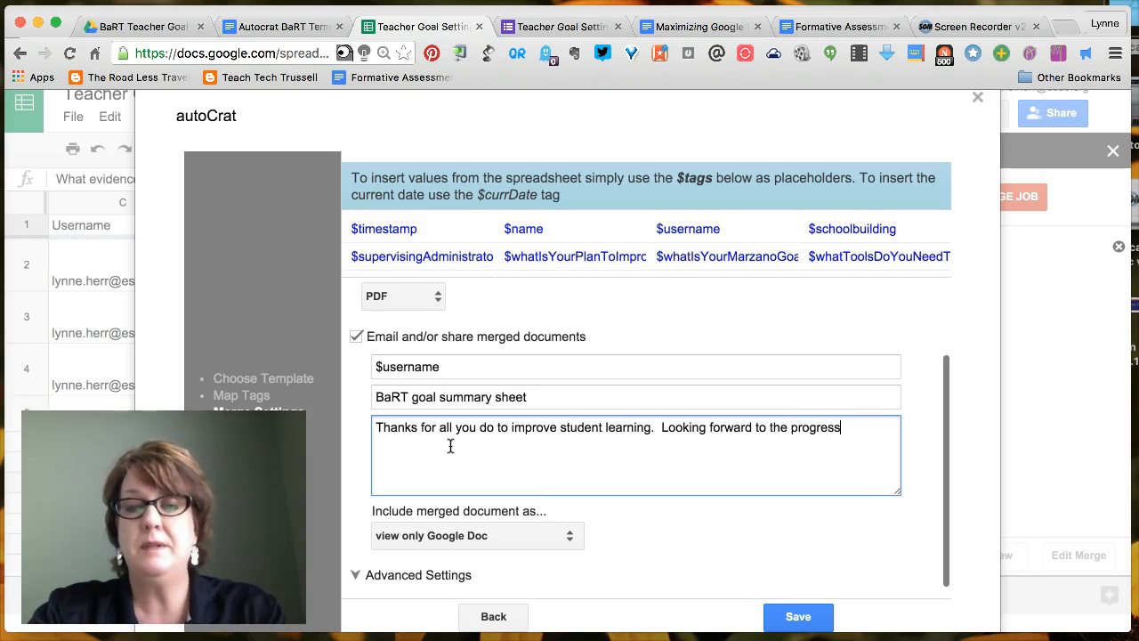
type("you make with the A")
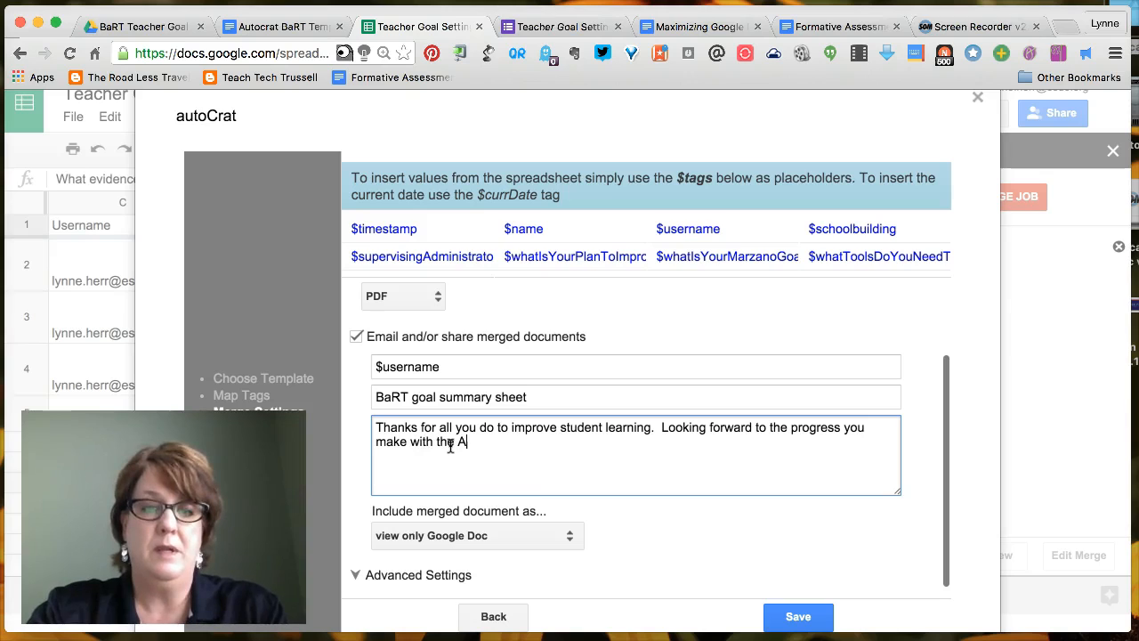
type("SOT bo")
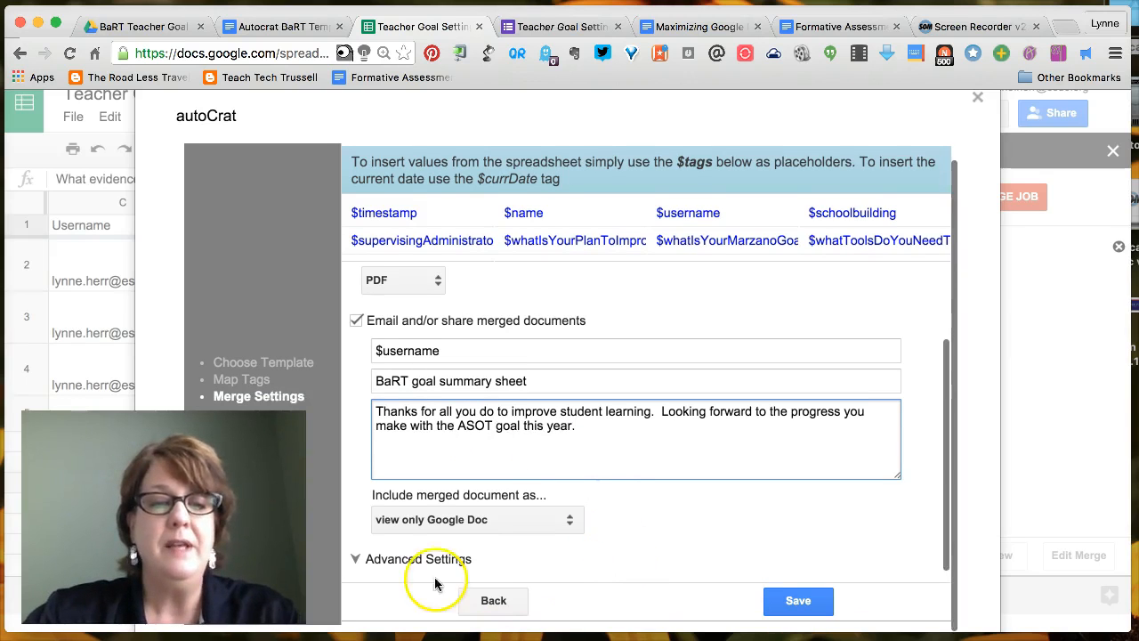
In Advanced Settings, output to the Autocrat BaRT goal sheets folder and run on new form submissions.
left_click(418, 559)
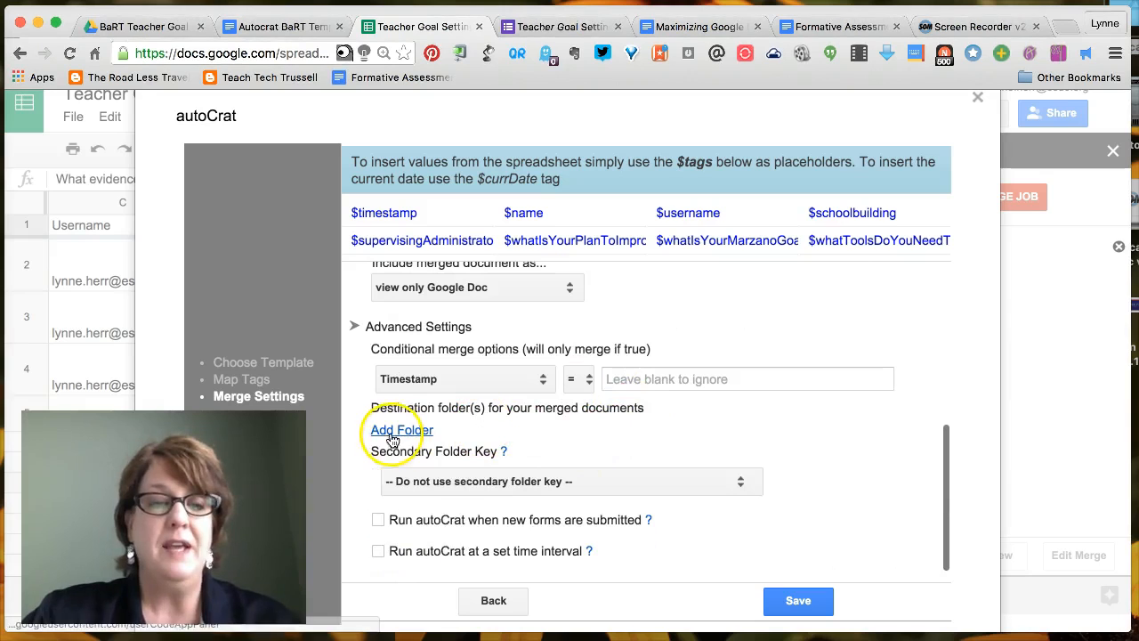
left_click(402, 429)
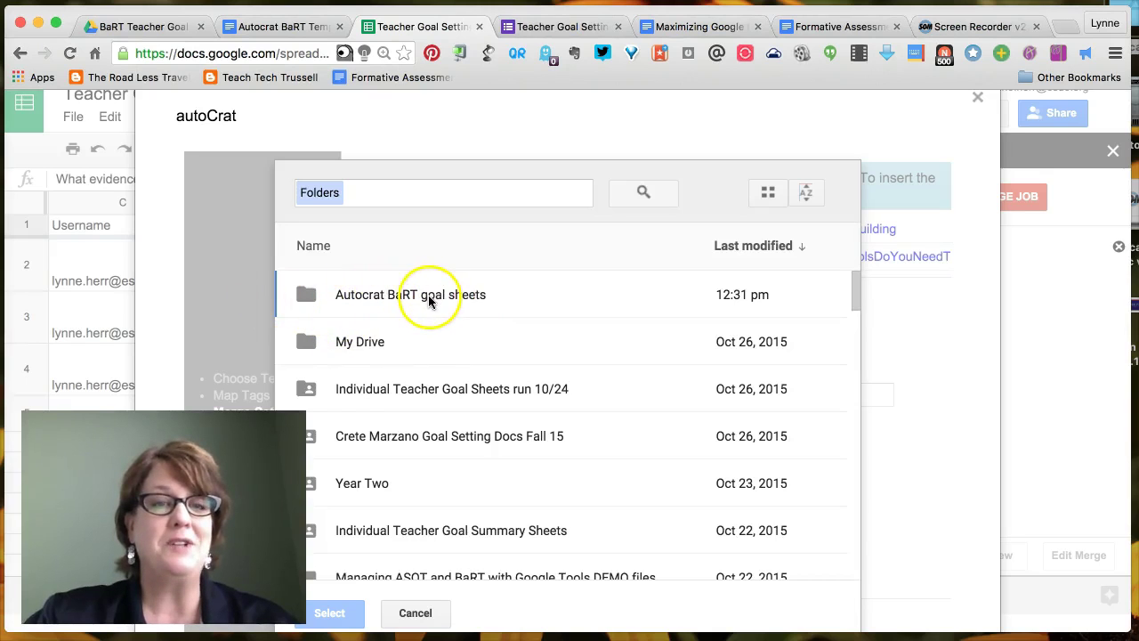
left_click(414, 613)
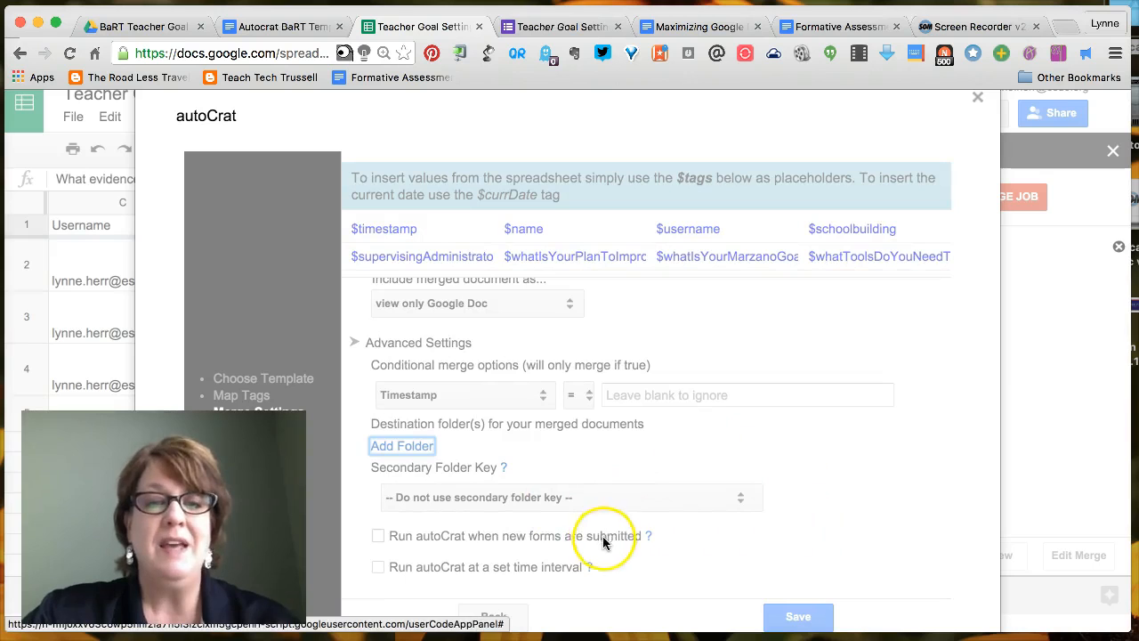
left_click(403, 445)
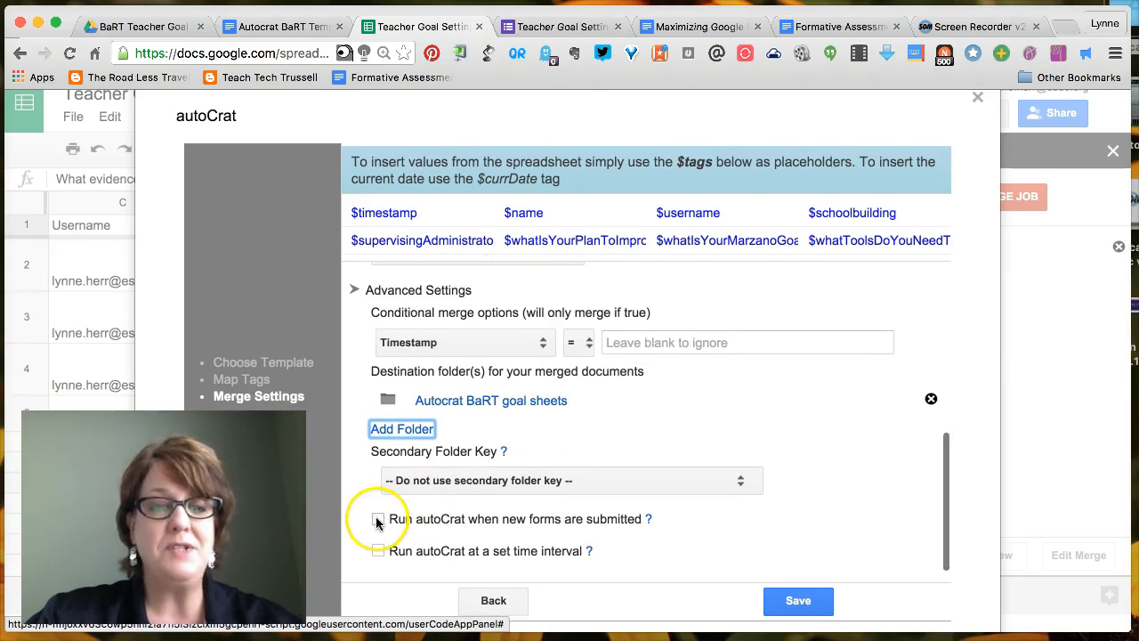
left_click(377, 520)
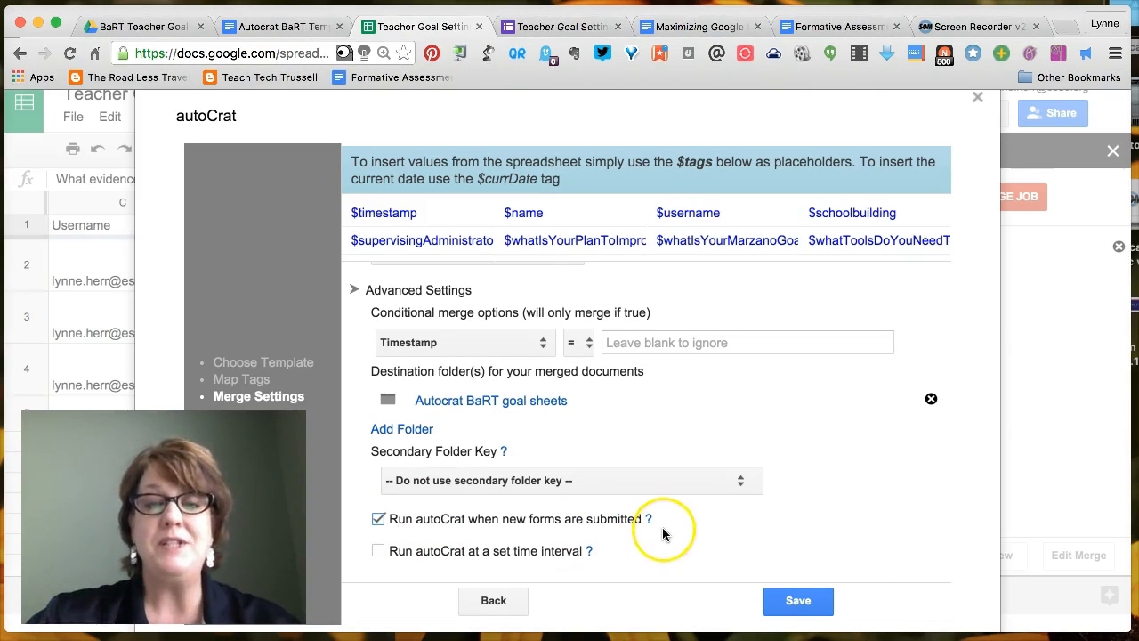
mouse_move(379, 552)
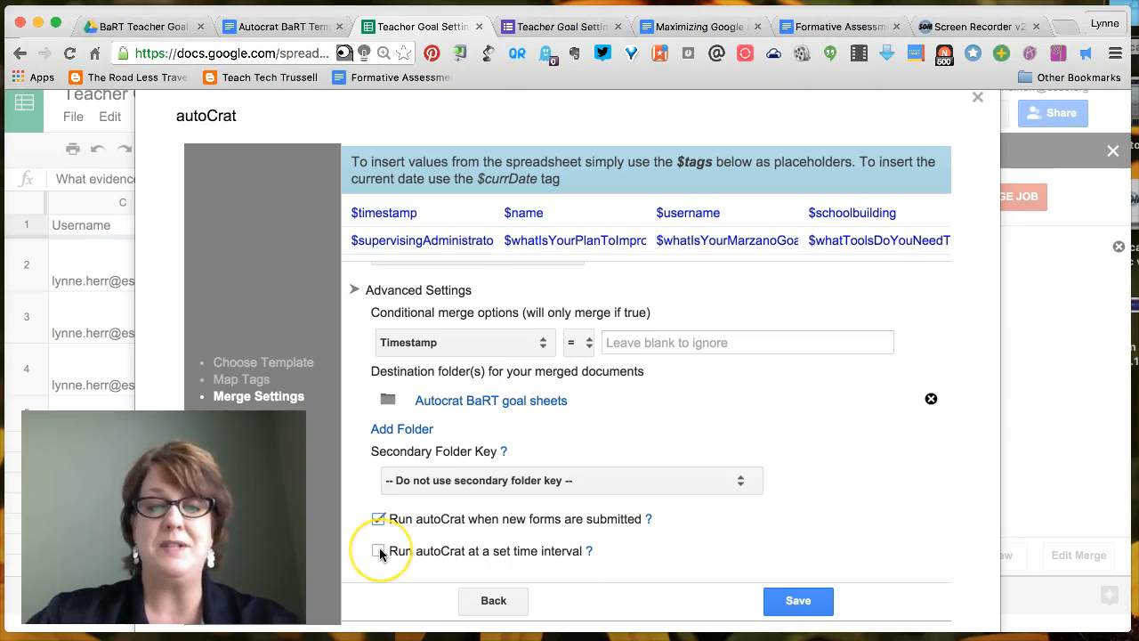
mouse_move(538, 519)
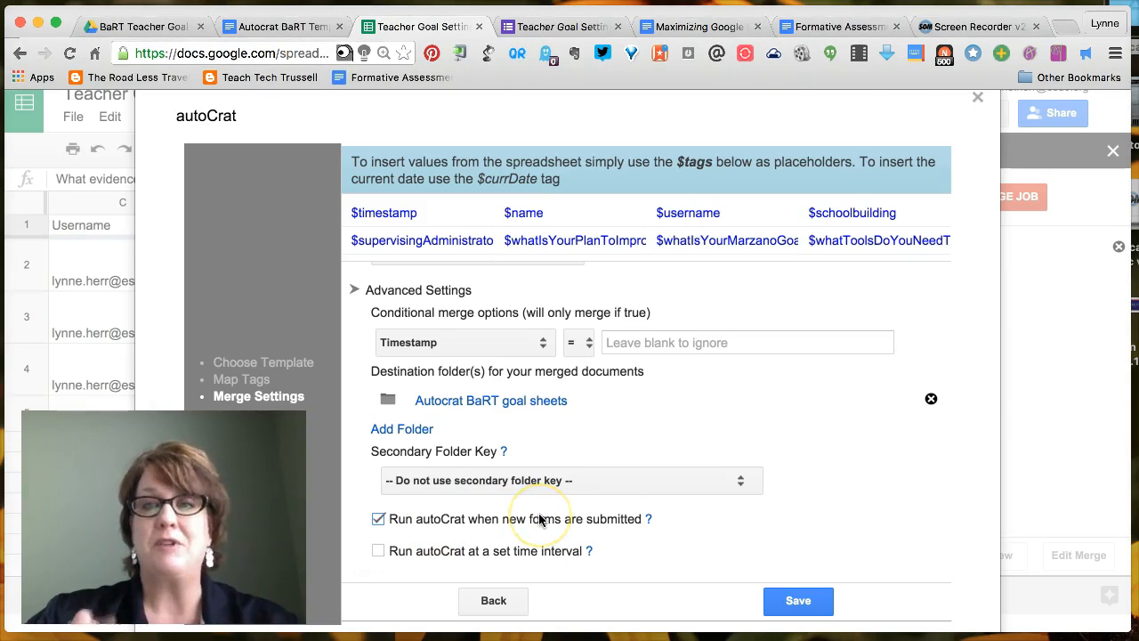
mouse_move(740, 472)
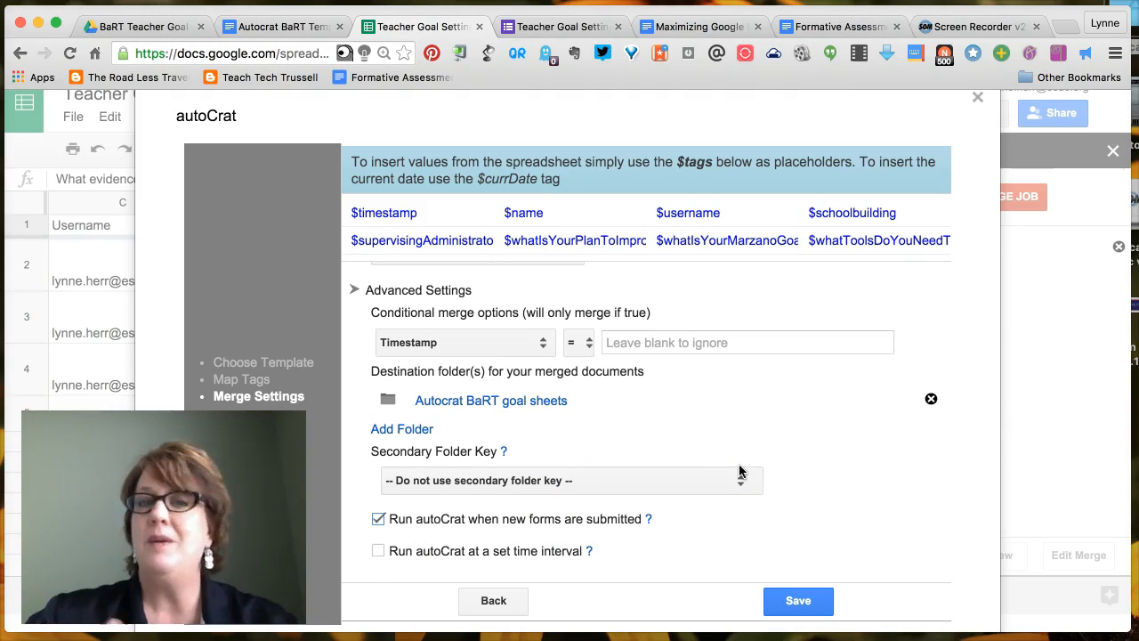
mouse_move(797, 600)
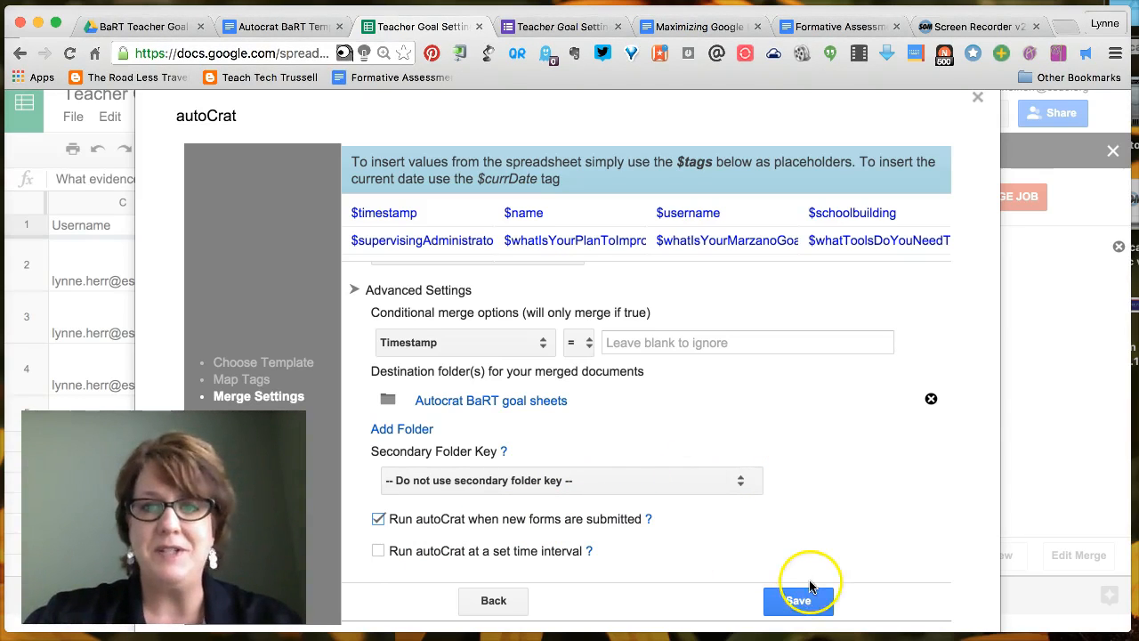
Save the merge job and preview the merged goal sheet.
left_click(798, 601)
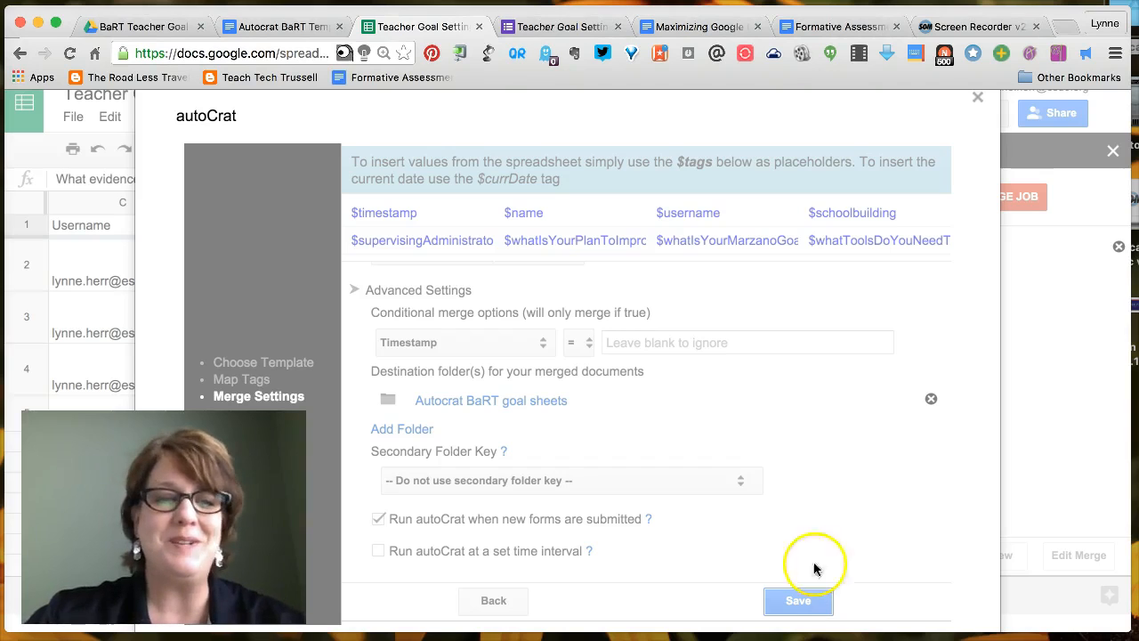
mouse_move(780, 493)
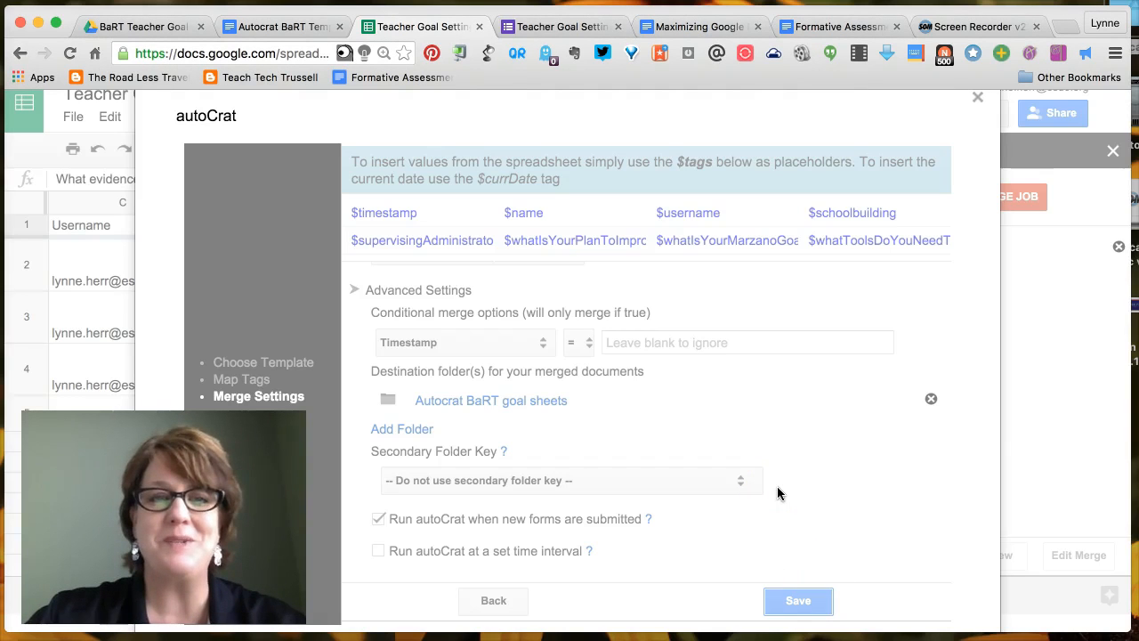
mouse_move(773, 390)
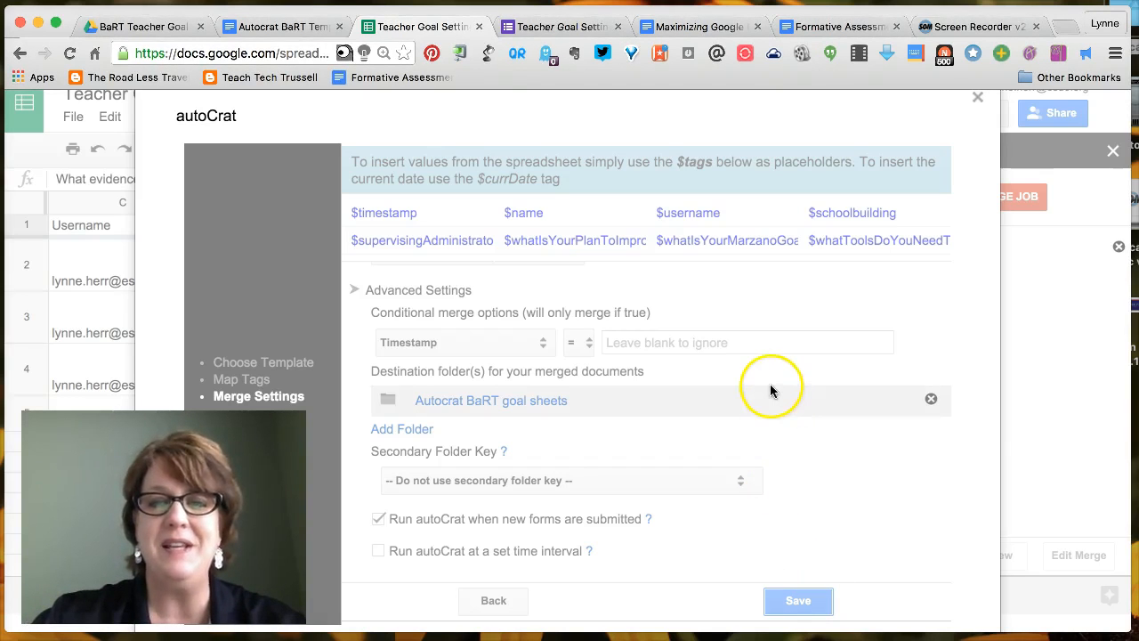
left_click(798, 602)
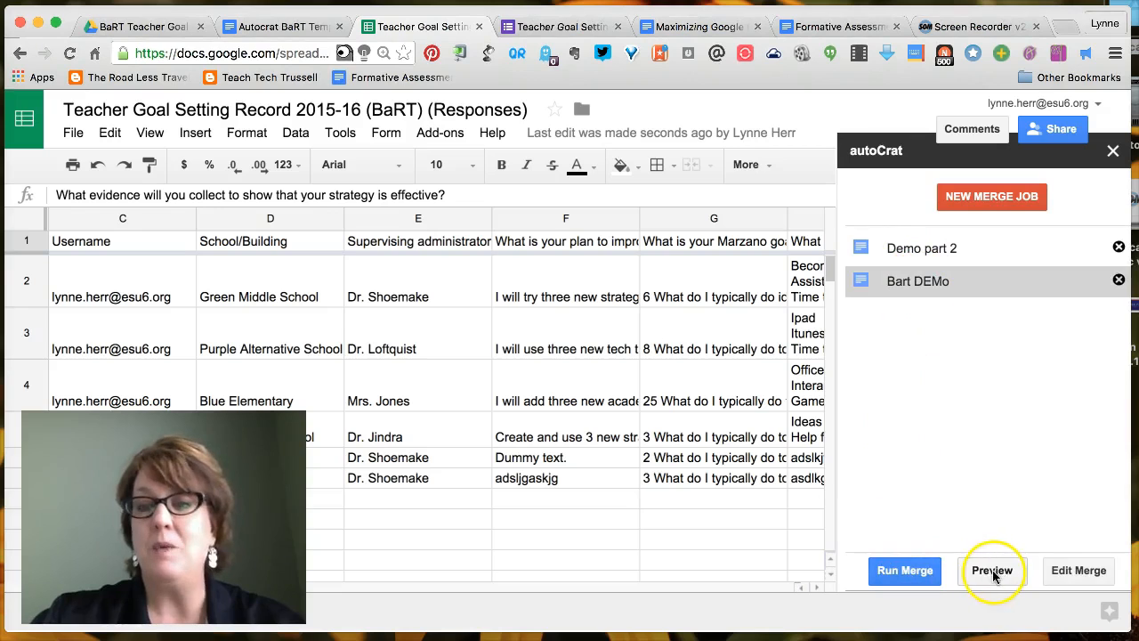
left_click(992, 569)
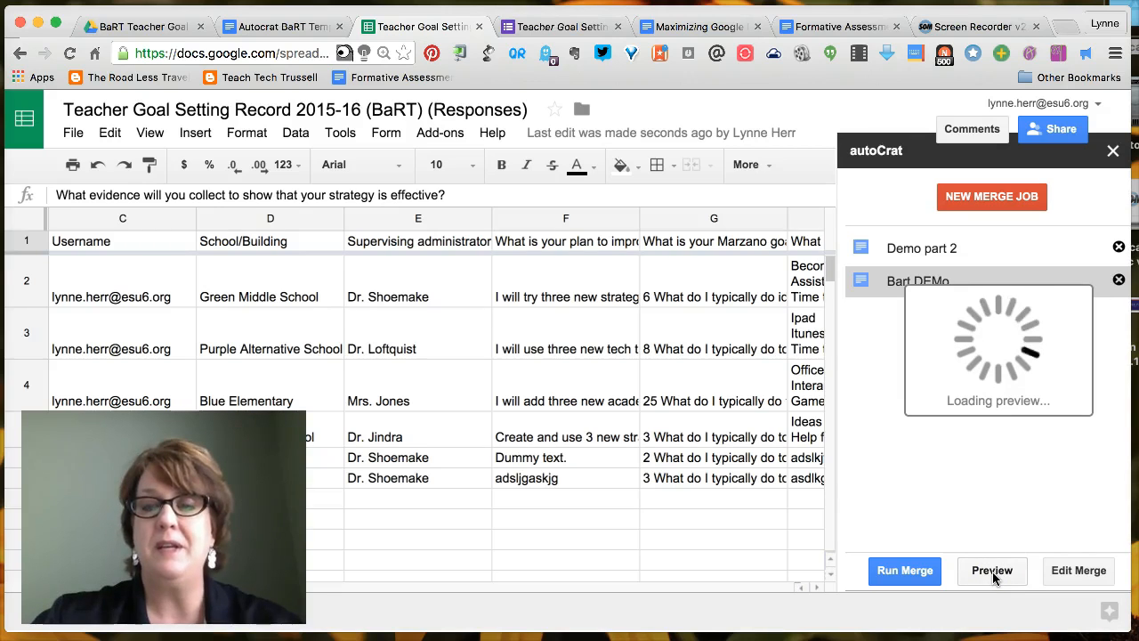
left_click(992, 570)
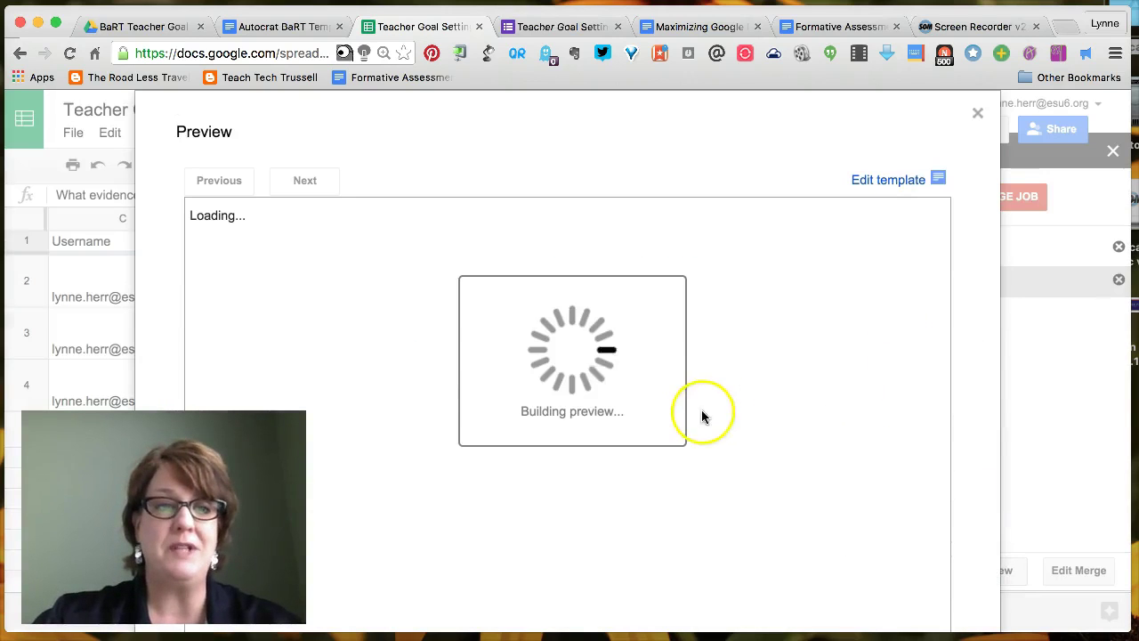
mouse_move(797, 499)
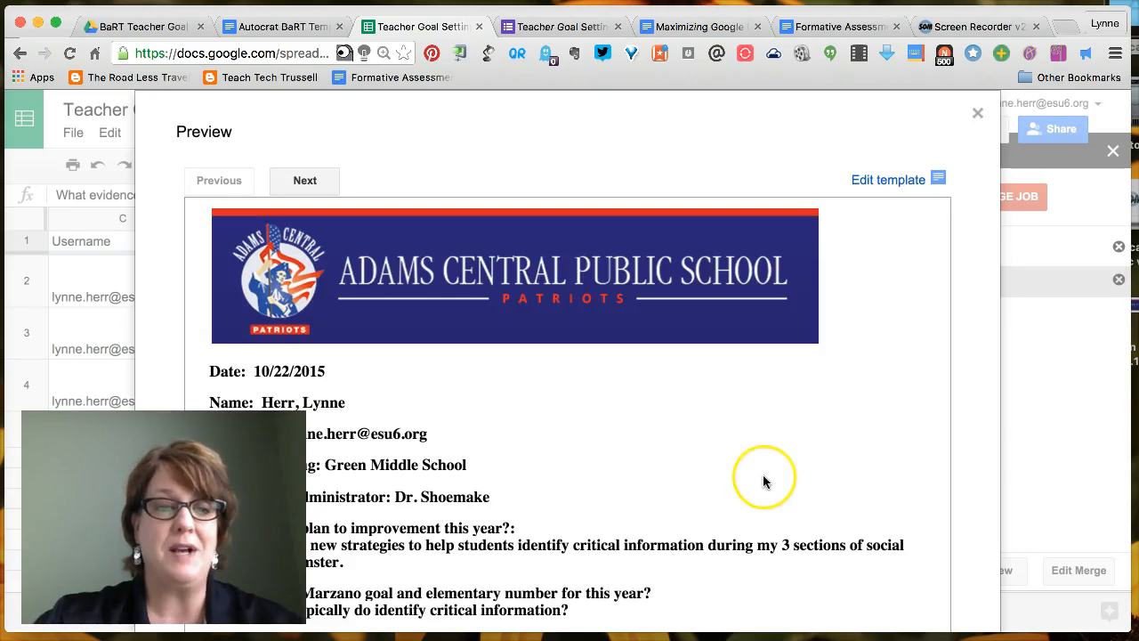
scroll("down", 3)
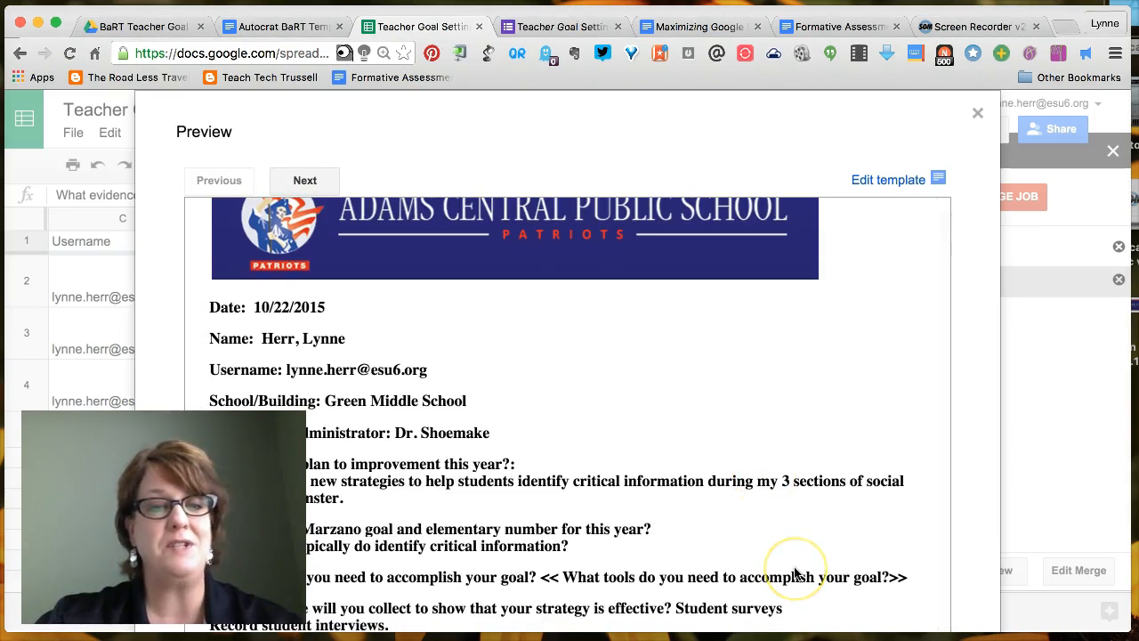
mouse_move(719, 523)
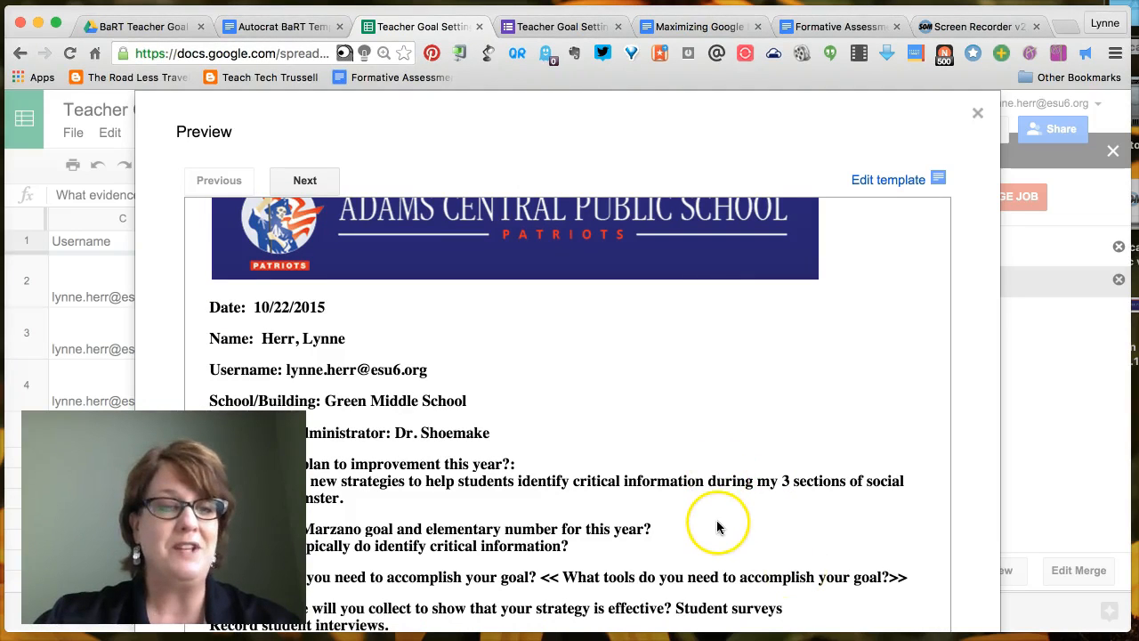
mouse_move(608, 398)
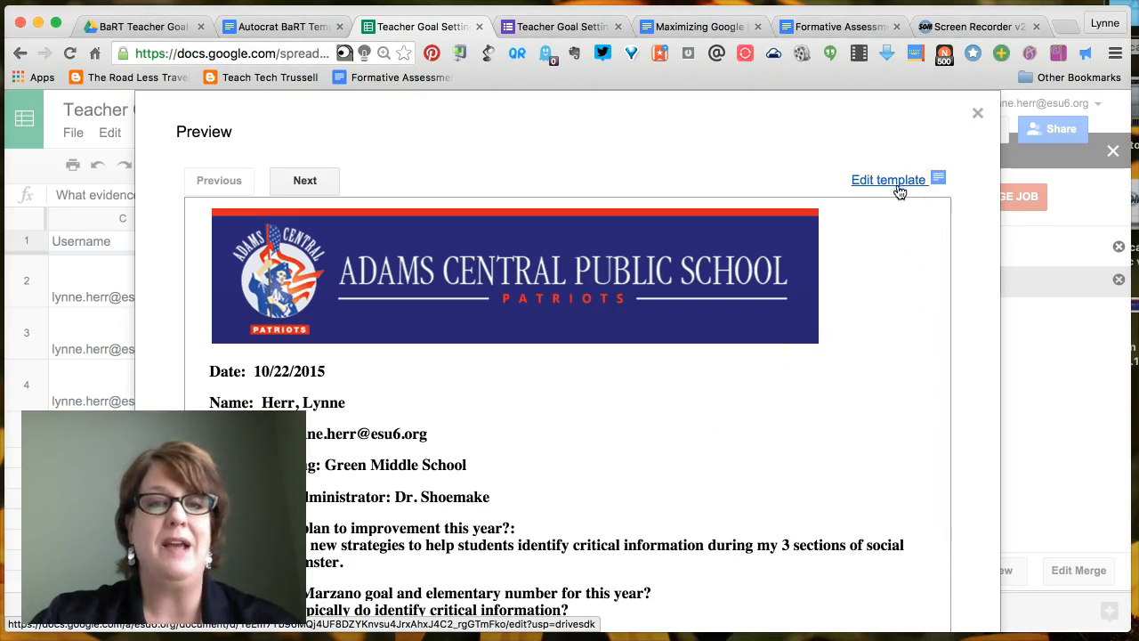
mouse_move(828, 578)
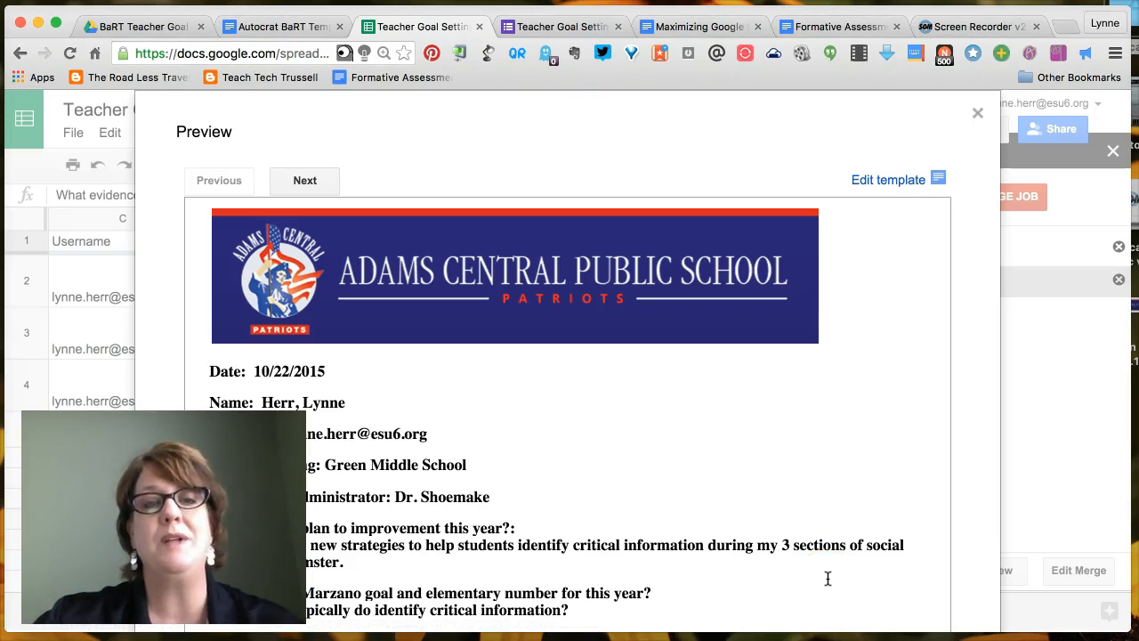
mouse_move(787, 502)
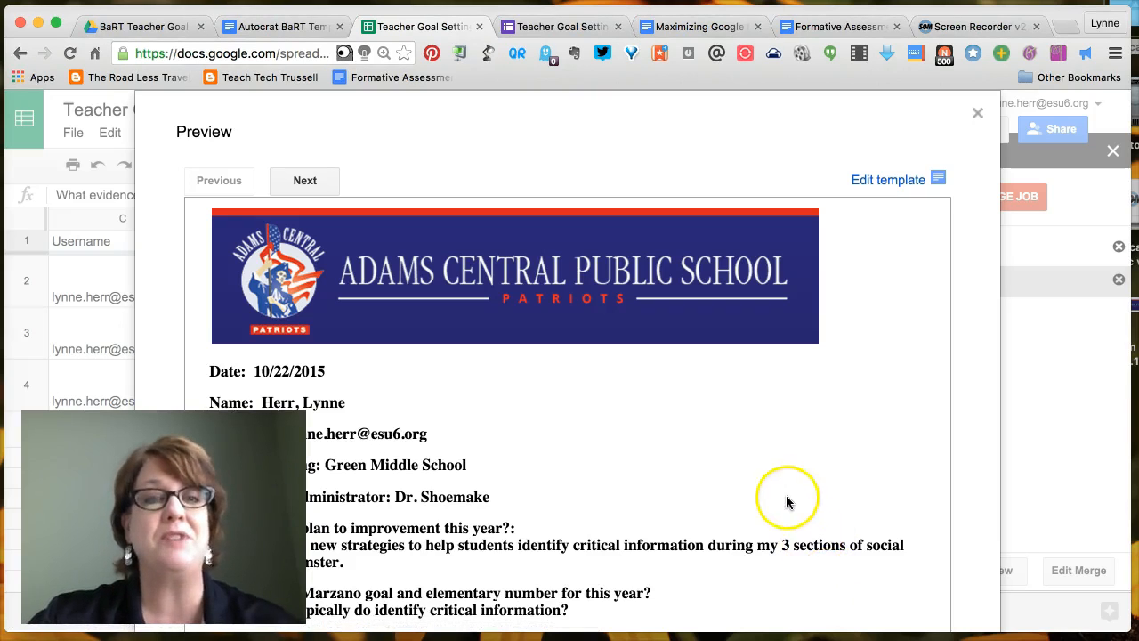
mouse_move(791, 340)
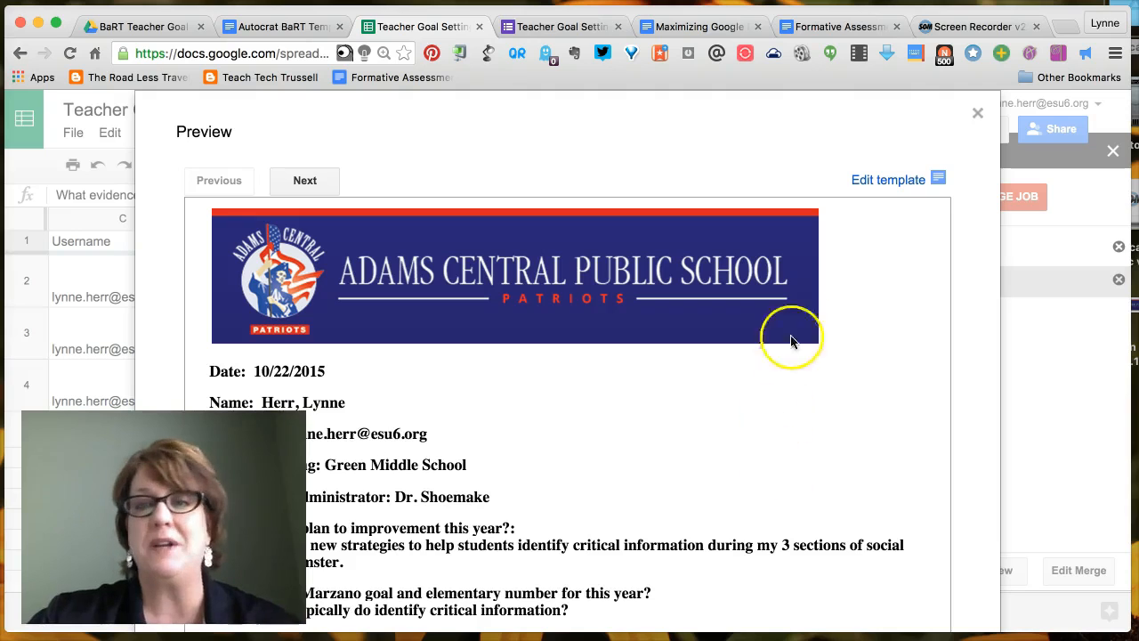
mouse_move(979, 114)
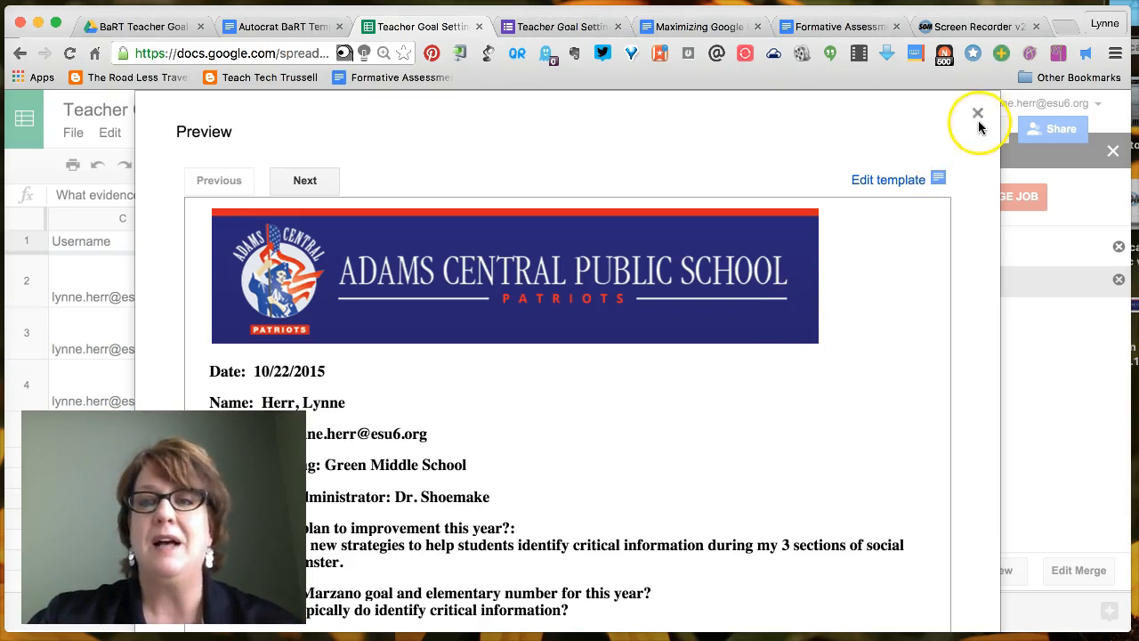
left_click(977, 114)
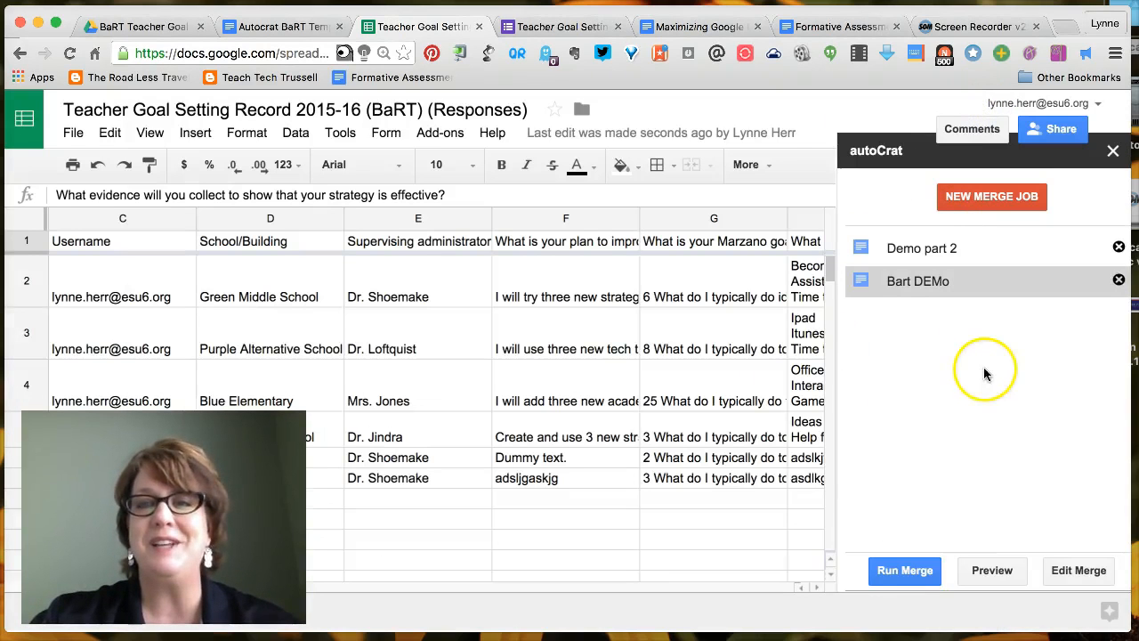
Dismiss the six-merge completion report and close the autoCrat panel to show the sheet.
left_click(905, 570)
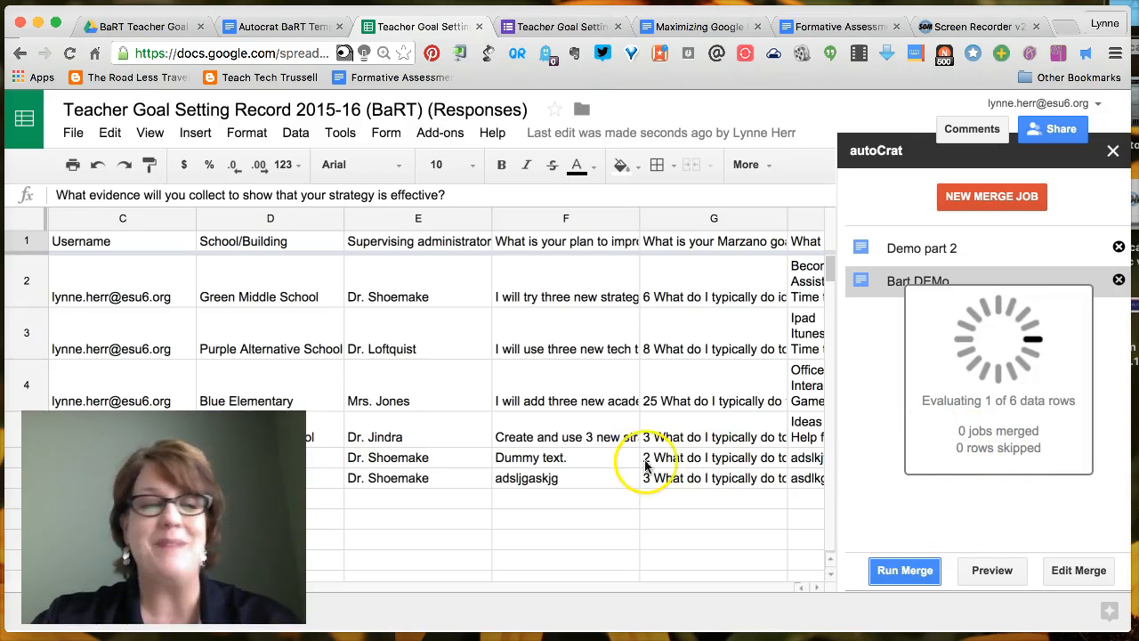
left_click(905, 570)
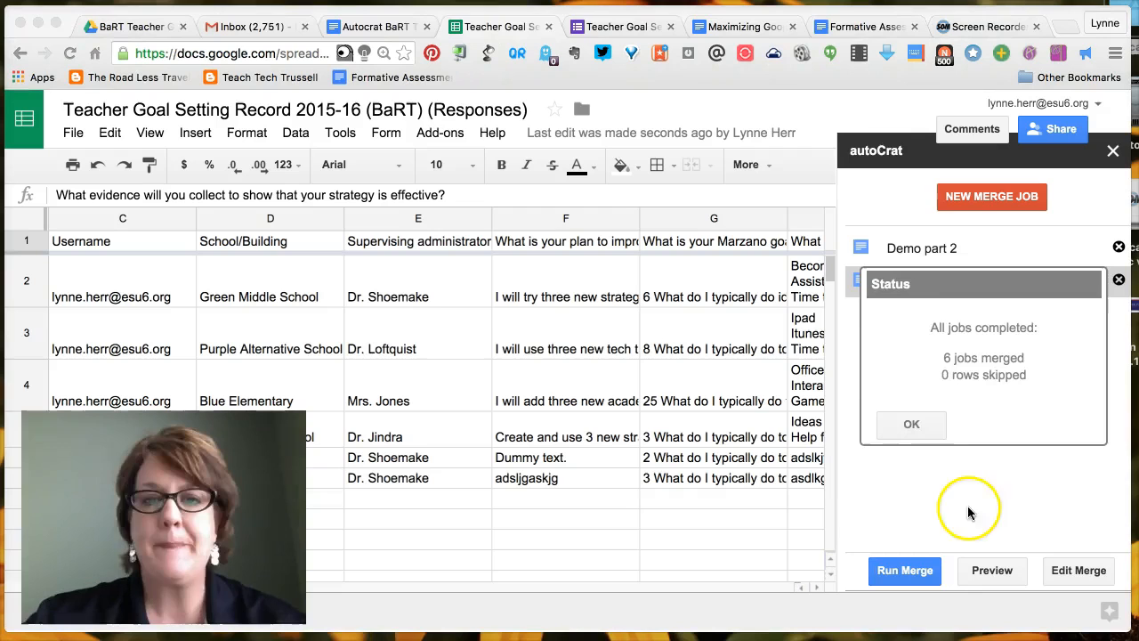
mouse_move(1011, 377)
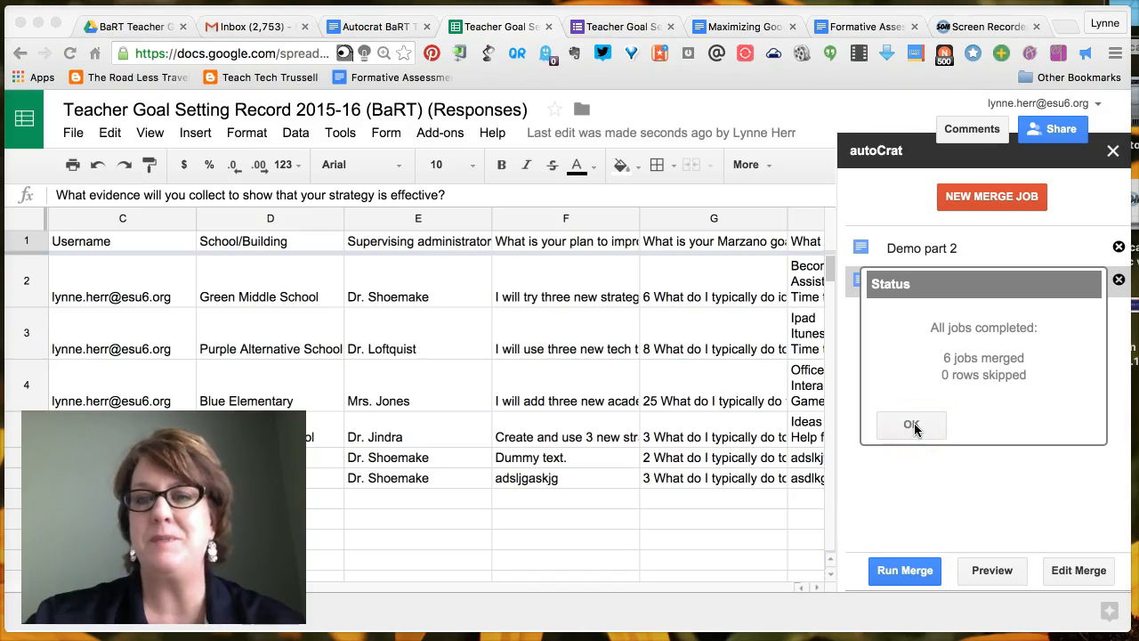
left_click(911, 423)
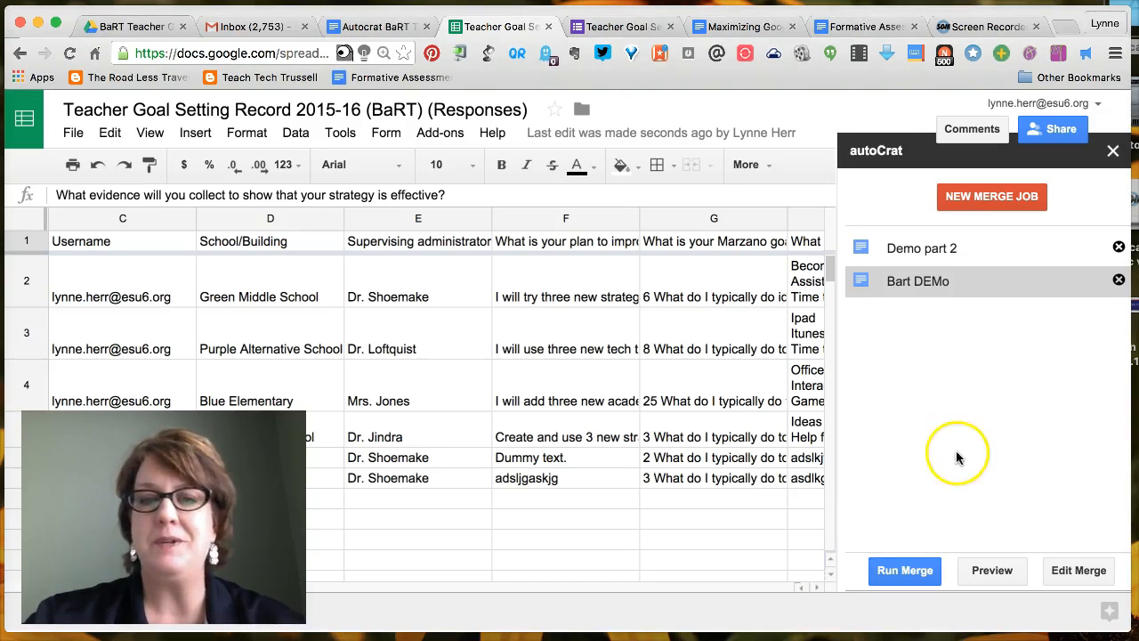
left_click(1111, 150)
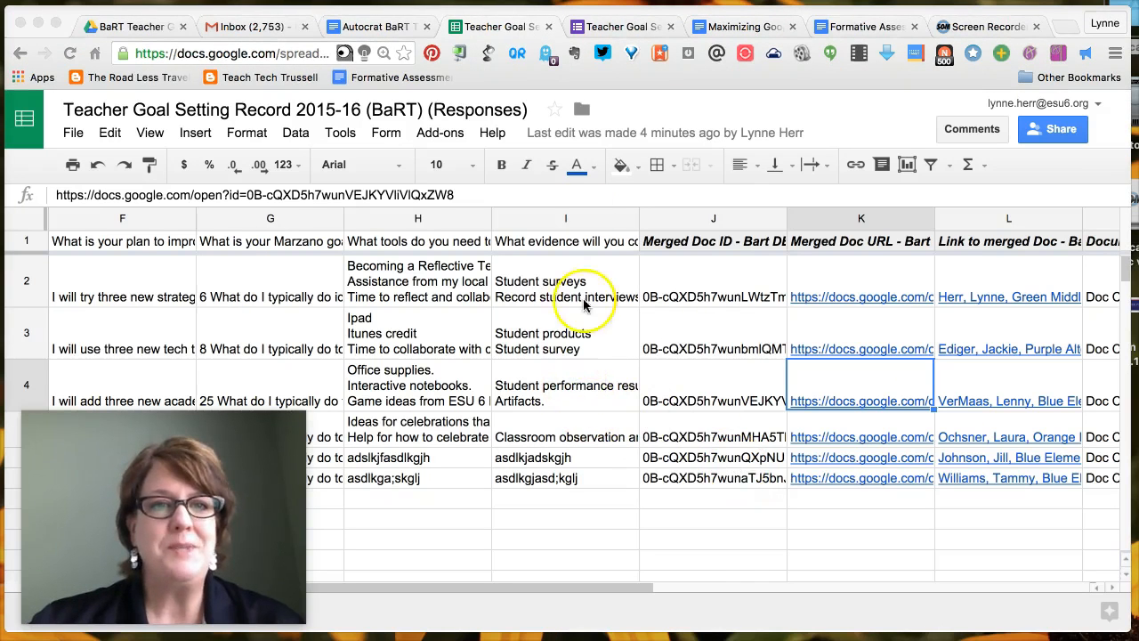
mouse_move(792, 395)
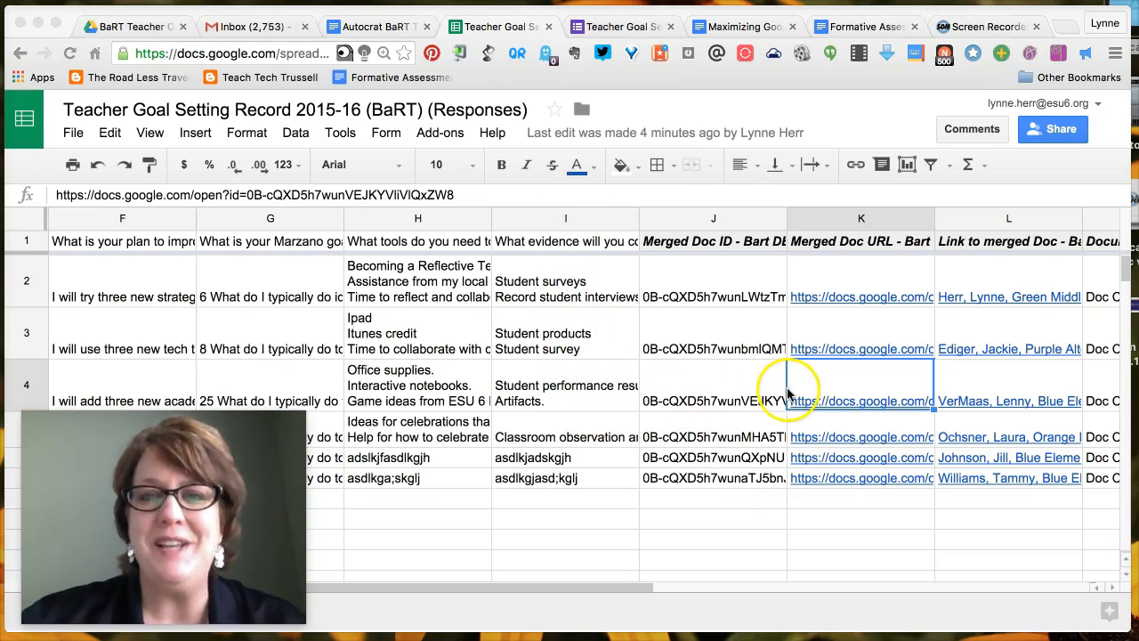
mouse_move(715, 249)
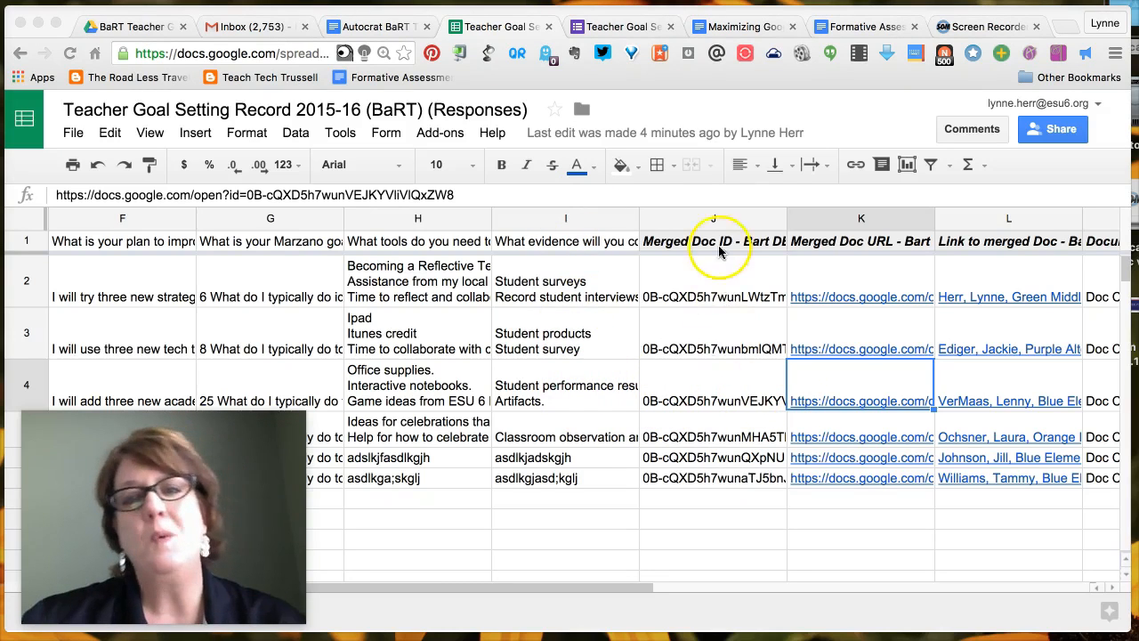
mouse_move(756, 463)
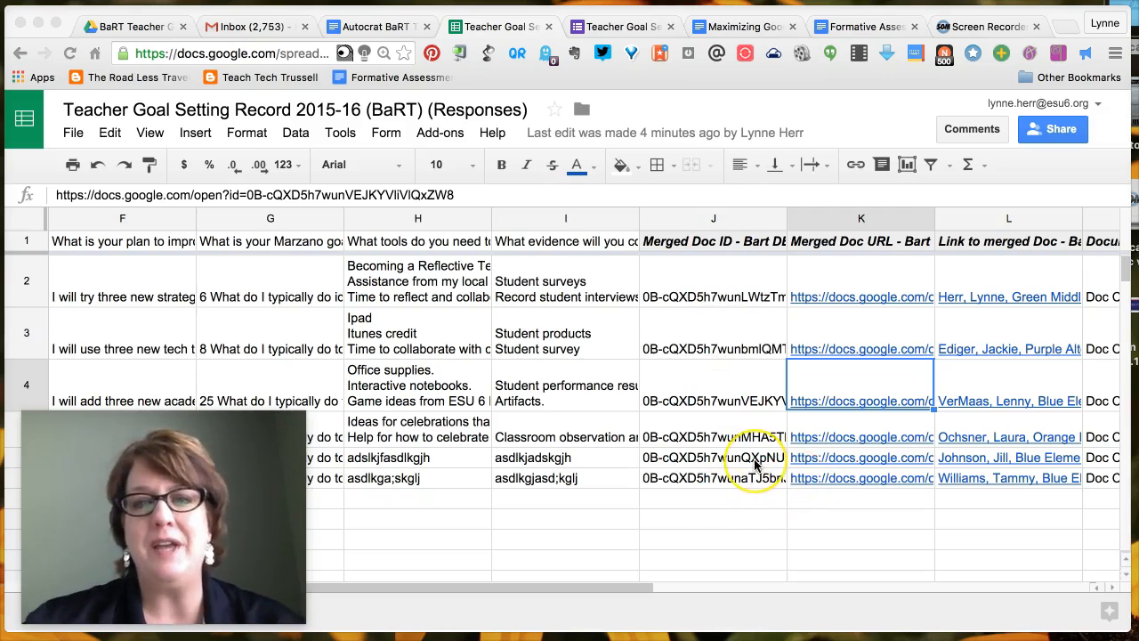
scroll("right", 3)
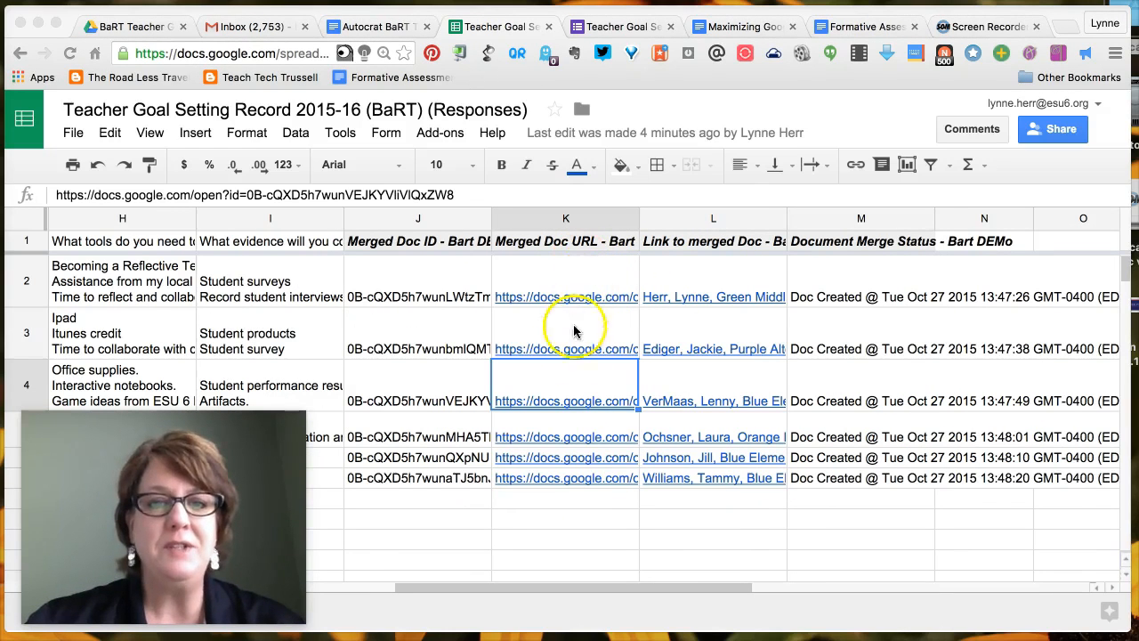
mouse_move(703, 320)
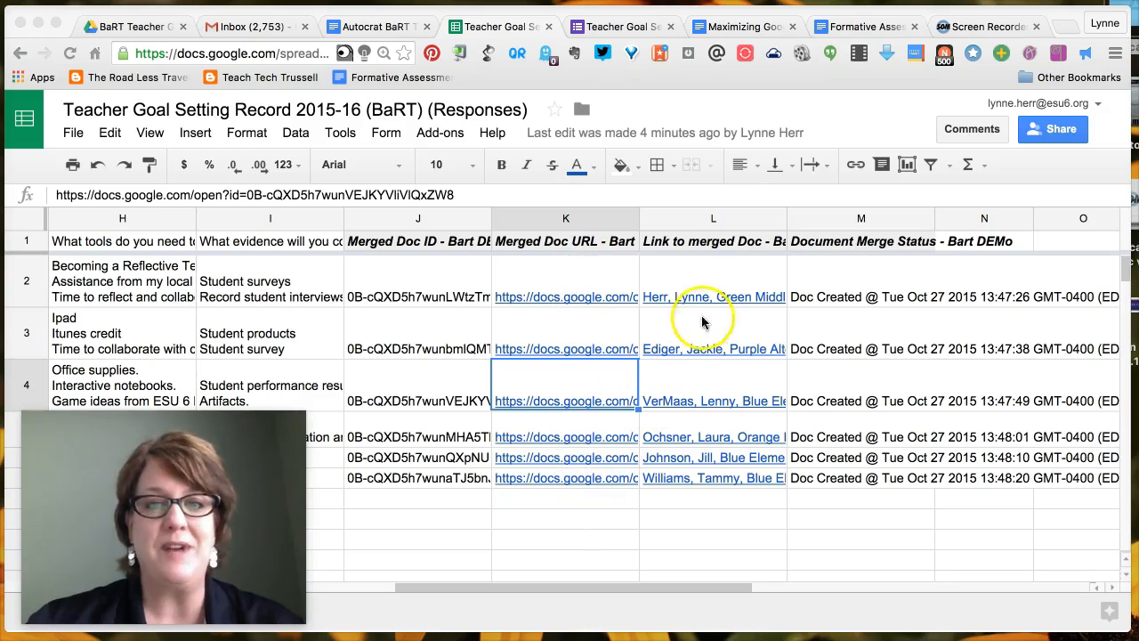
mouse_move(709, 299)
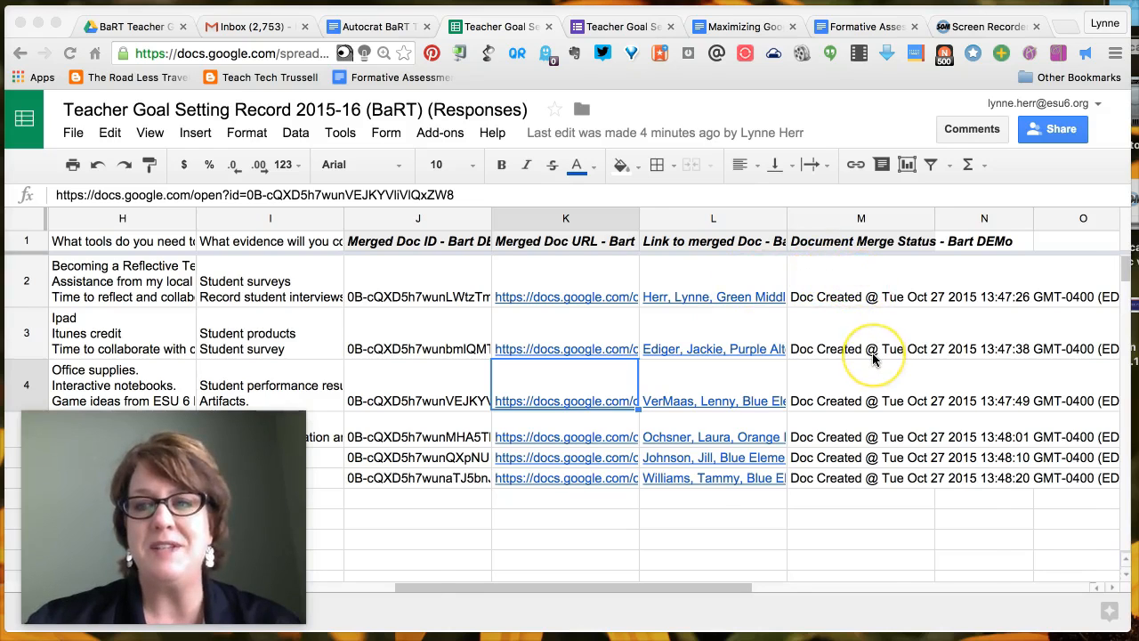
scroll("right", 3)
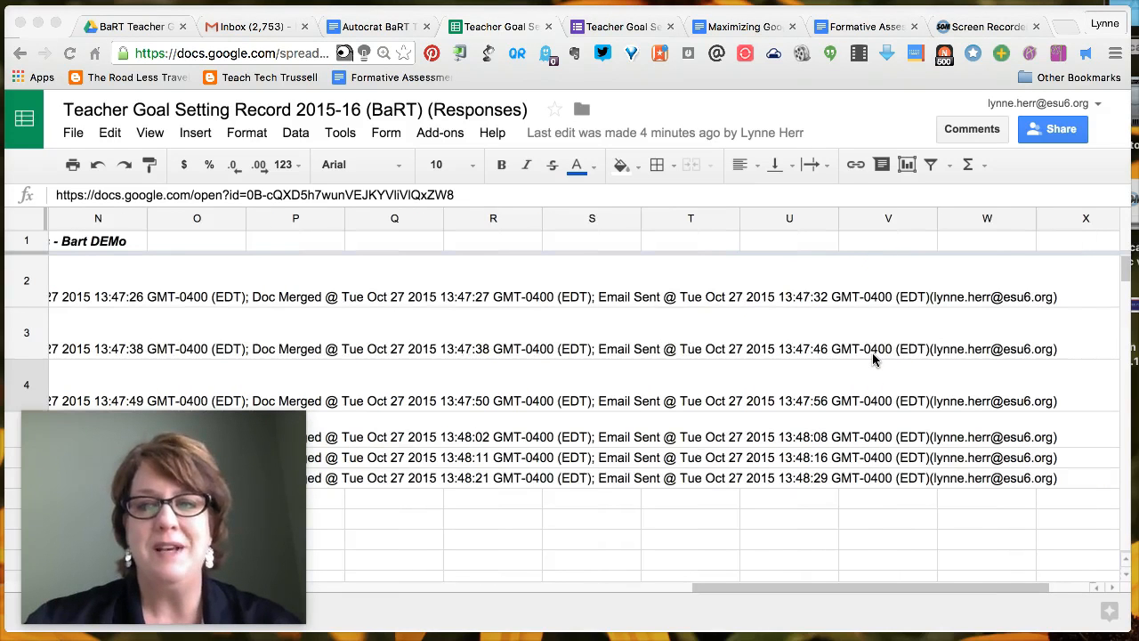
mouse_move(680, 306)
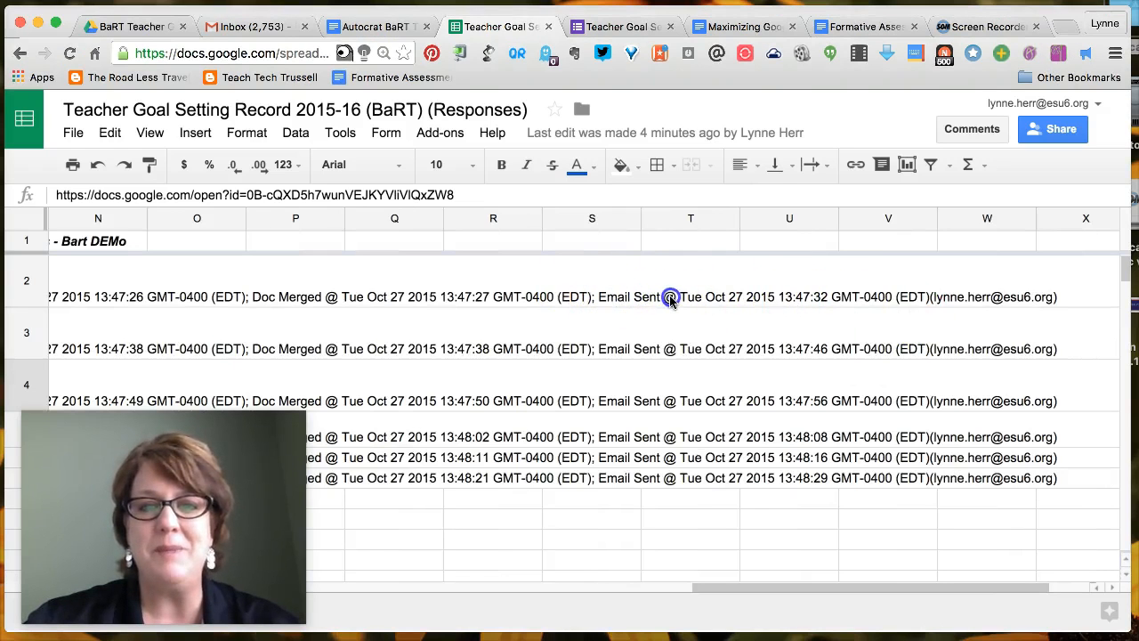
mouse_move(764, 314)
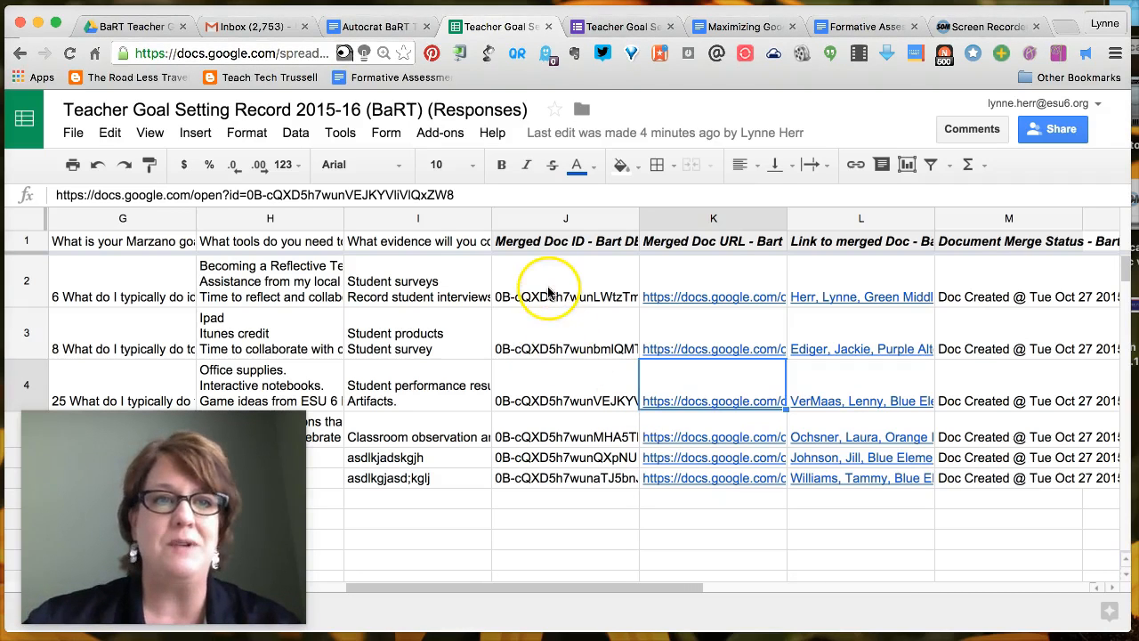
Switch to Drive and open the Autocrat BaRT goal sheets folder with the six PDFs.
left_click(134, 27)
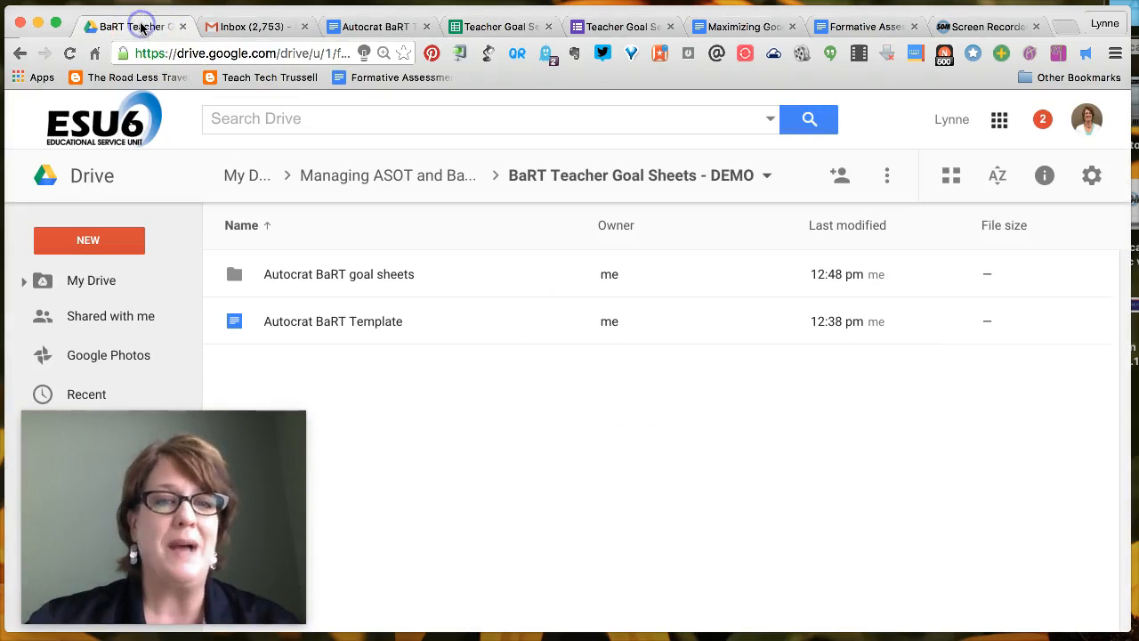
left_click(339, 274)
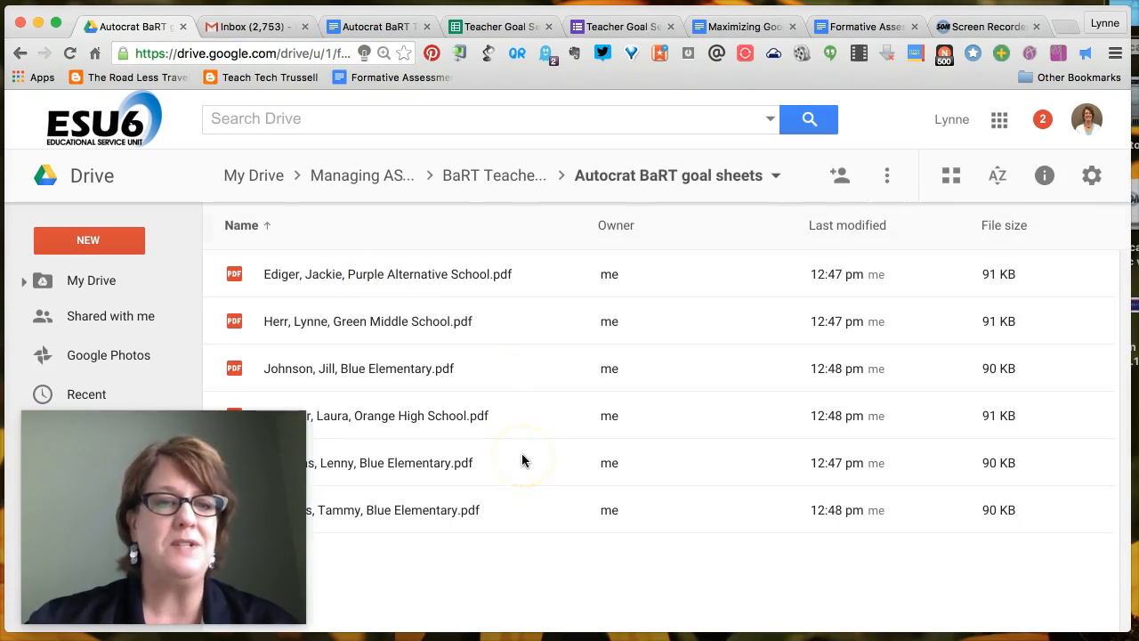
mouse_move(473, 484)
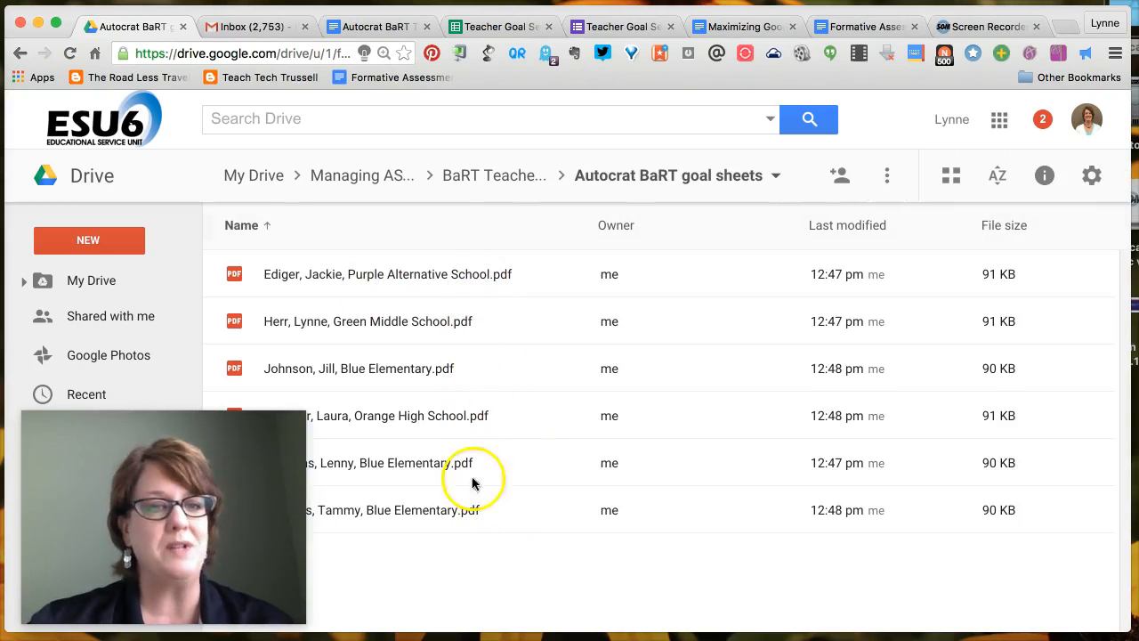
mouse_move(413, 321)
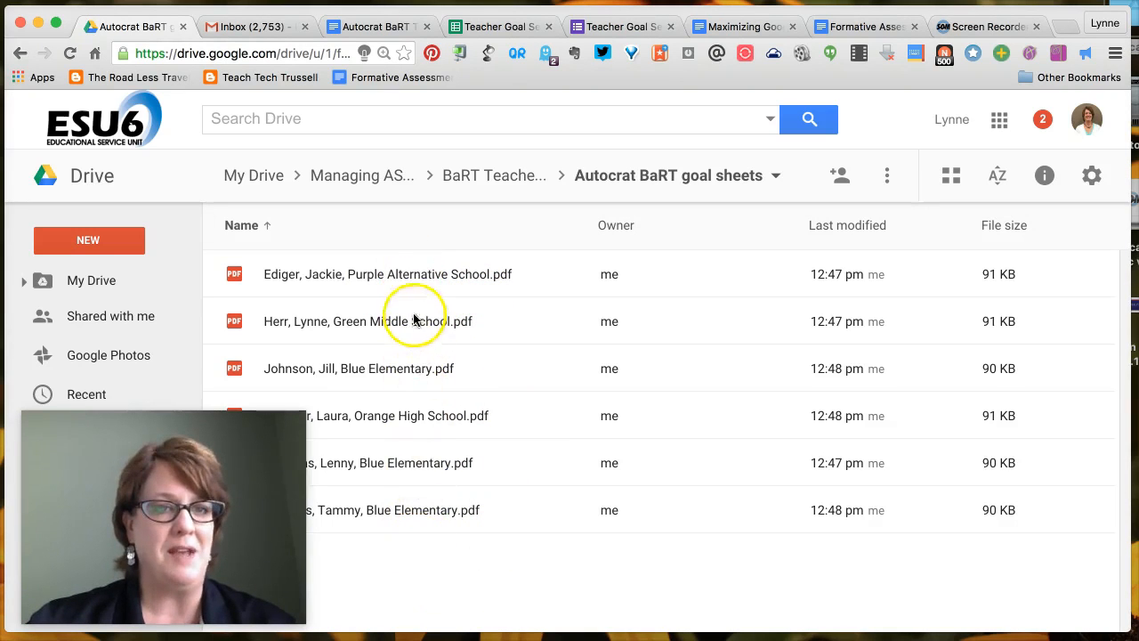
mouse_move(274, 283)
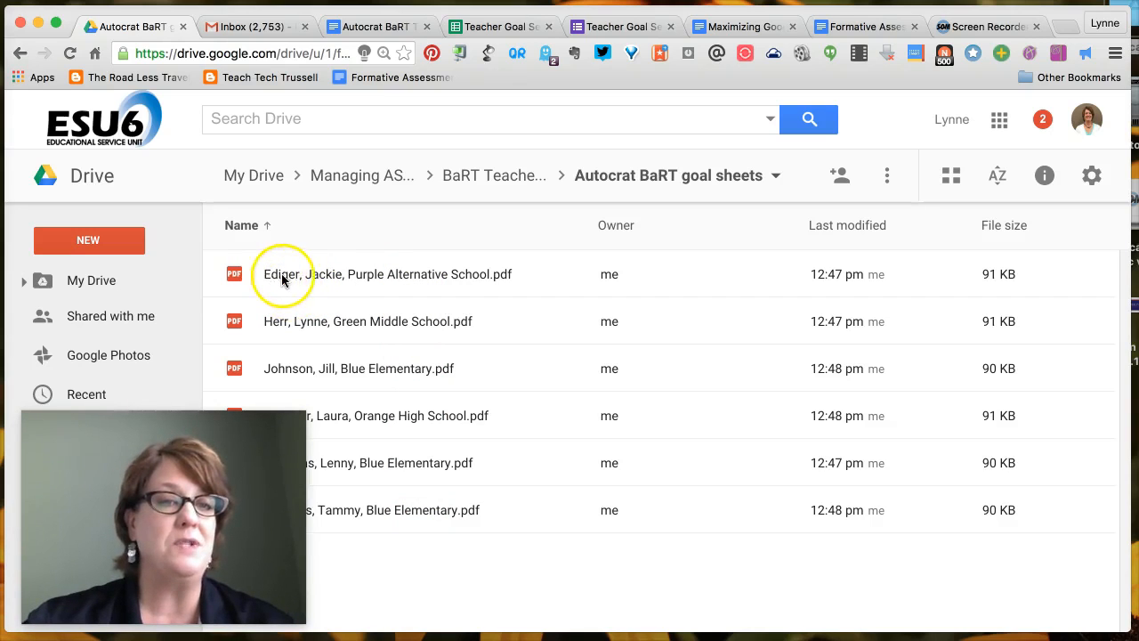
mouse_move(392, 283)
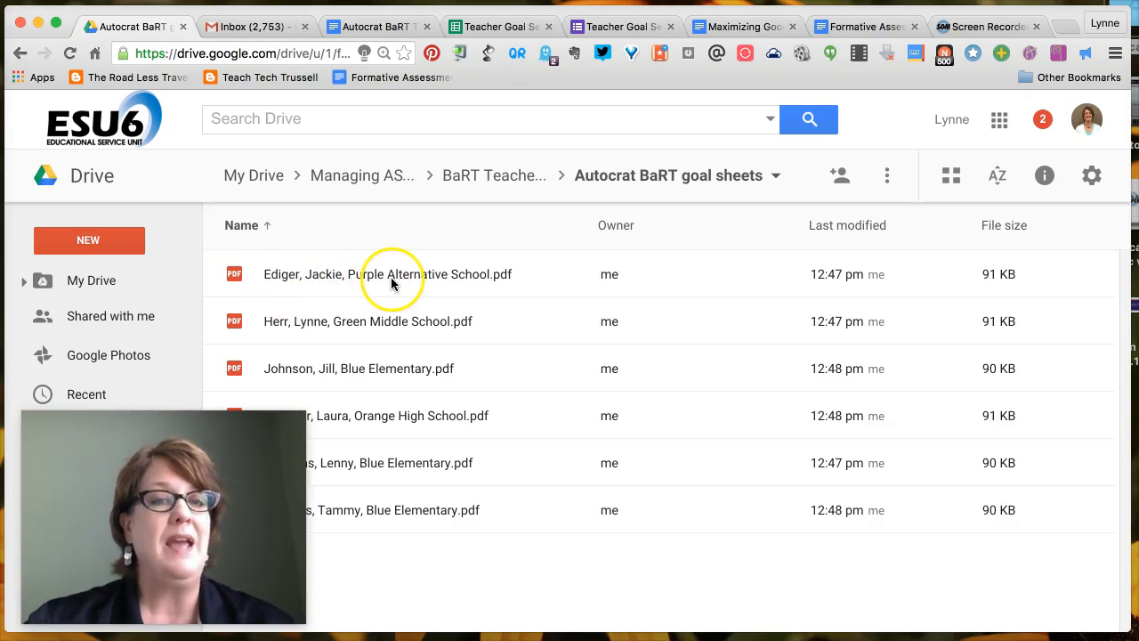
mouse_move(276, 328)
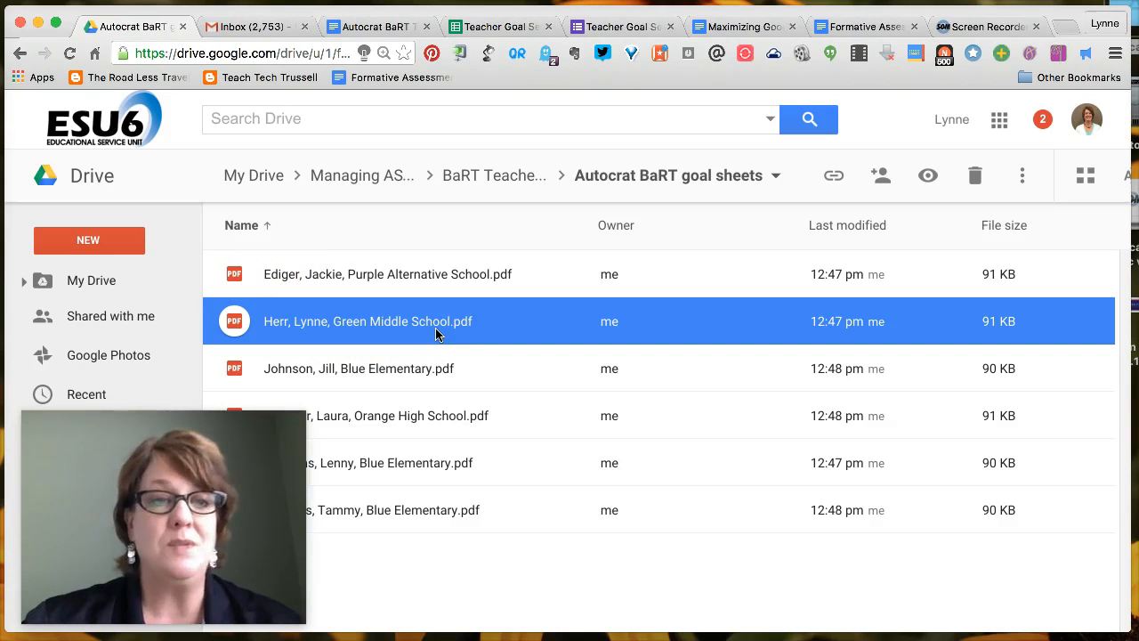
double_click(366, 320)
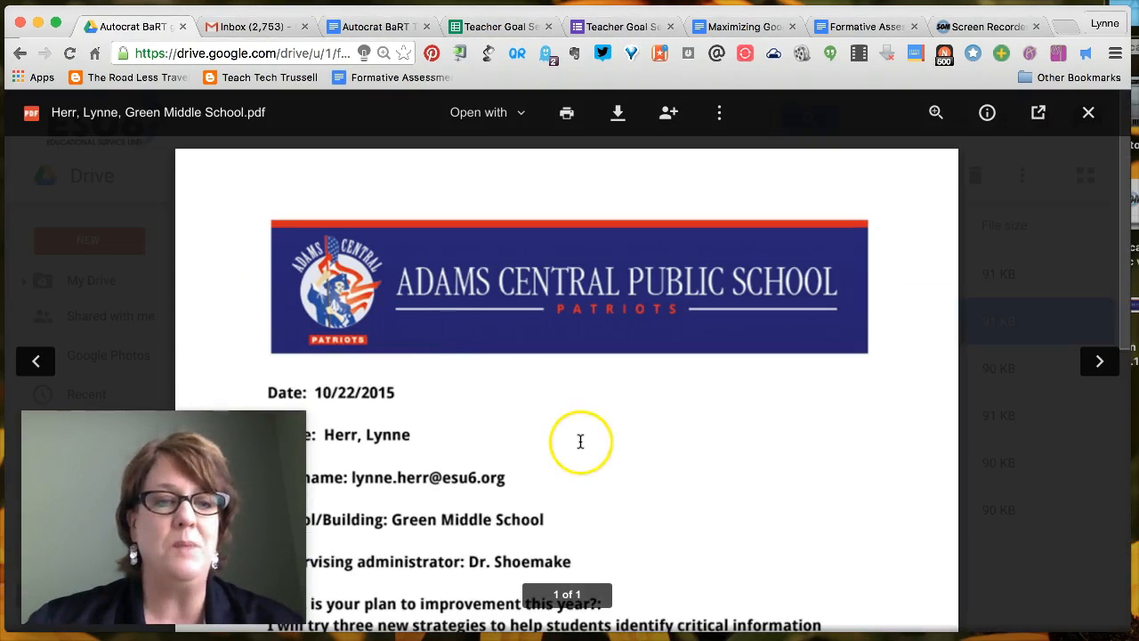
scroll("down", 3)
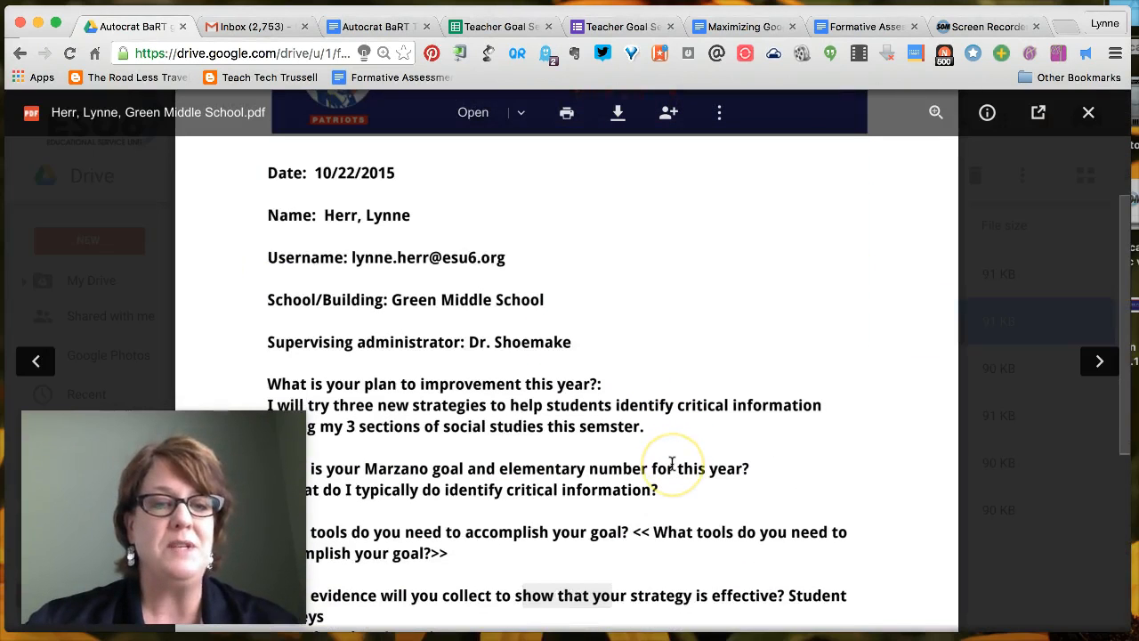
scroll("up", 3)
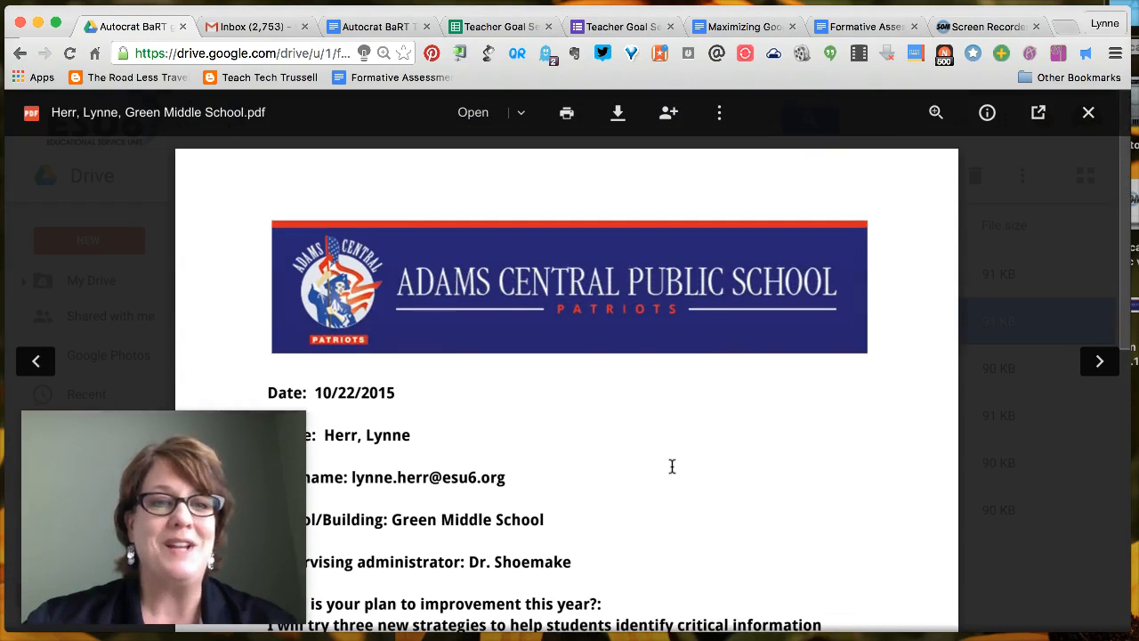
mouse_move(1056, 167)
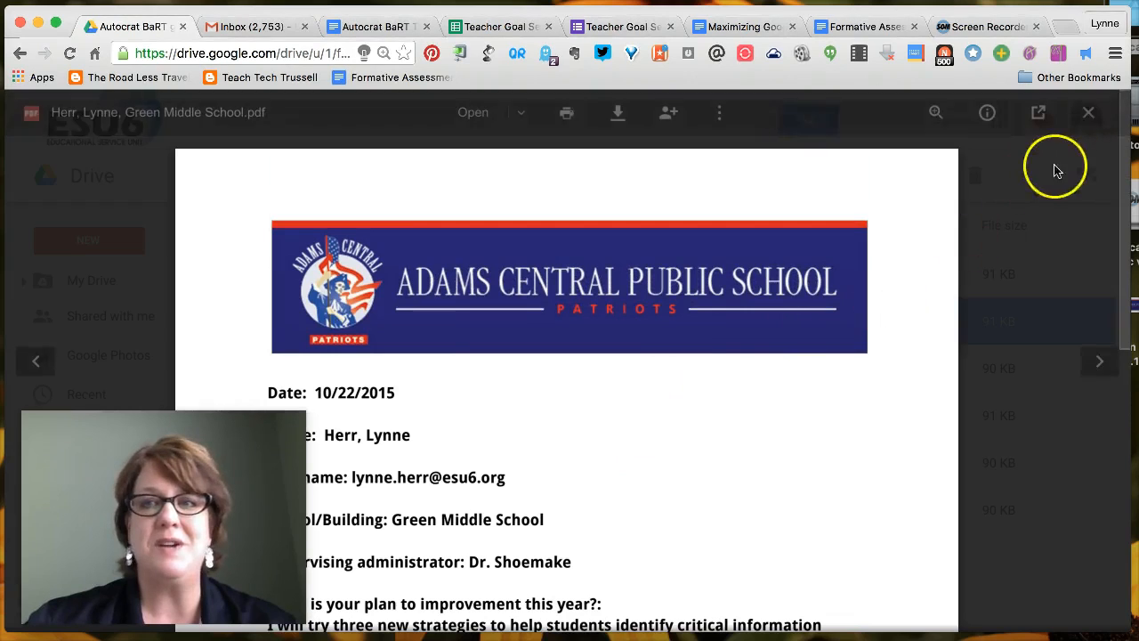
left_click(1088, 112)
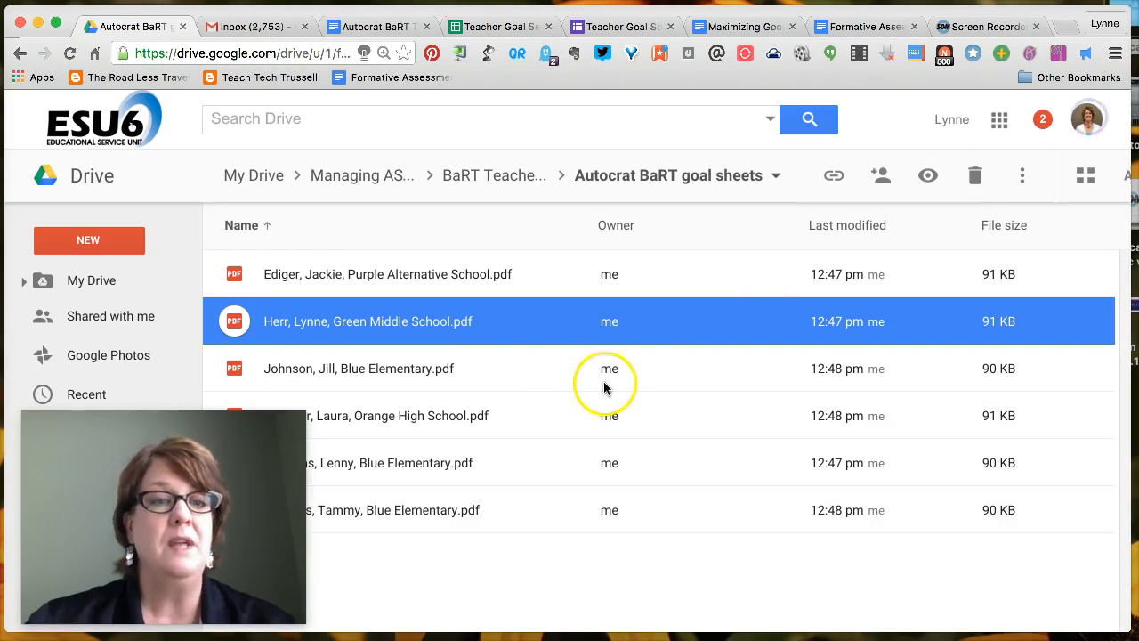
mouse_move(459, 509)
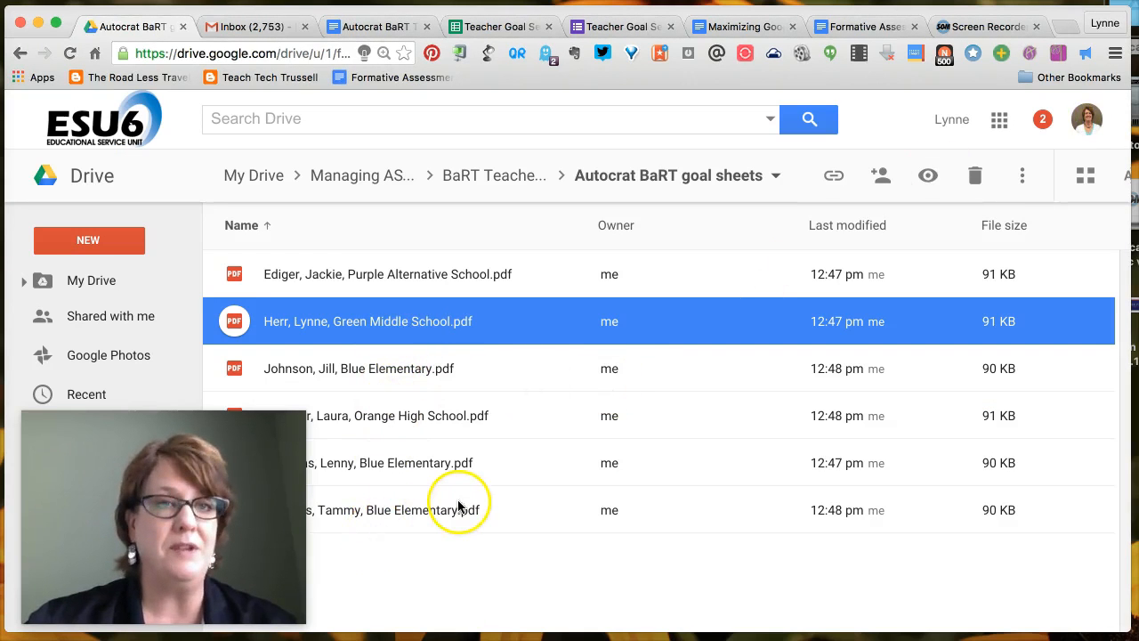
mouse_move(489, 418)
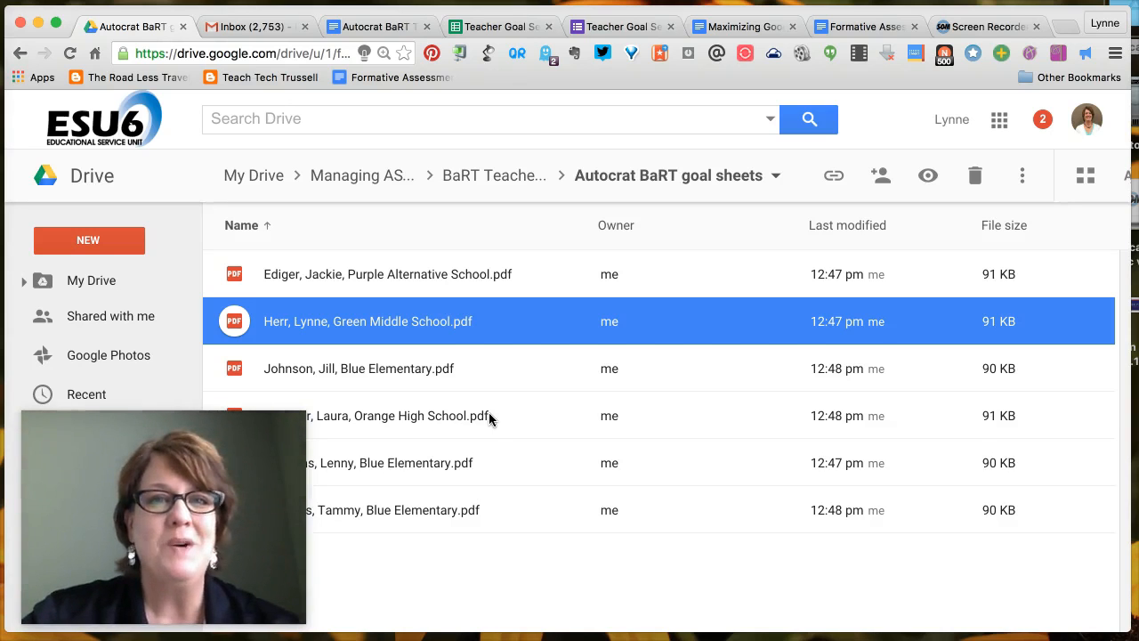
mouse_move(466, 299)
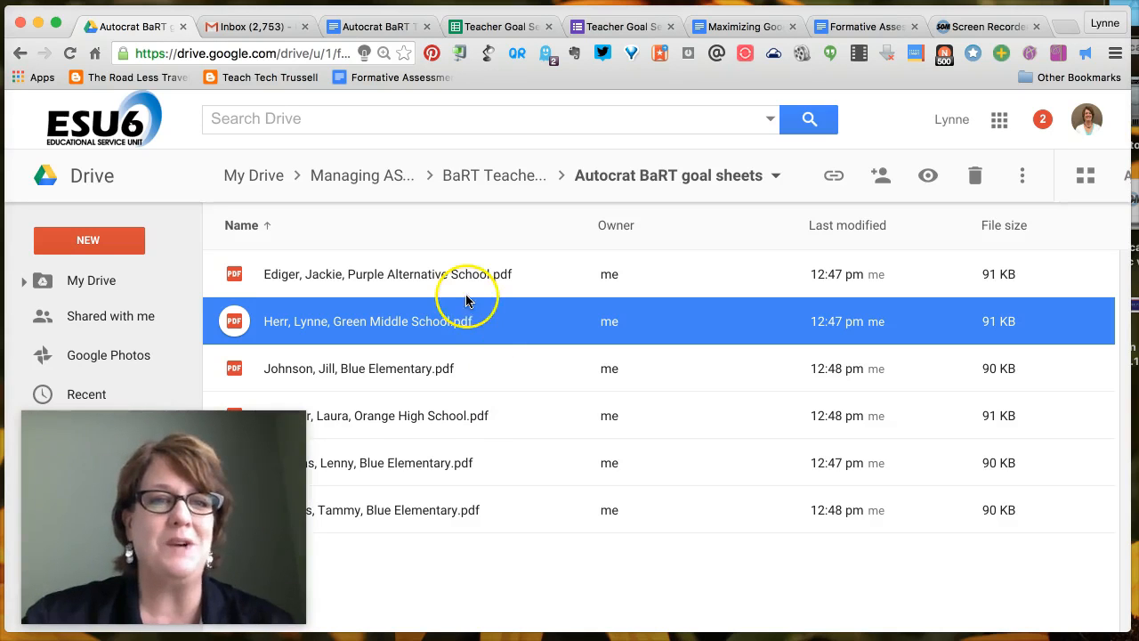
mouse_move(461, 445)
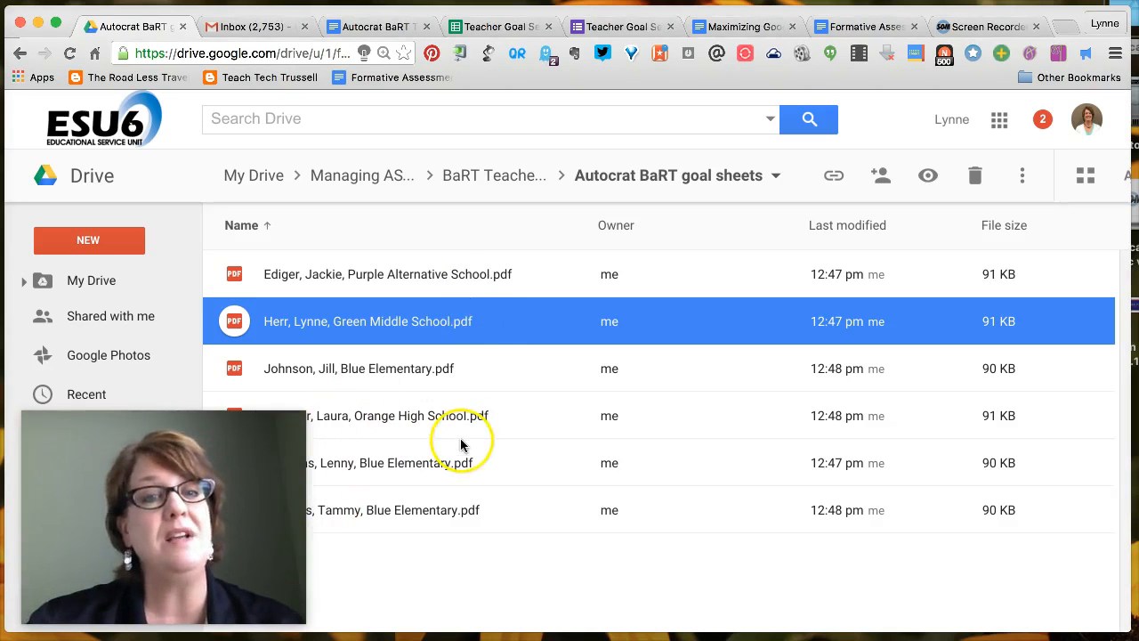
Return to the Teacher Goal Setting Record responses sheet.
left_click(498, 26)
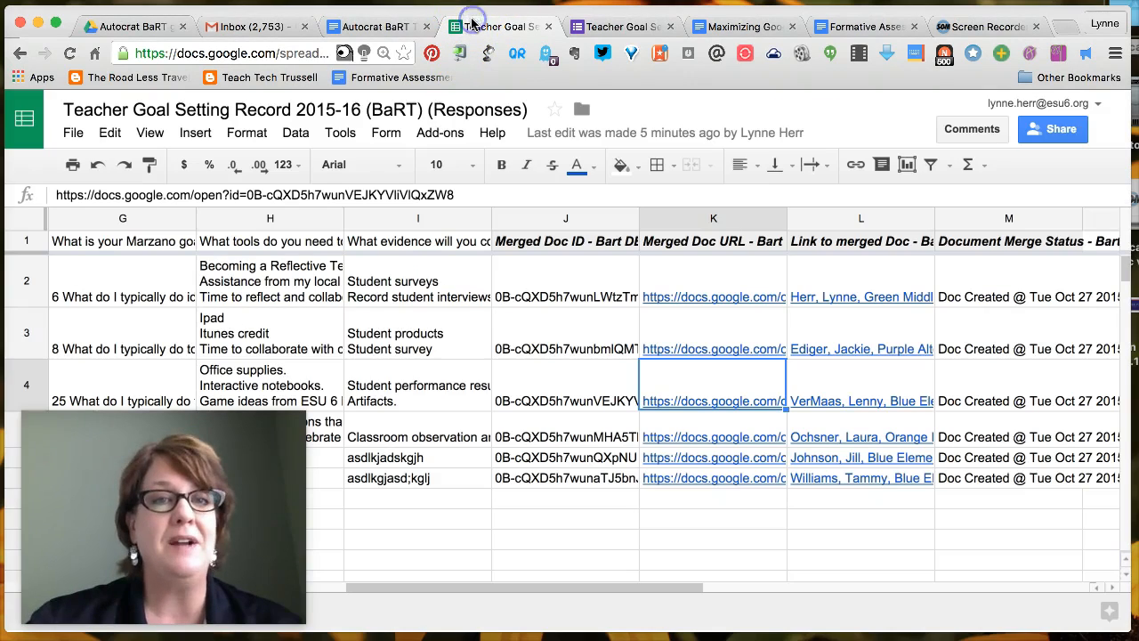
mouse_move(485, 534)
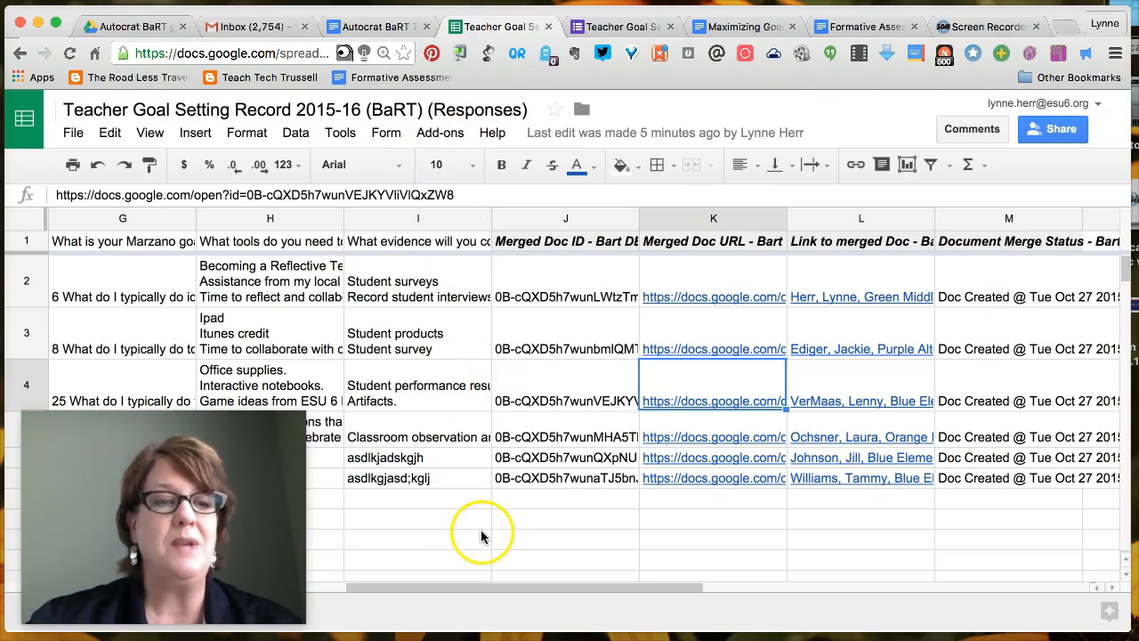